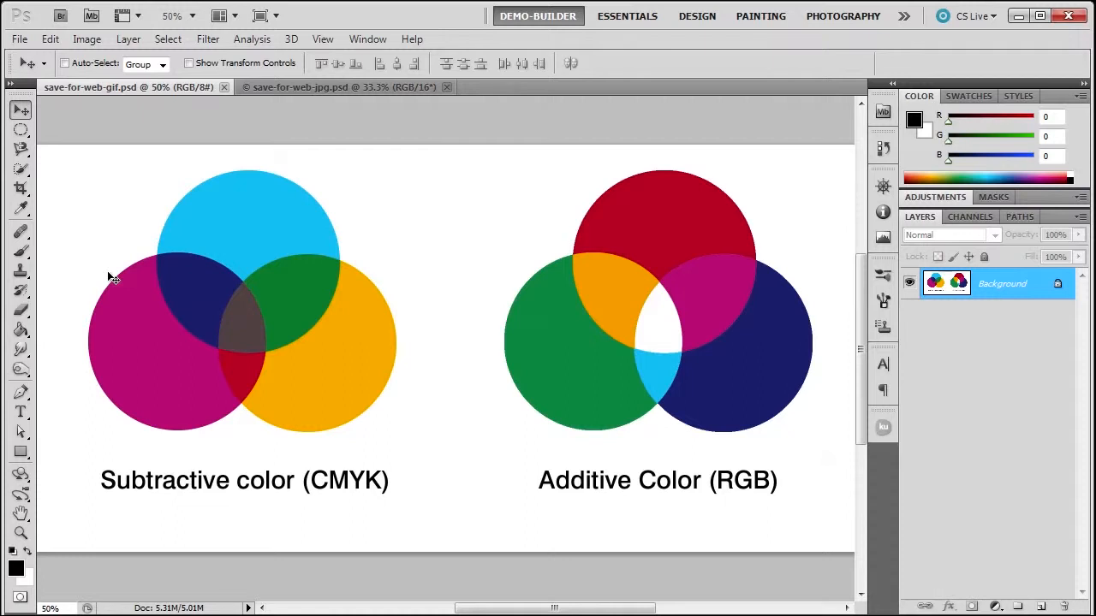
mouse_move(314, 456)
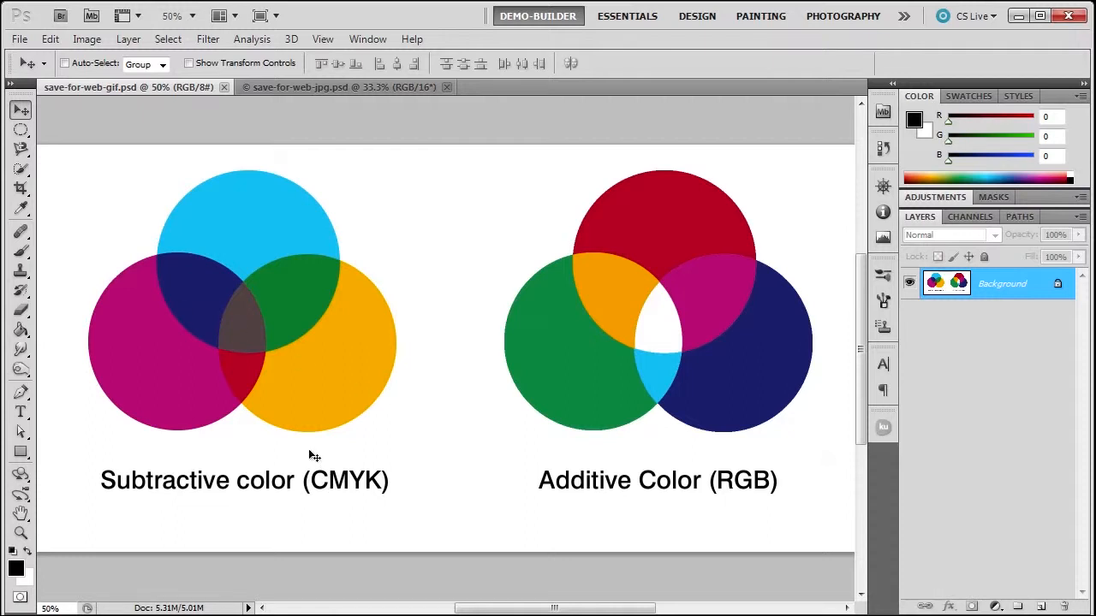
mouse_move(738, 497)
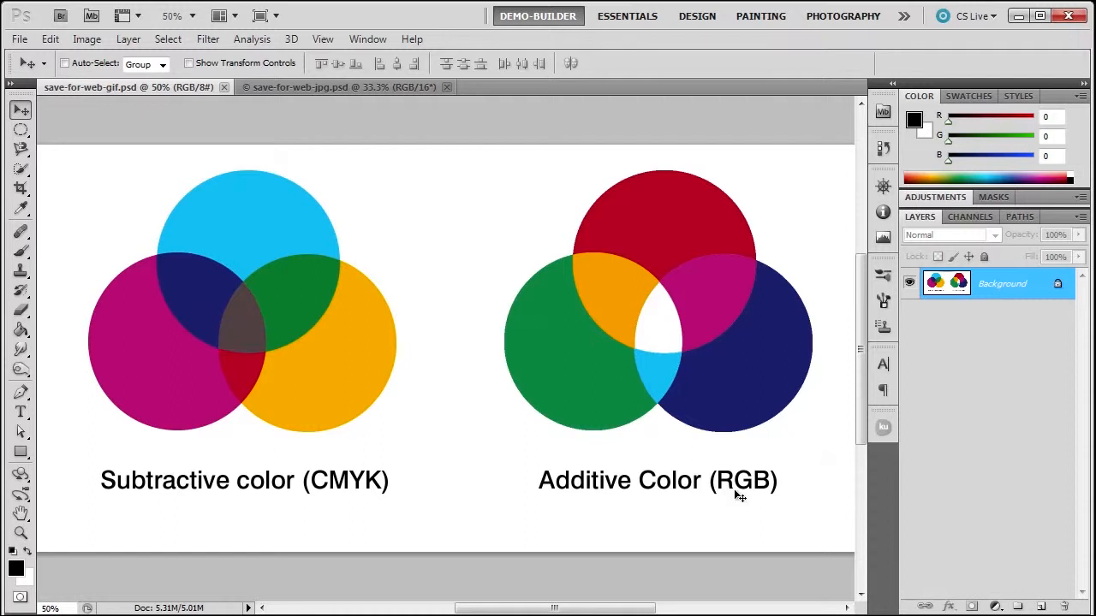
mouse_move(565, 369)
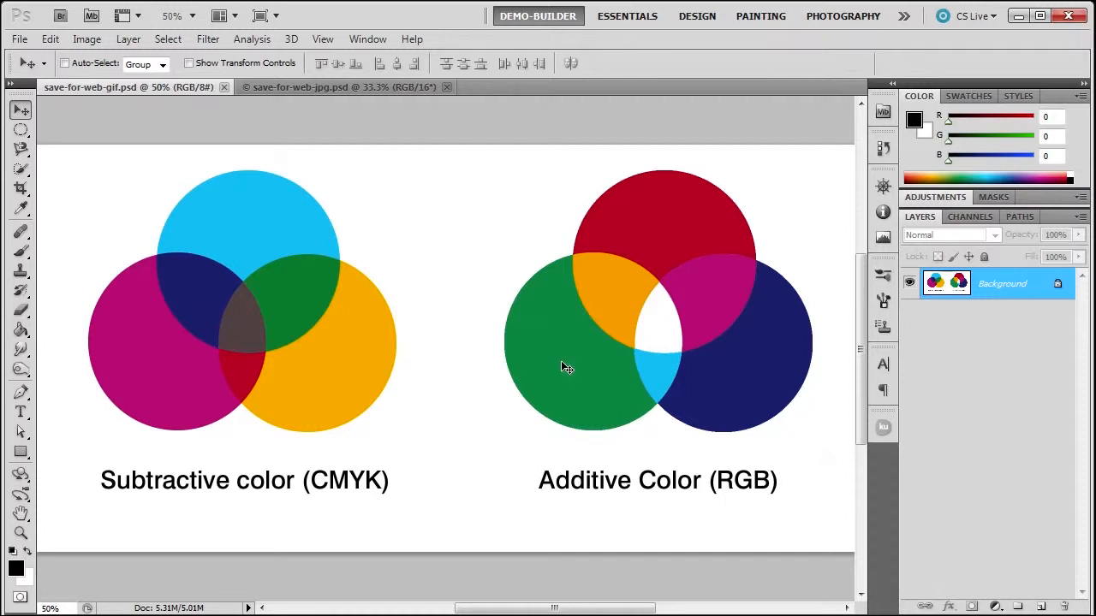
mouse_move(167, 610)
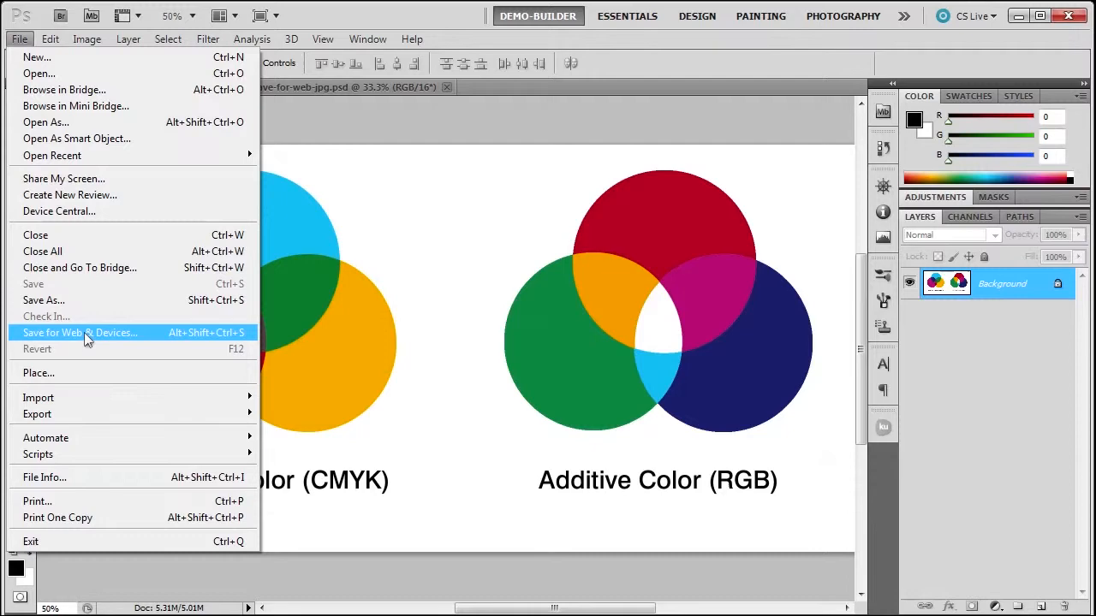
Bring up Save for Web & Devices and pan the 2-Up preview to the circles' overlap.
left_click(81, 332)
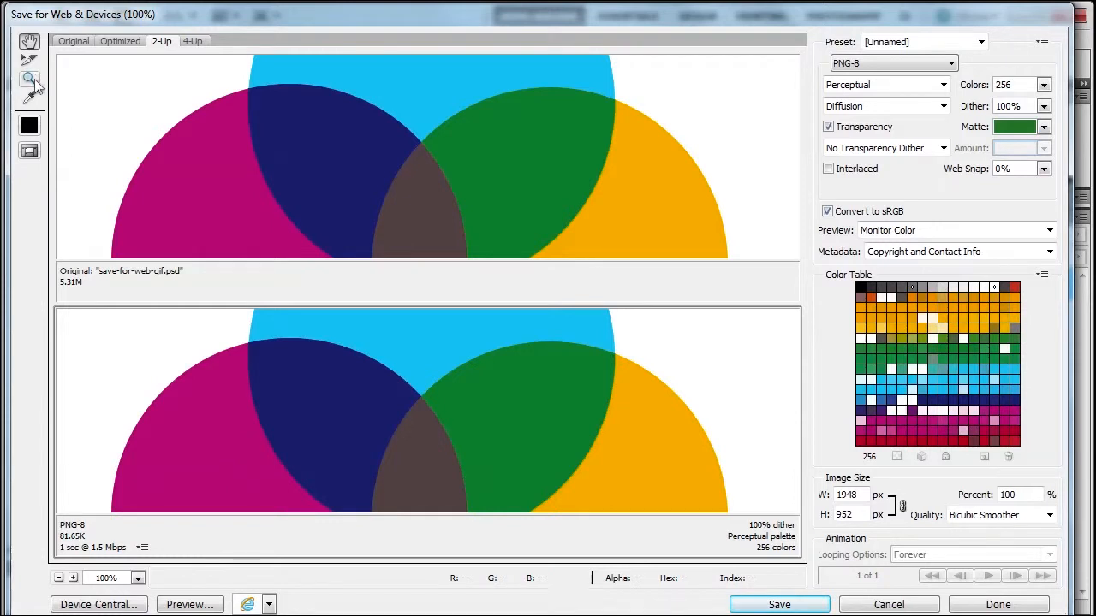
mouse_move(339, 172)
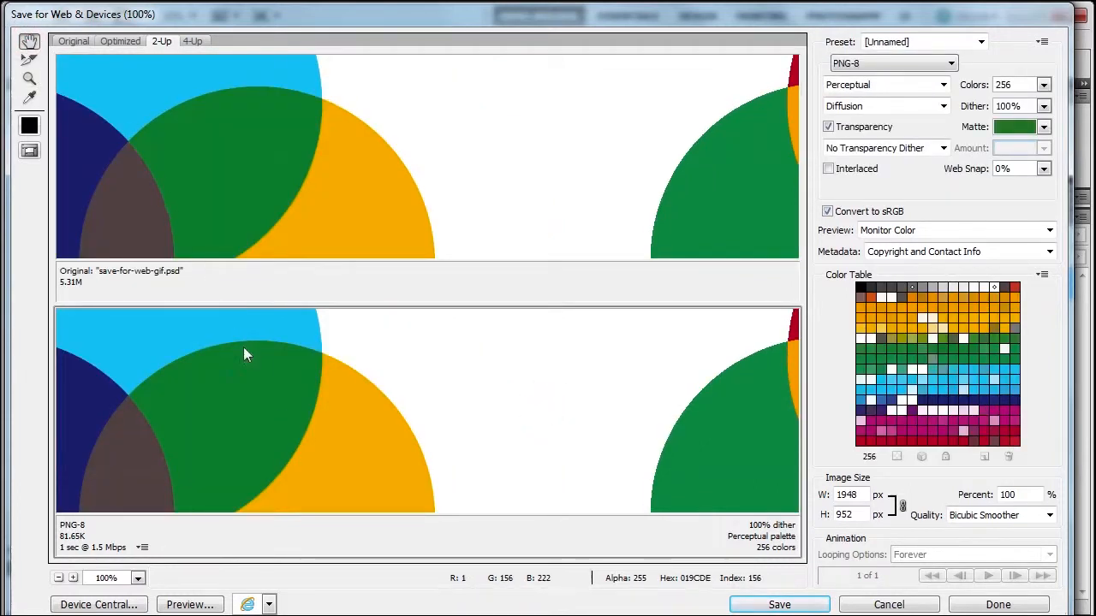
left_click_drag(248, 355, 482, 403)
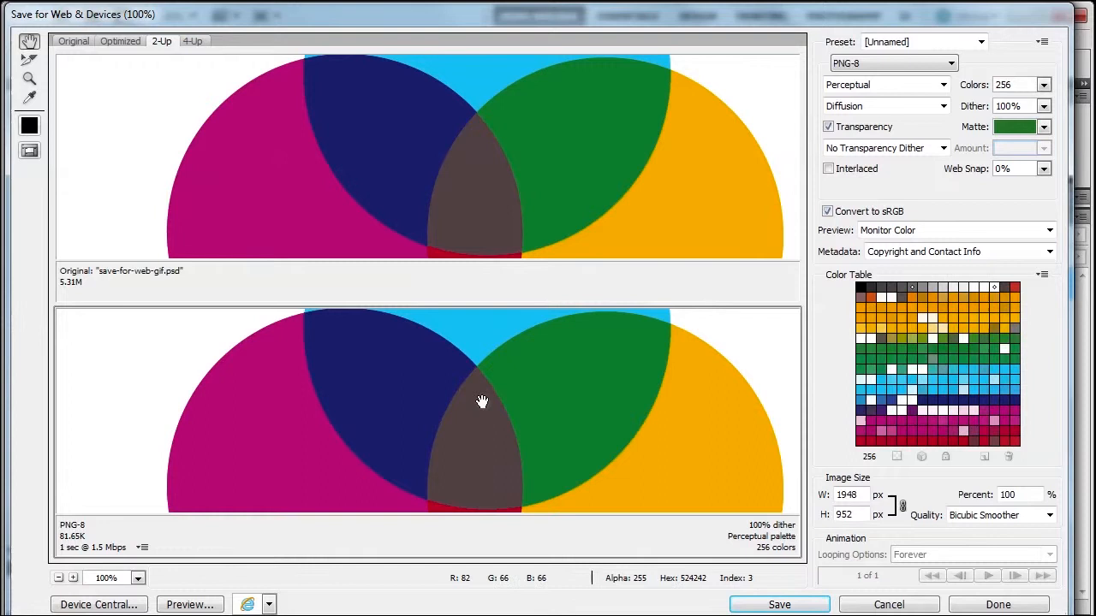
mouse_move(210, 229)
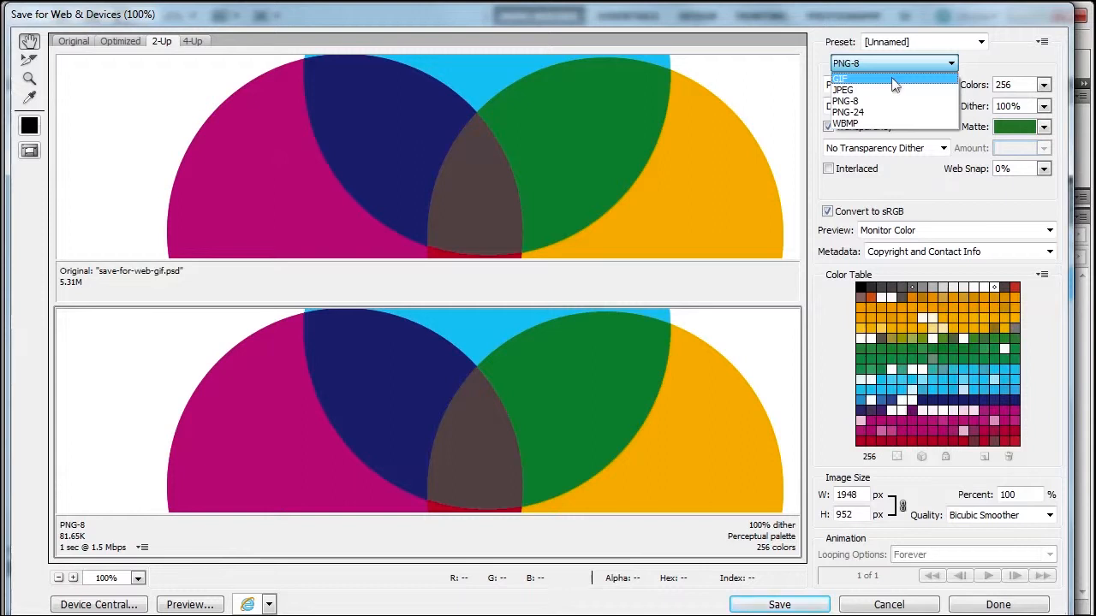
Make the format GIF, trying Selective and Restrictive before settling on Perceptual reduction.
left_click(842, 79)
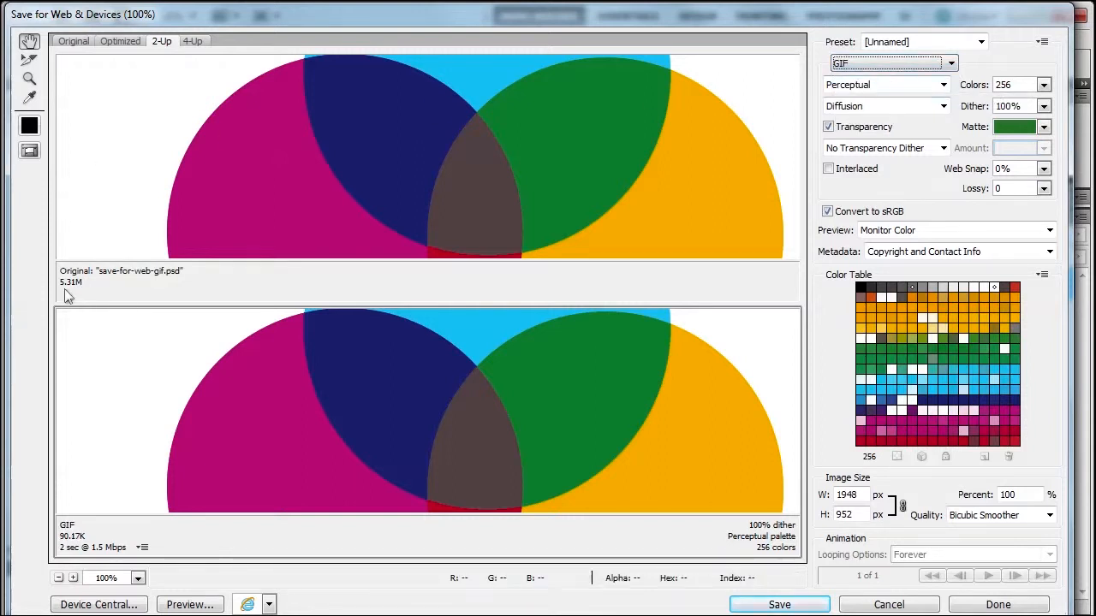
mouse_move(85, 557)
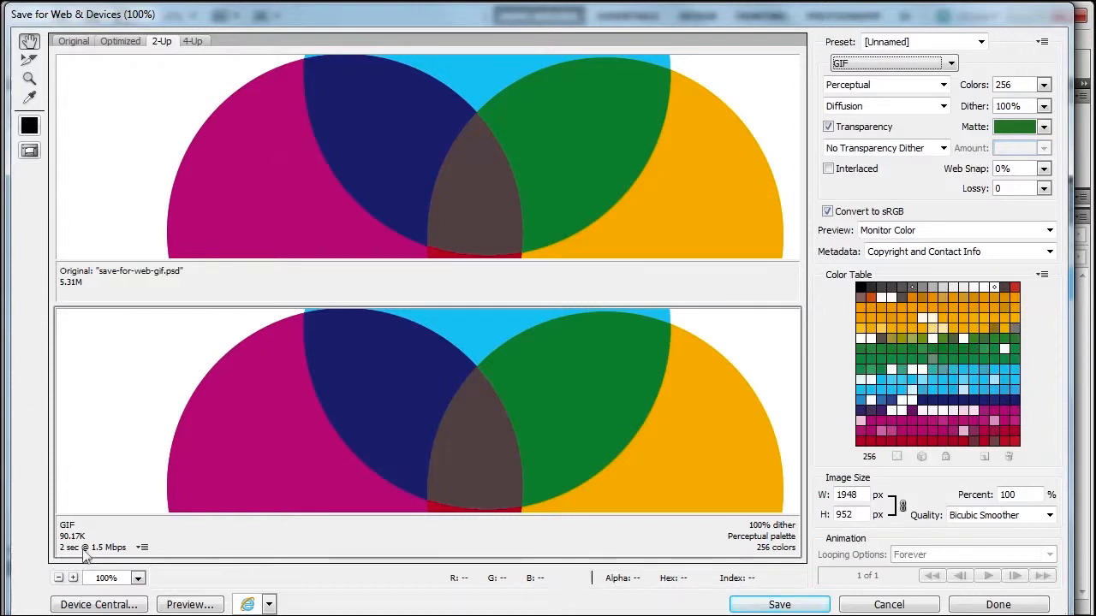
mouse_move(236, 427)
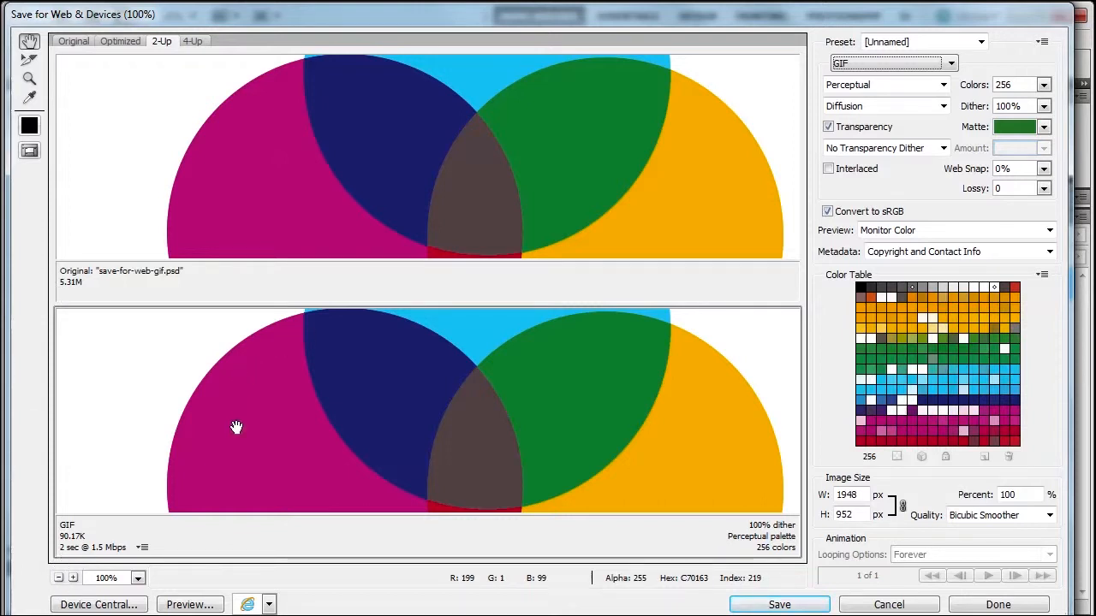
mouse_move(1083, 255)
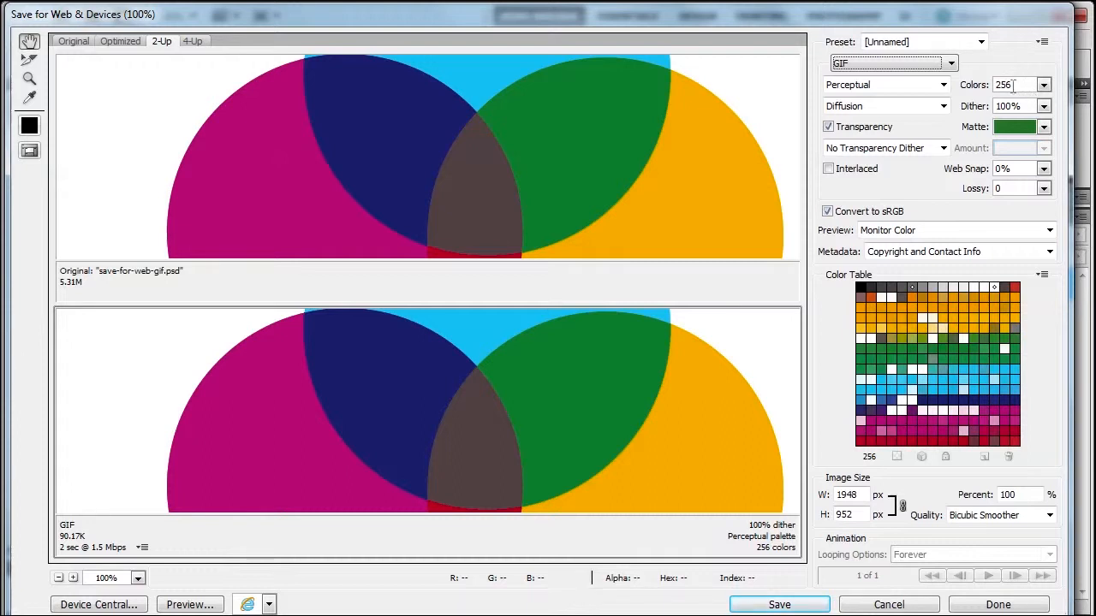
mouse_move(886, 84)
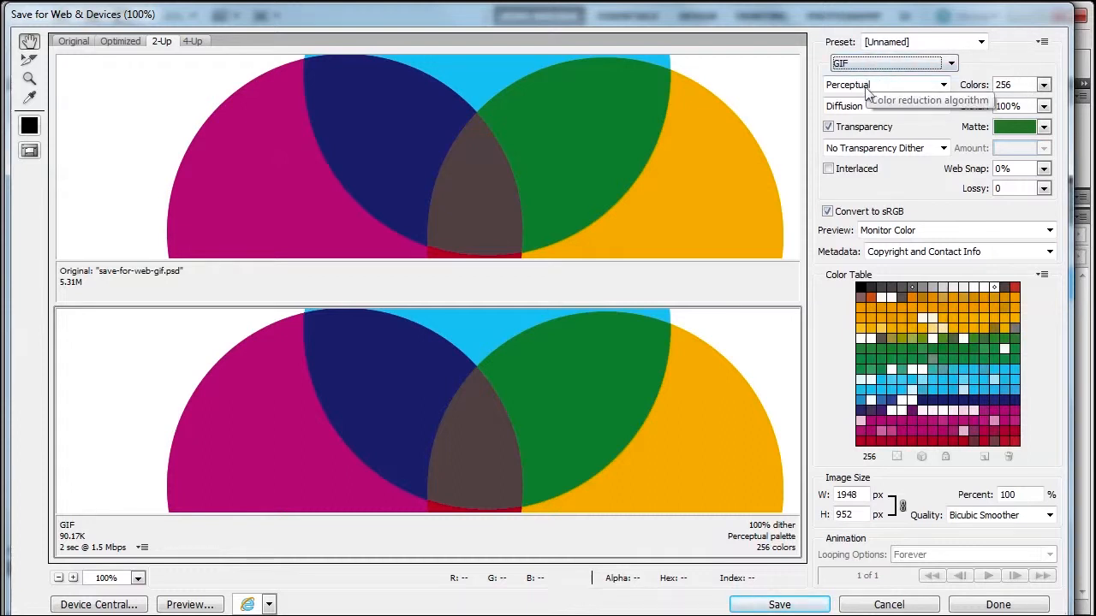
left_click(943, 84)
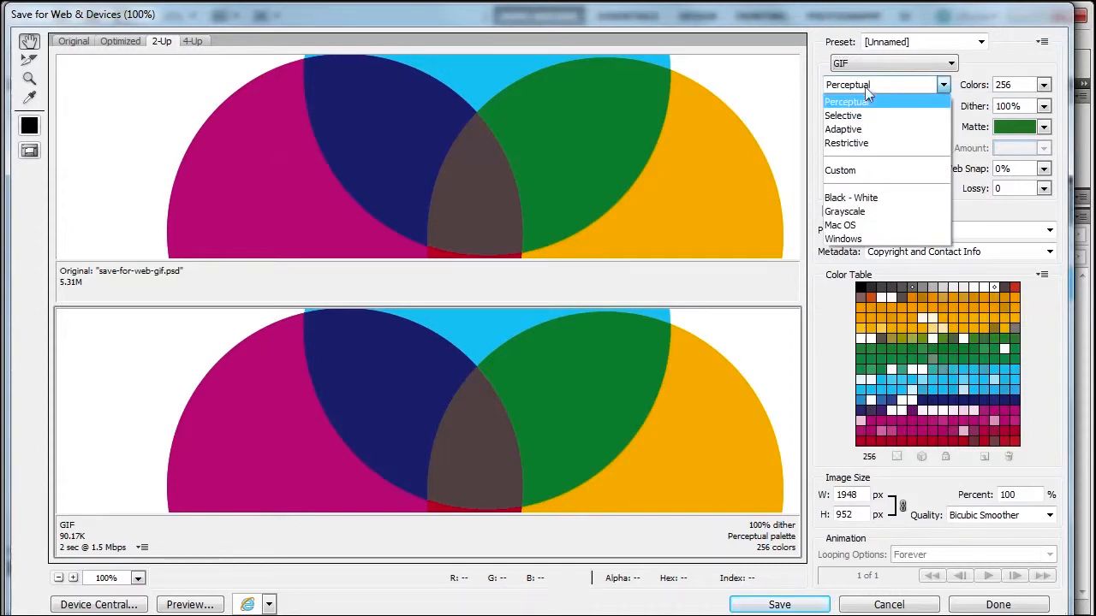
left_click(847, 101)
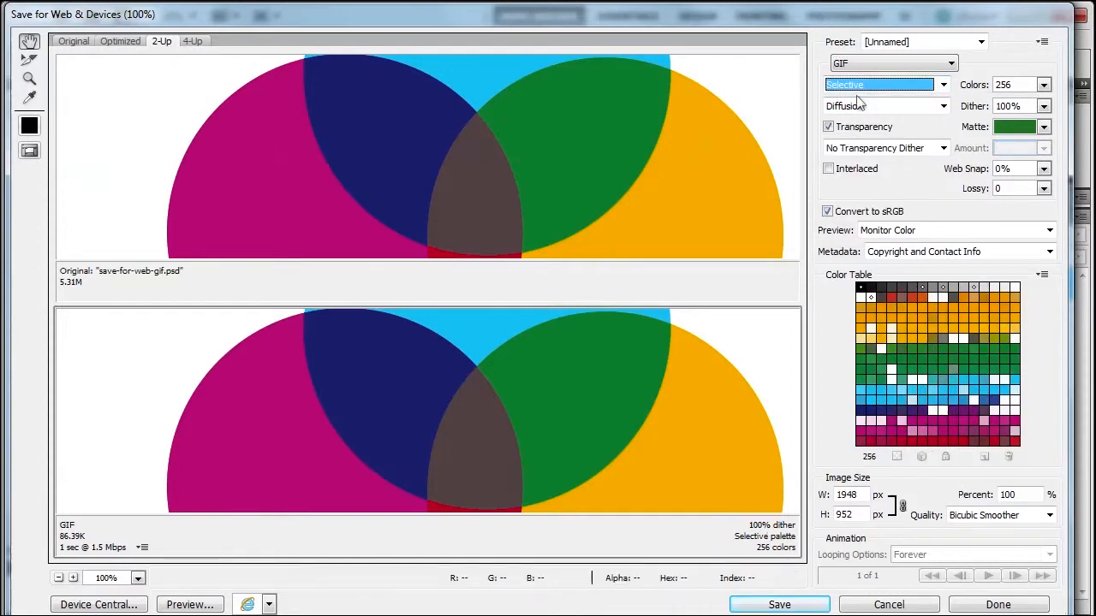
left_click(941, 84)
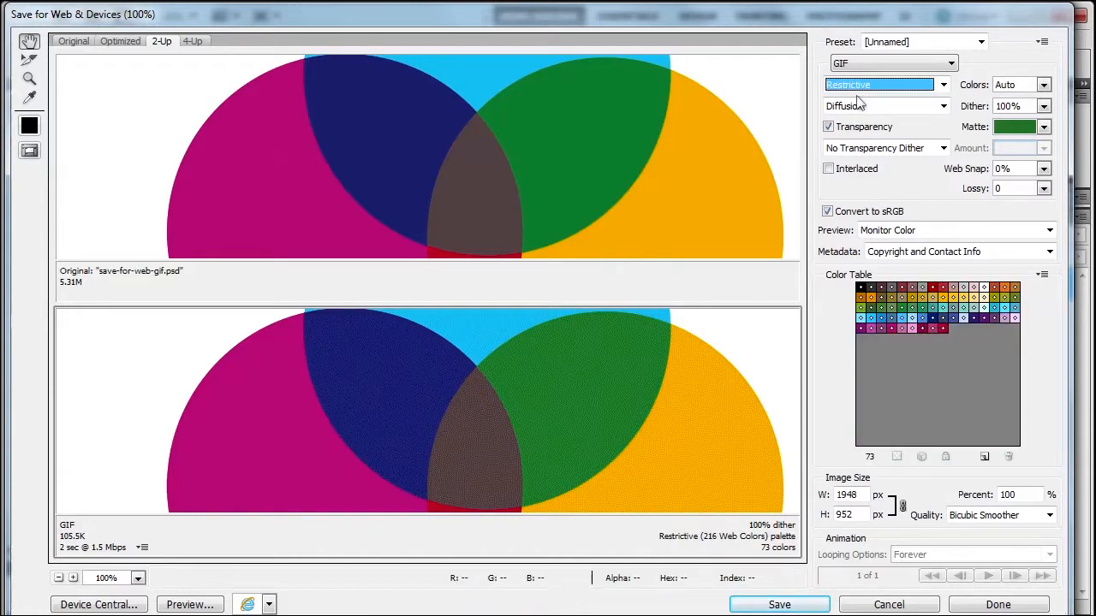
left_click(943, 84)
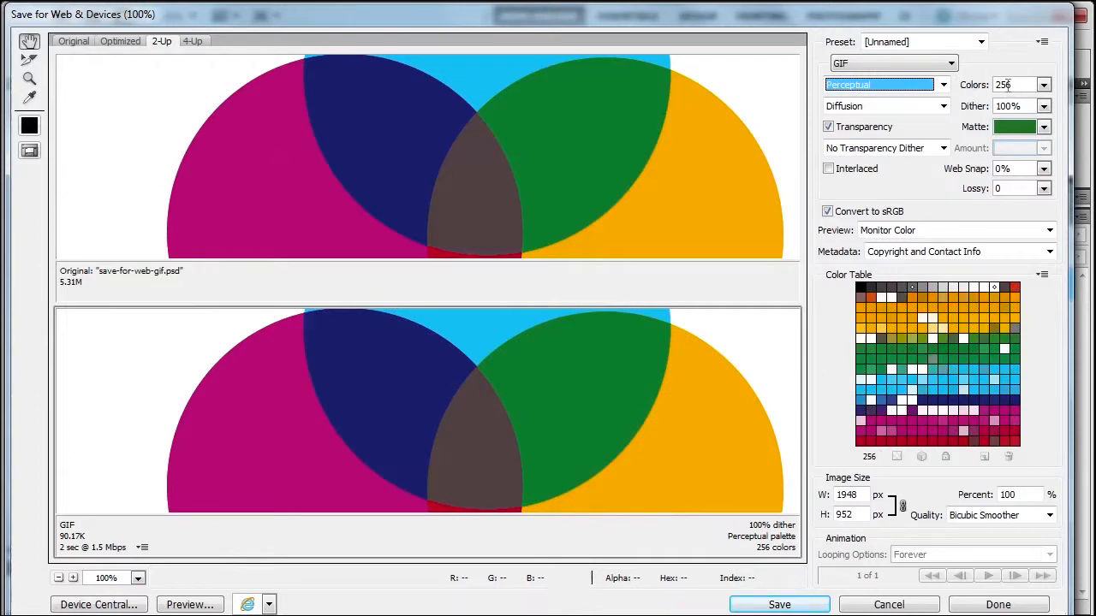
mouse_move(600, 398)
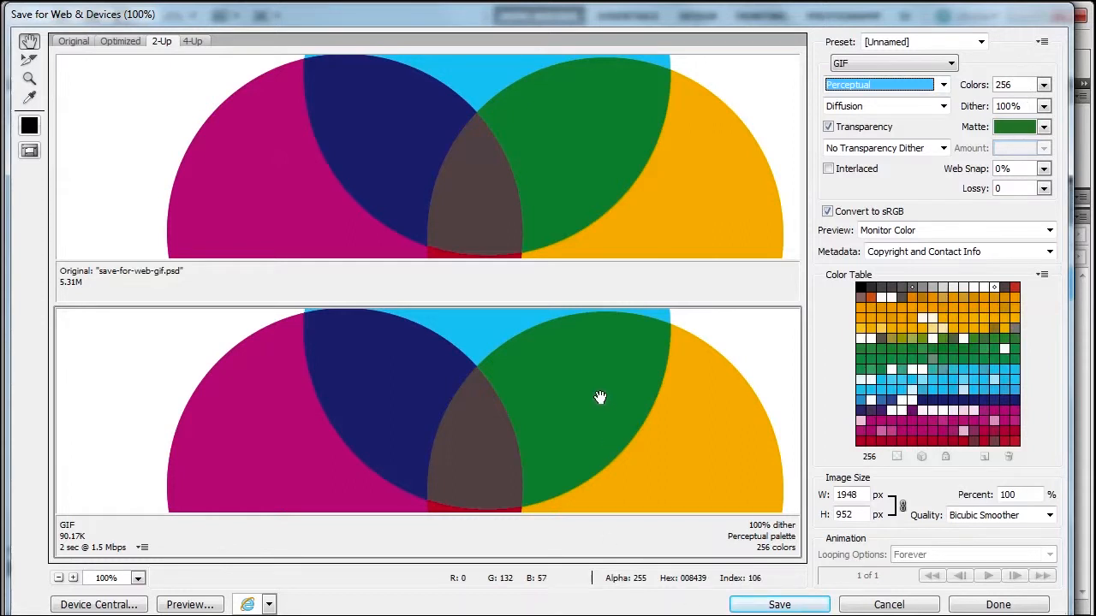
mouse_move(378, 452)
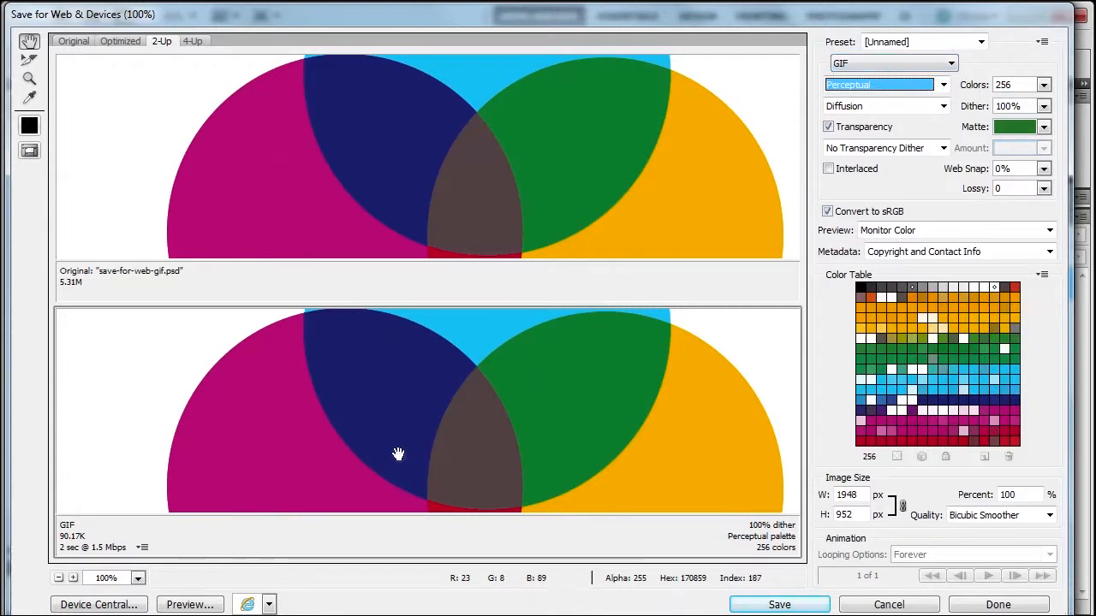
mouse_move(901, 135)
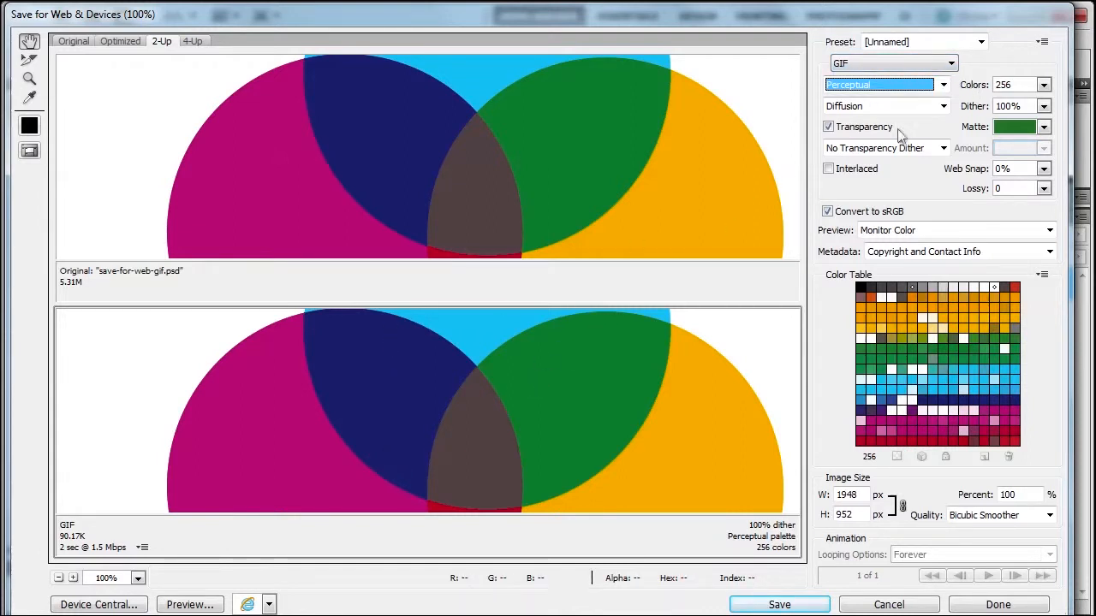
left_click(1044, 84)
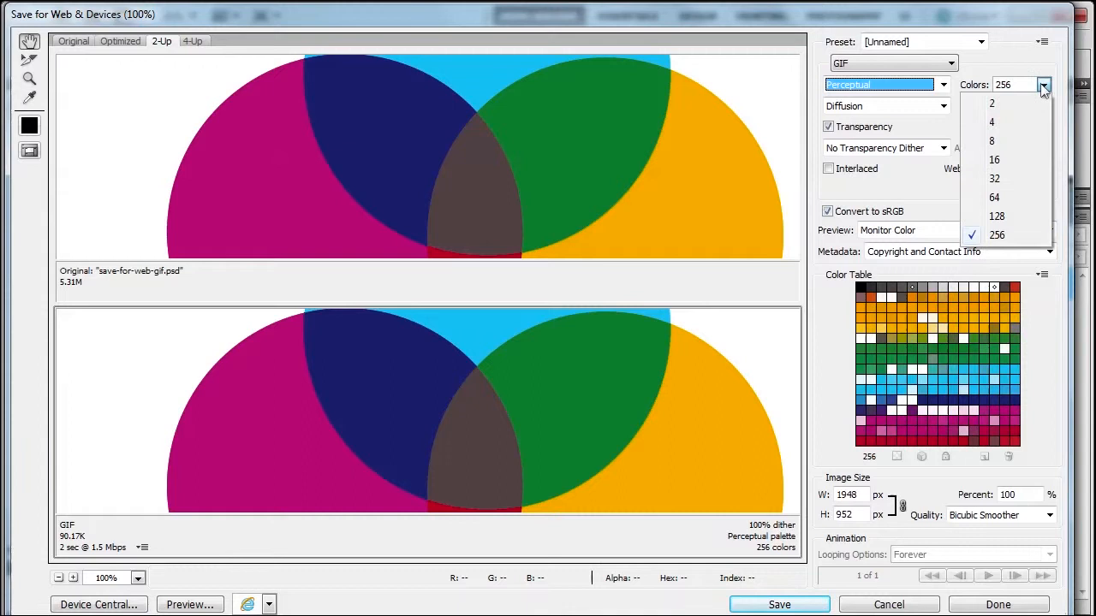
left_click(996, 216)
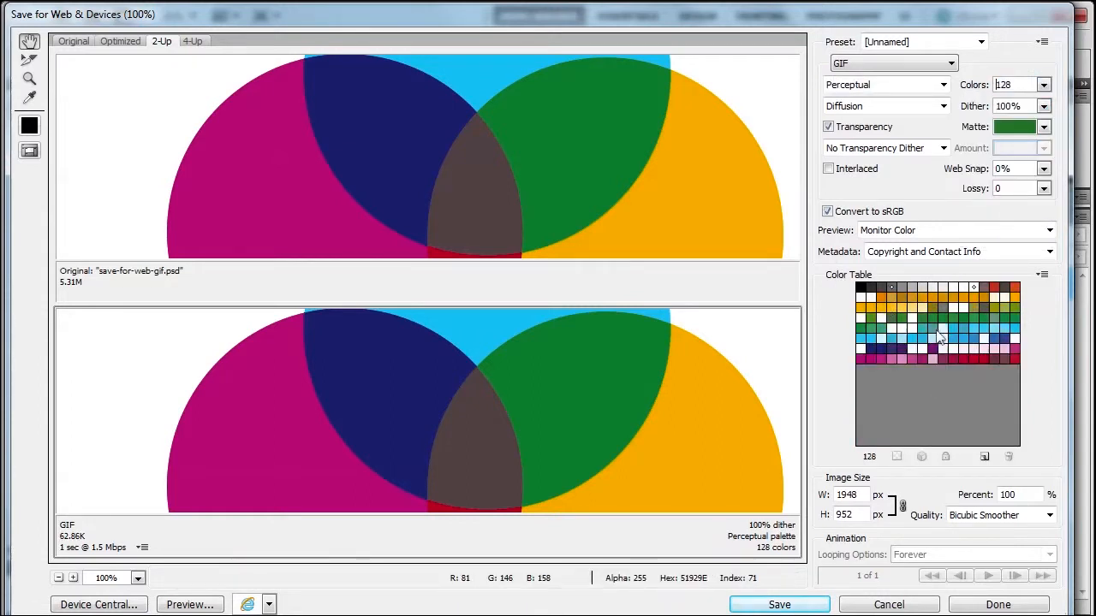
mouse_move(349, 413)
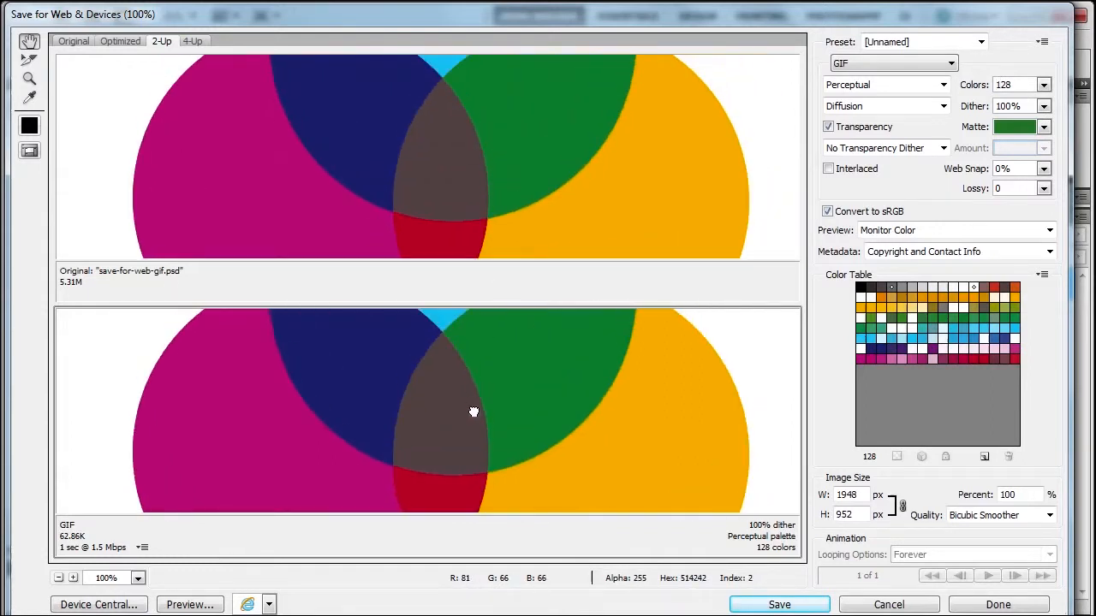
left_click(1043, 84)
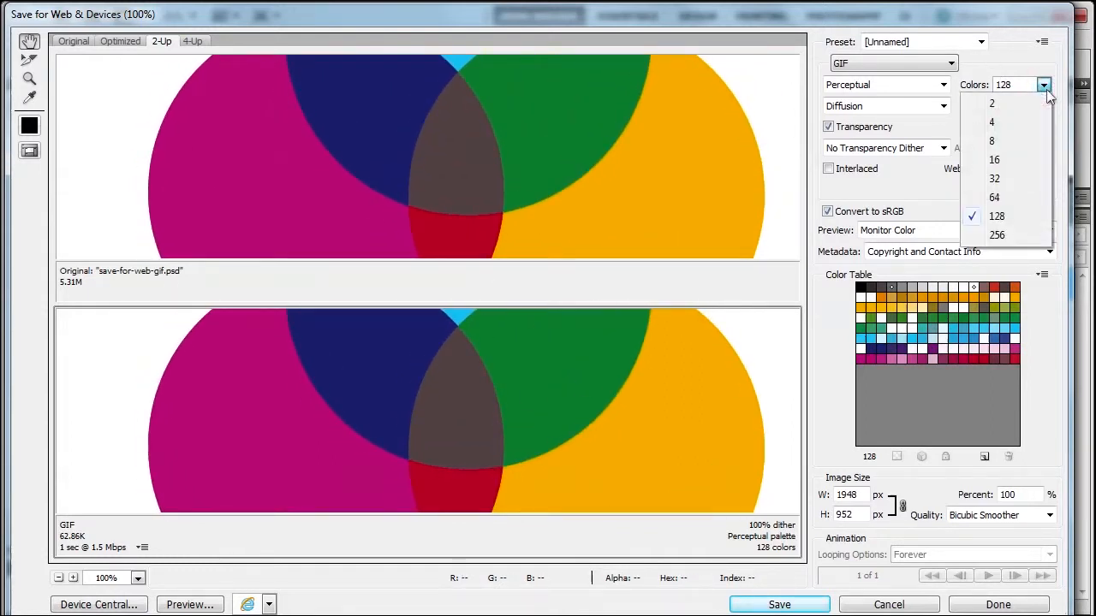
left_click(994, 178)
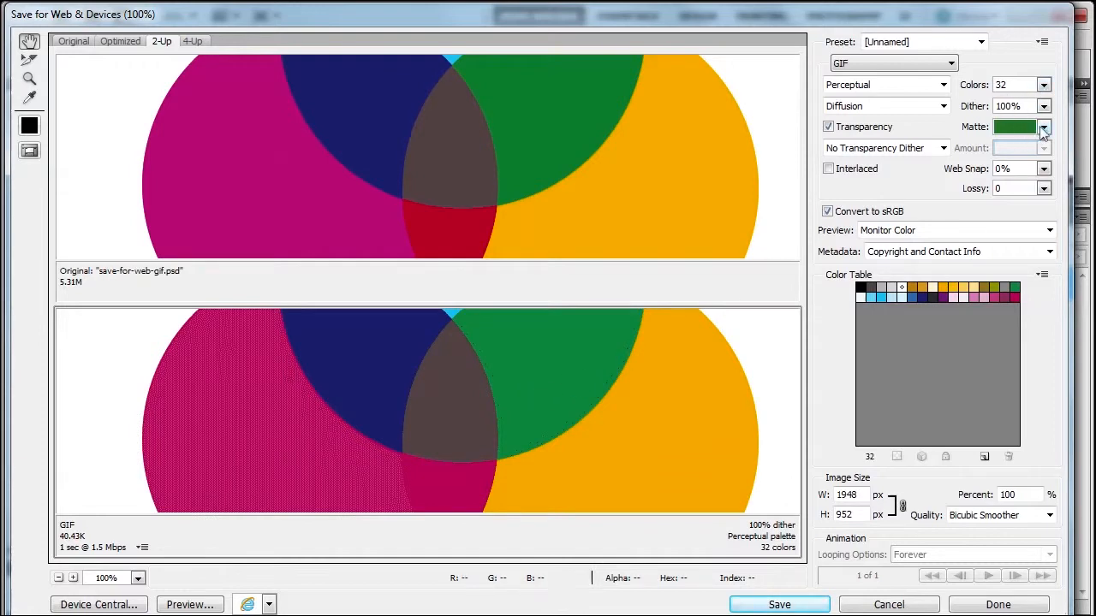
left_click(1043, 127)
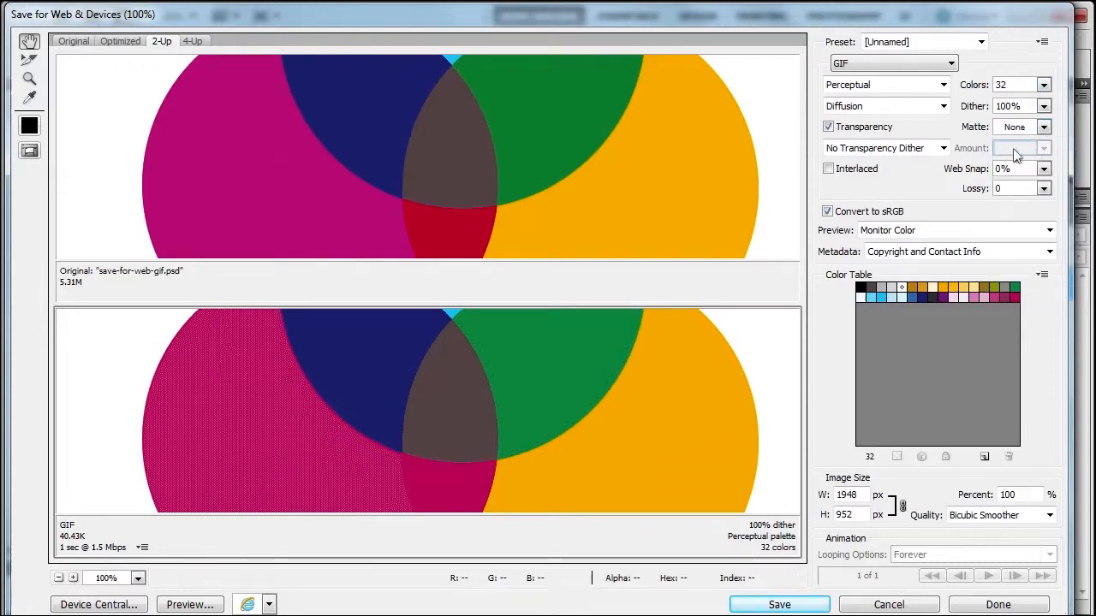
mouse_move(64, 552)
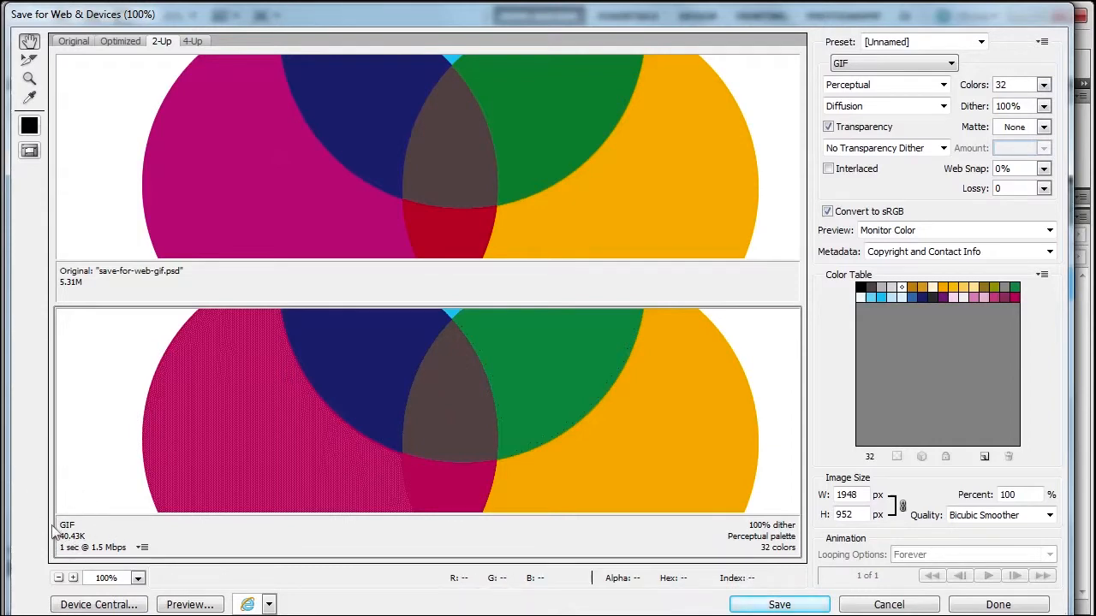
mouse_move(948, 183)
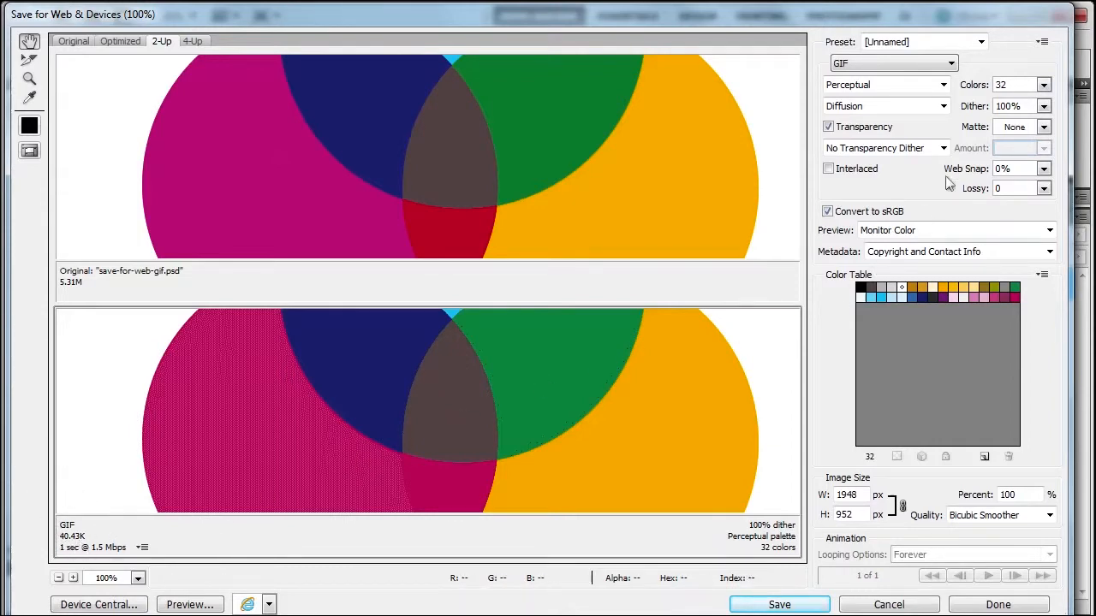
left_click(1043, 83)
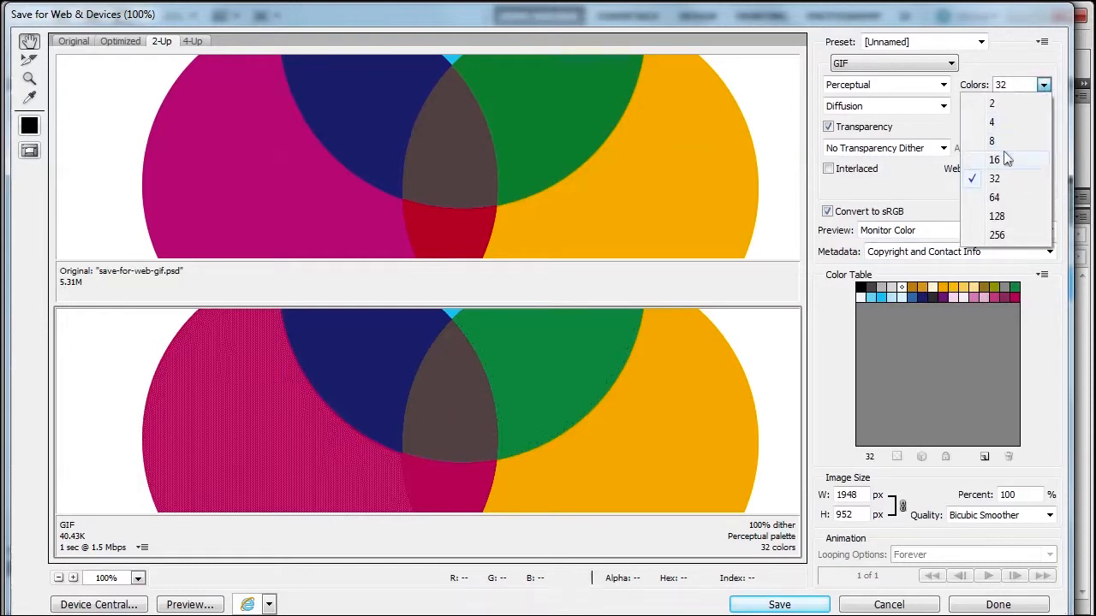
left_click(994, 159)
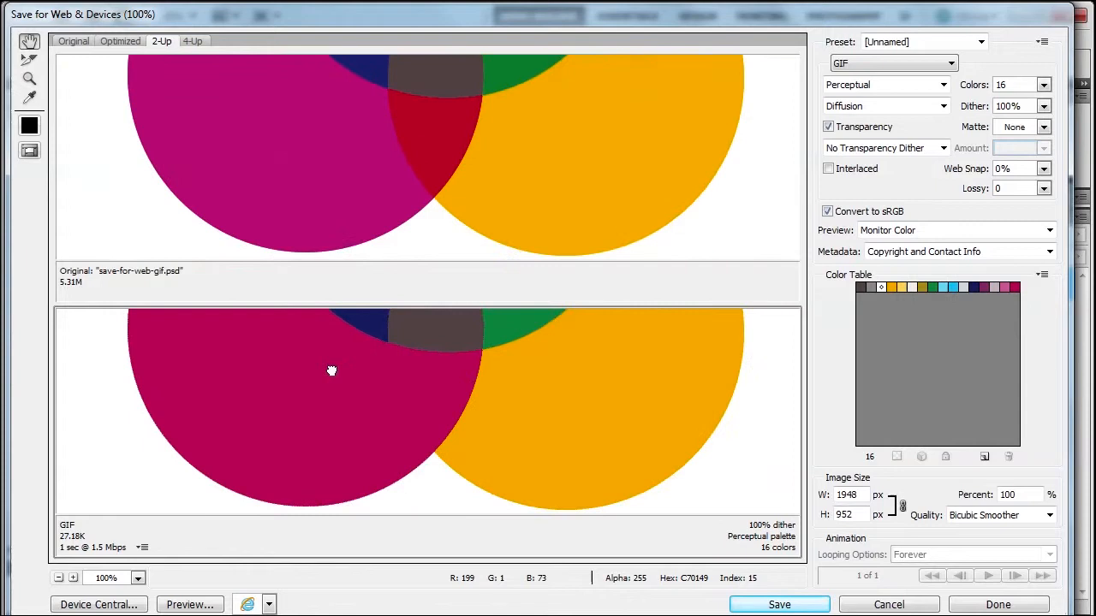
left_click_drag(332, 370, 419, 142)
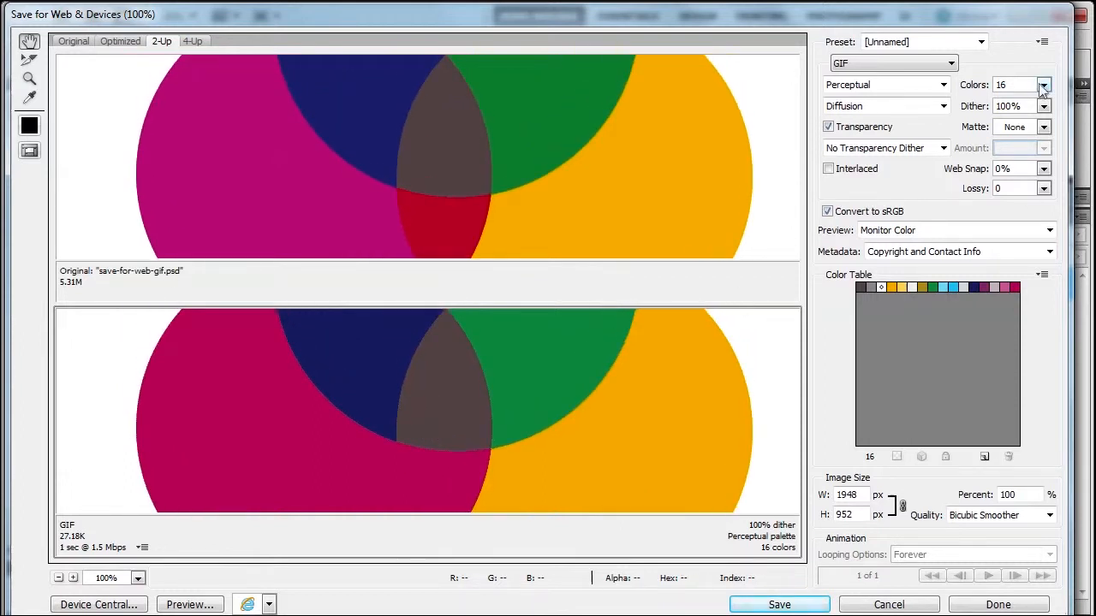
left_click(1043, 83)
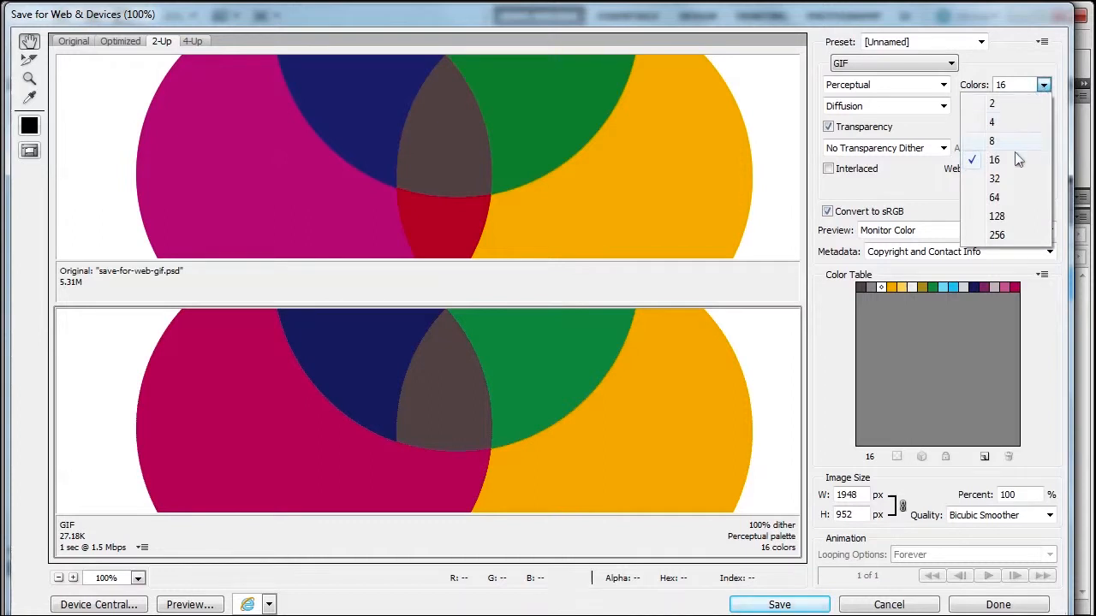
left_click(994, 178)
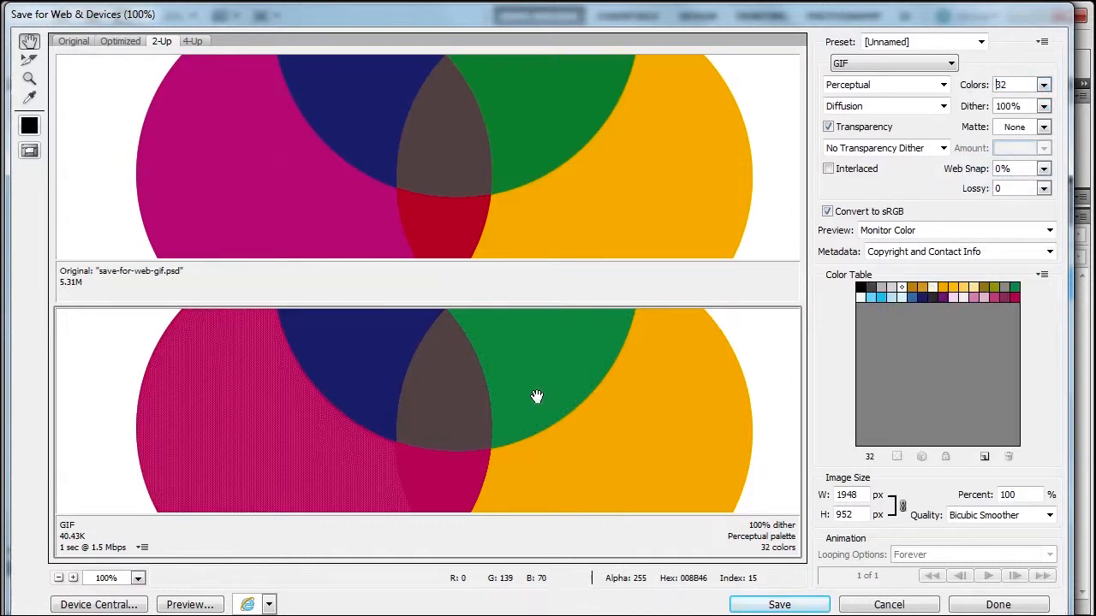
mouse_move(910, 115)
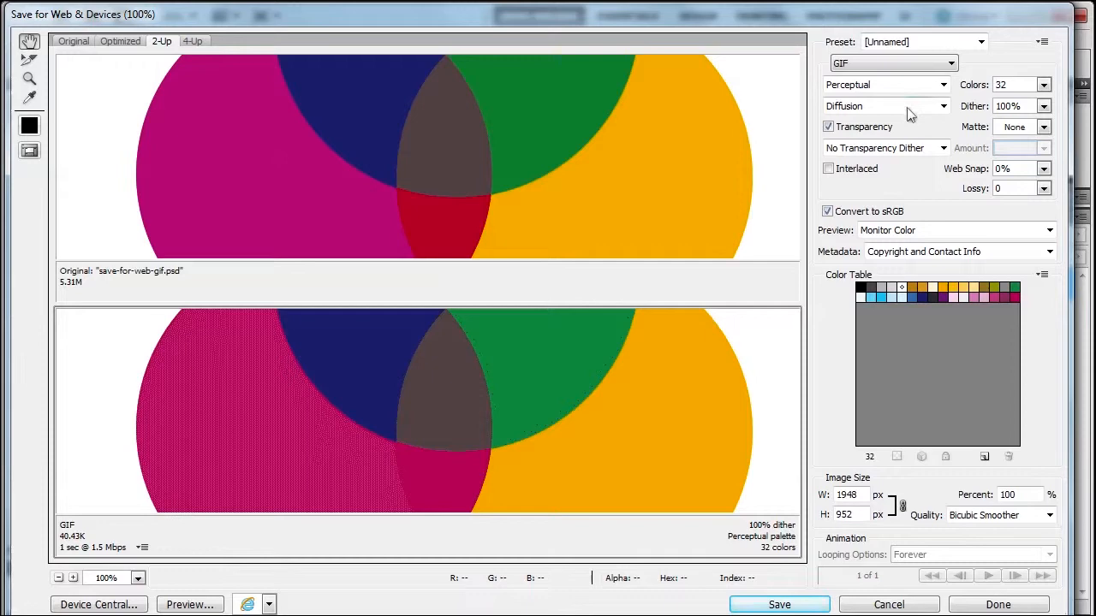
mouse_move(978, 116)
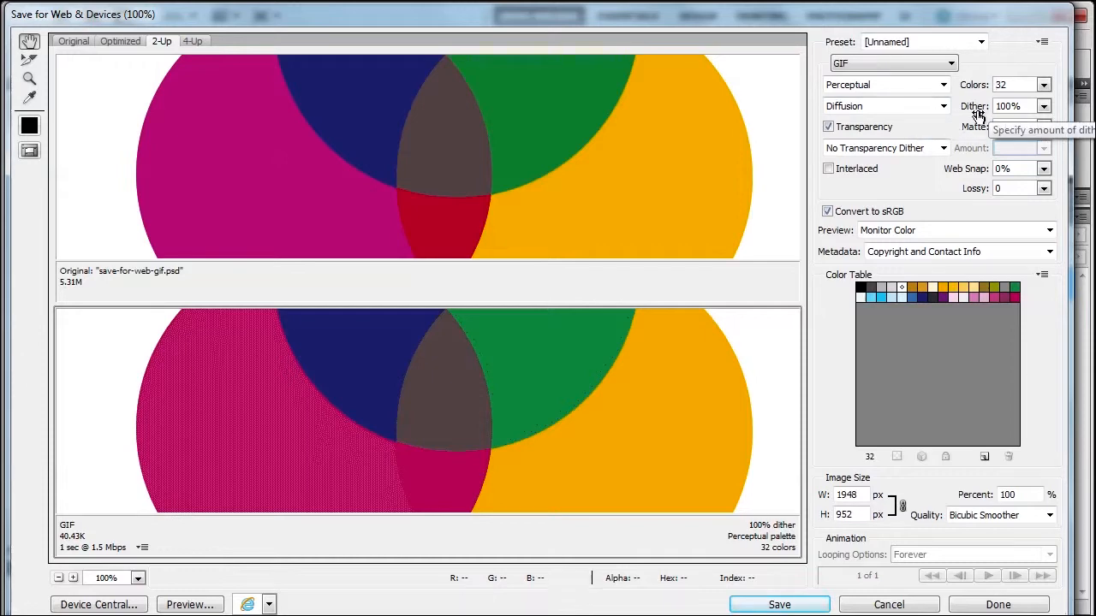
Cycle the dither between No Dither, Diffusion and Pattern, ending on No Dither at 24K.
left_click(1043, 126)
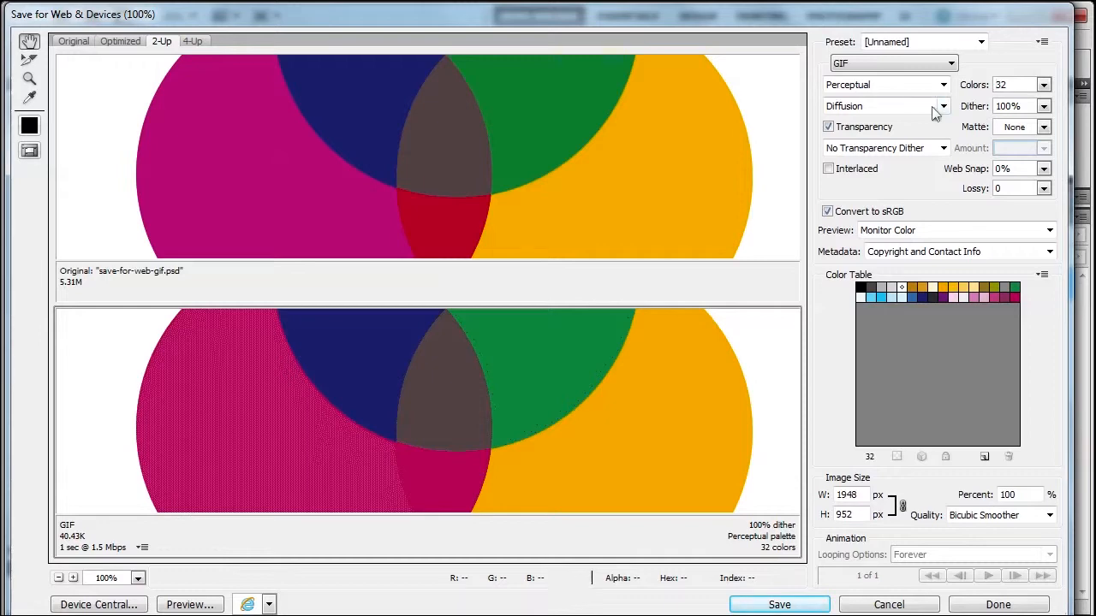
mouse_move(942, 109)
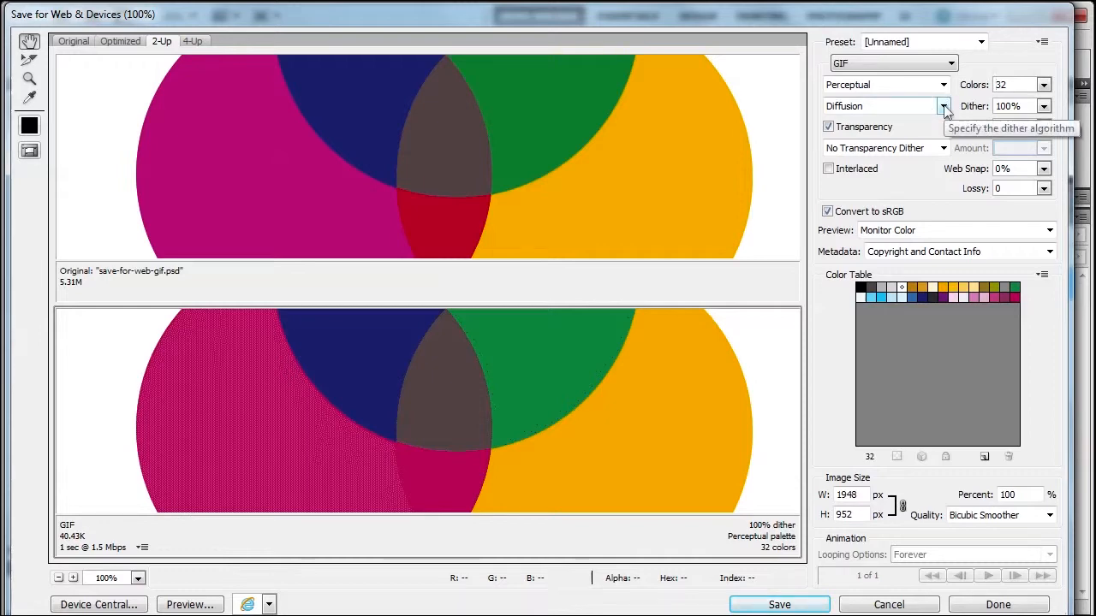
left_click(942, 105)
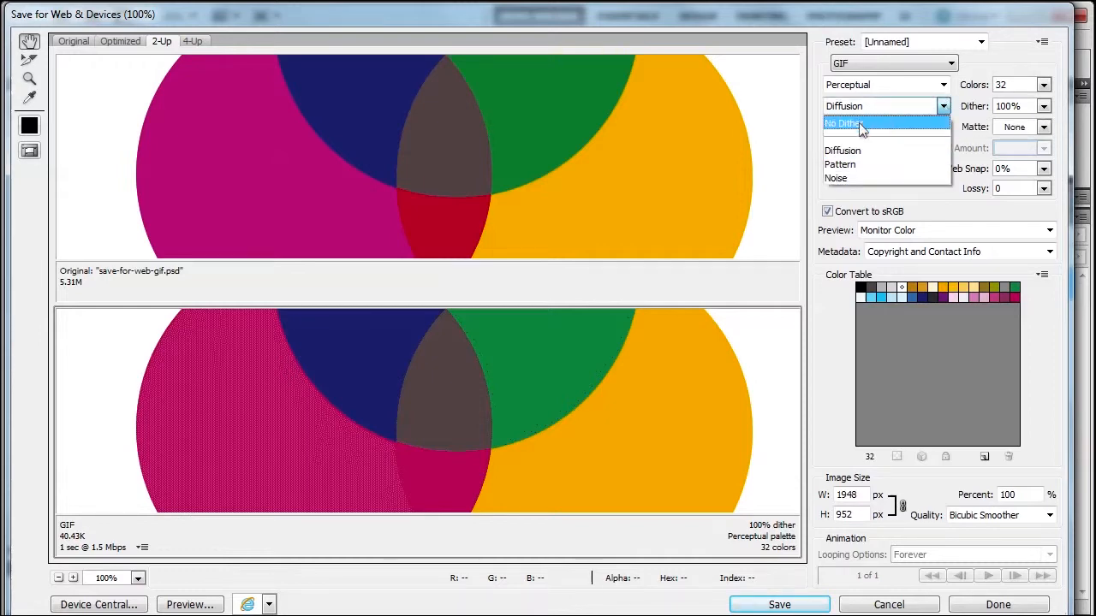
left_click(866, 123)
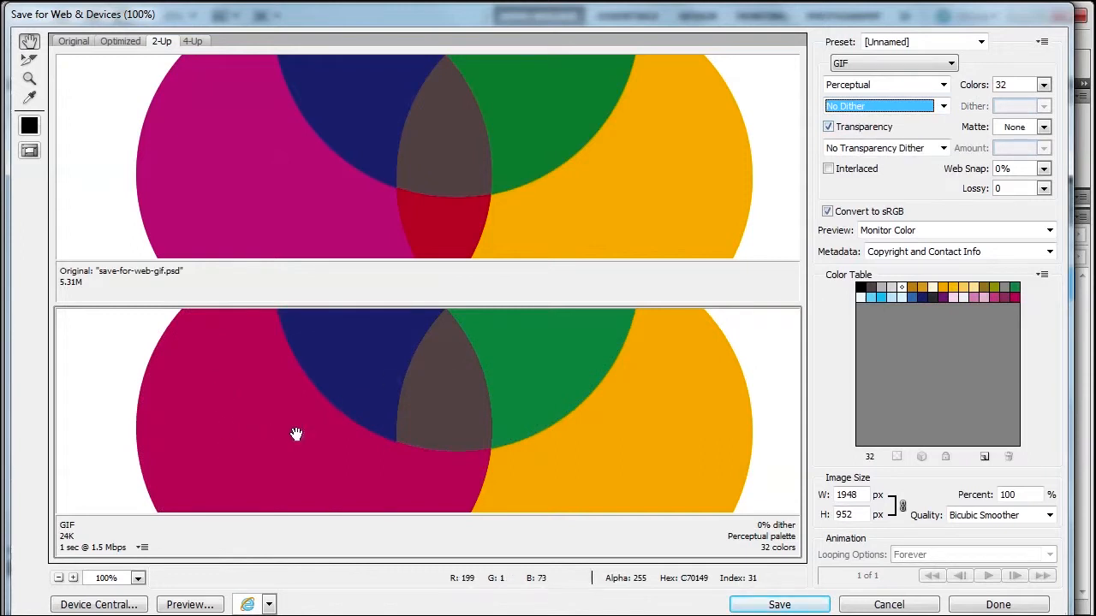
mouse_move(349, 489)
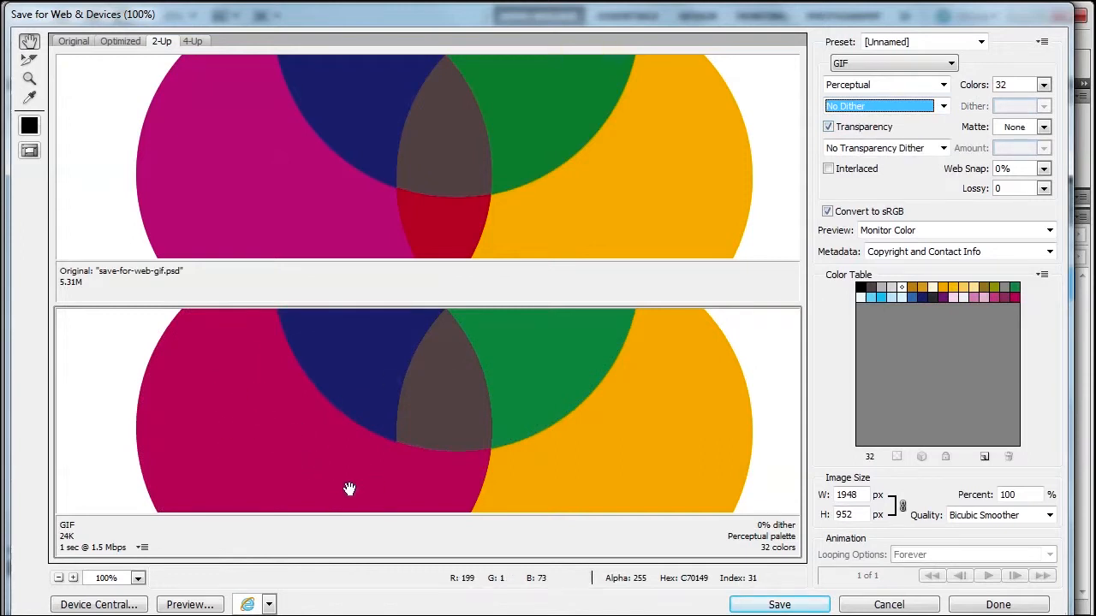
left_click(942, 105)
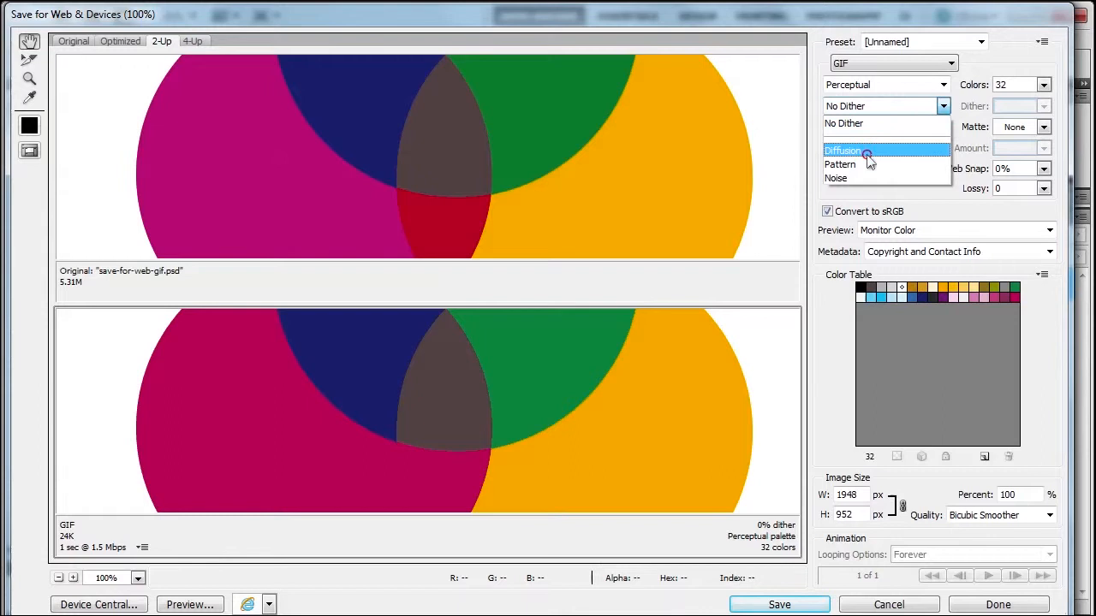
left_click(841, 150)
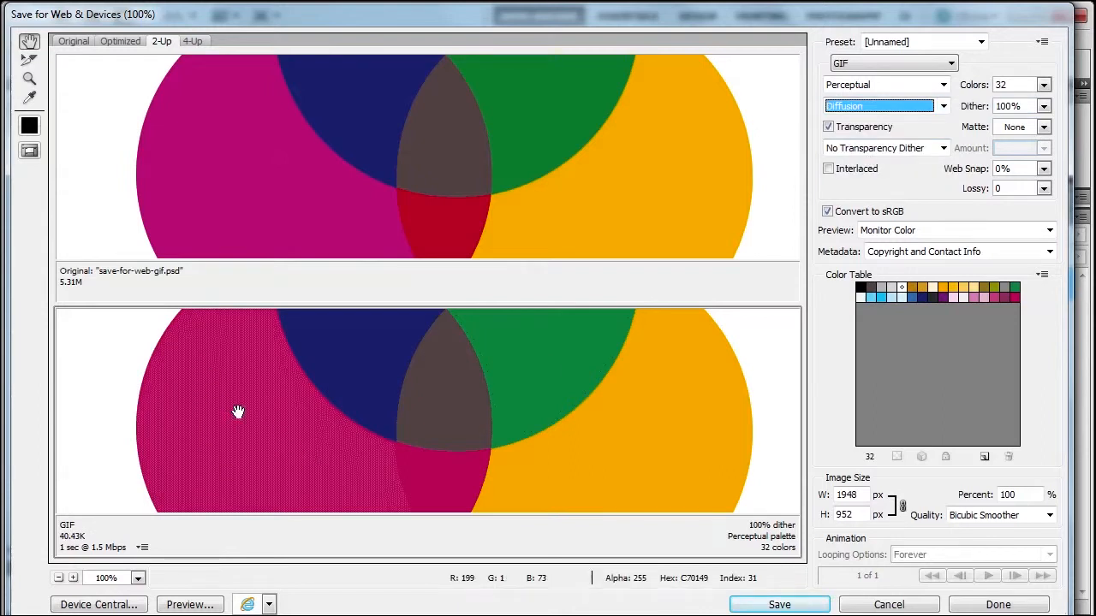
mouse_move(296, 454)
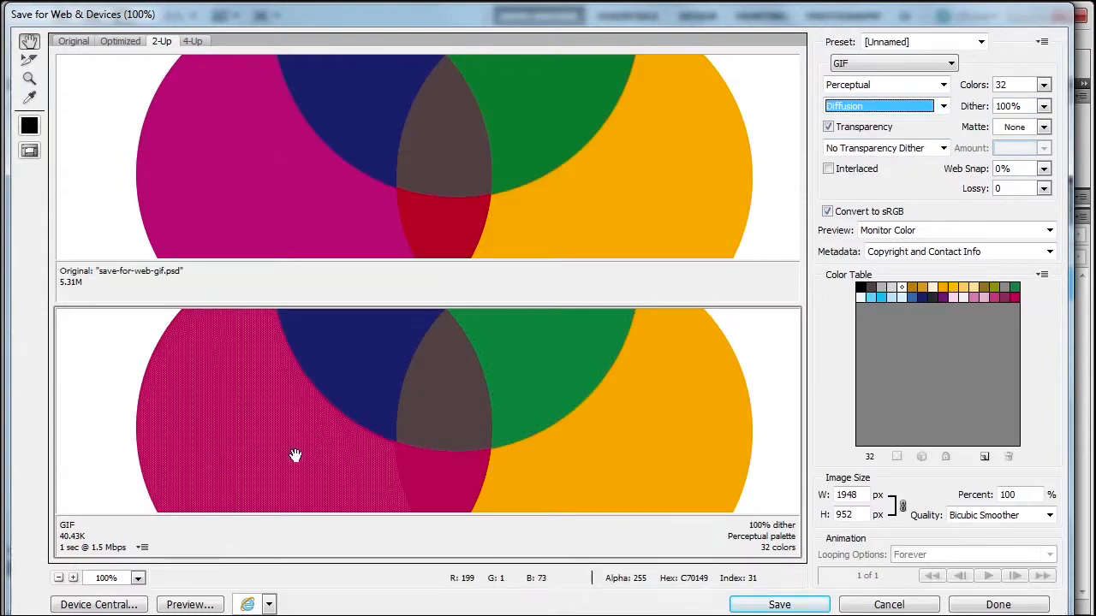
left_click(942, 106)
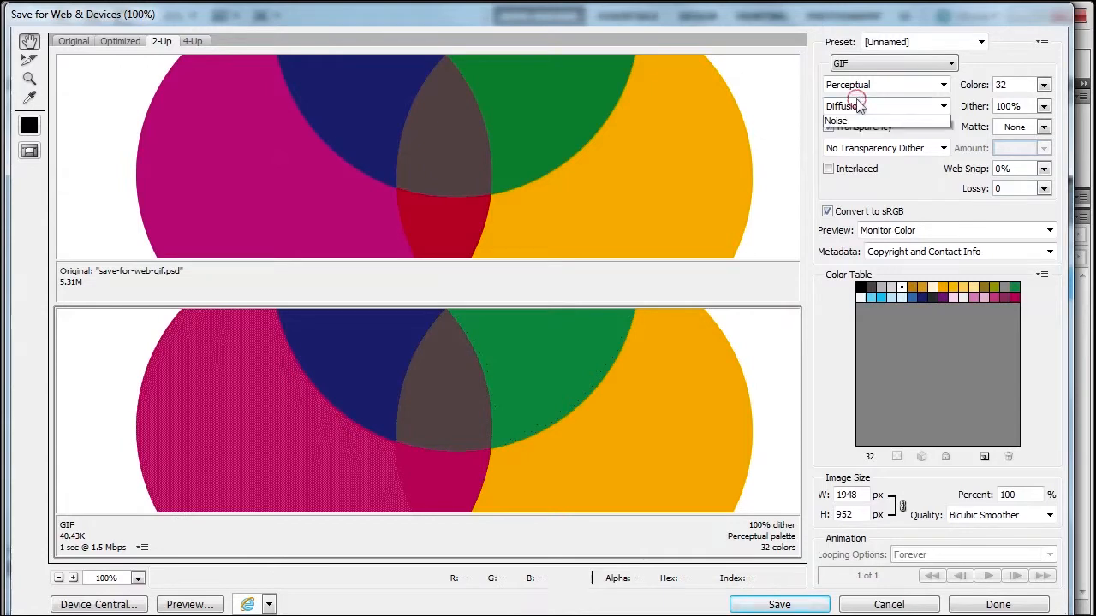
left_click(941, 105)
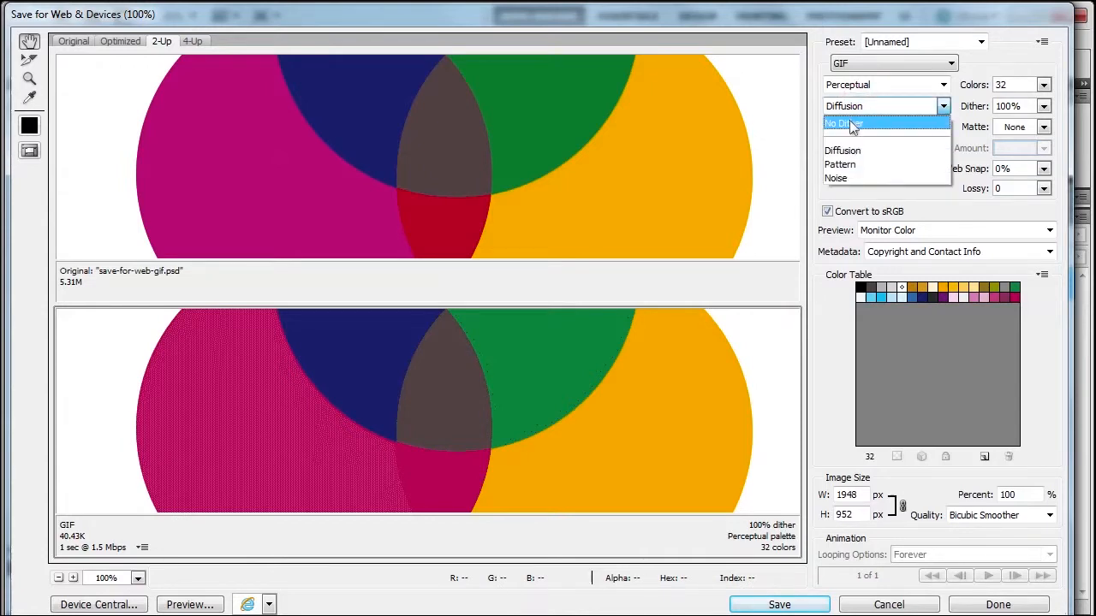
mouse_move(856, 165)
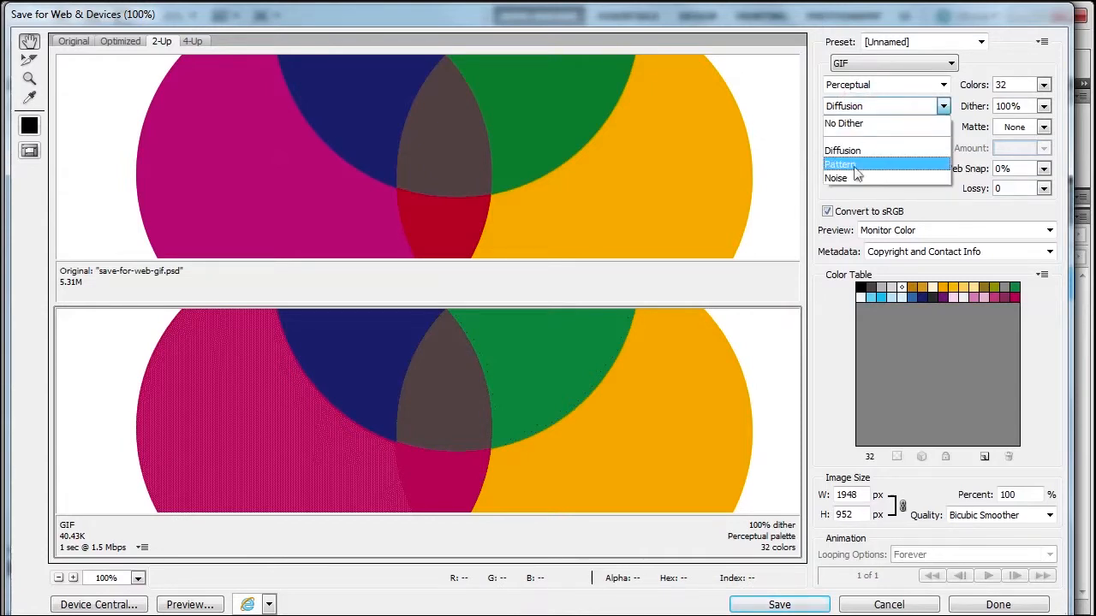
left_click(841, 164)
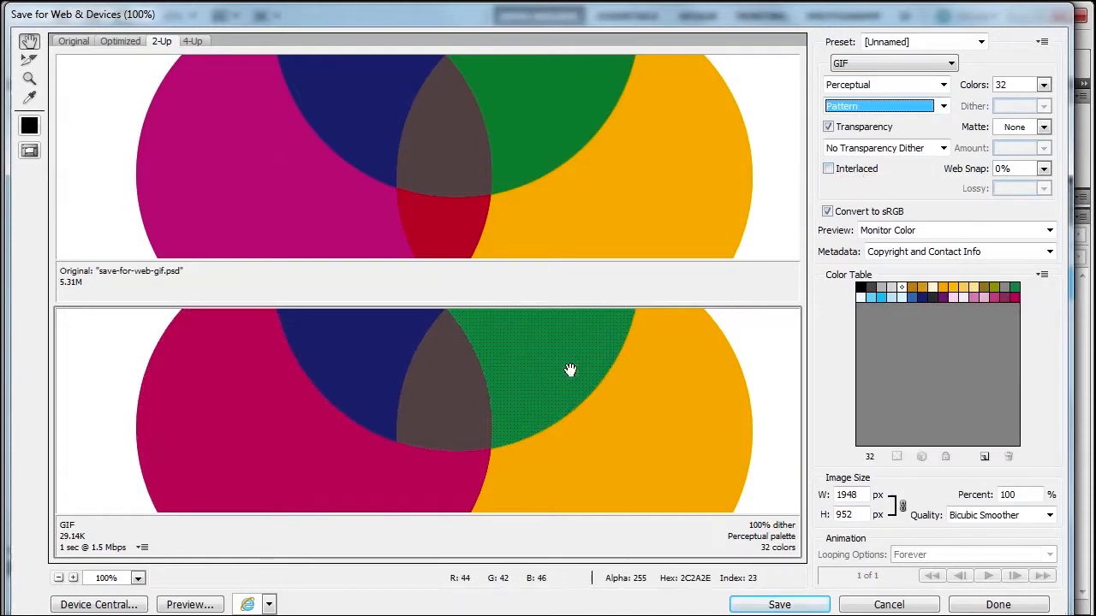
mouse_move(535, 382)
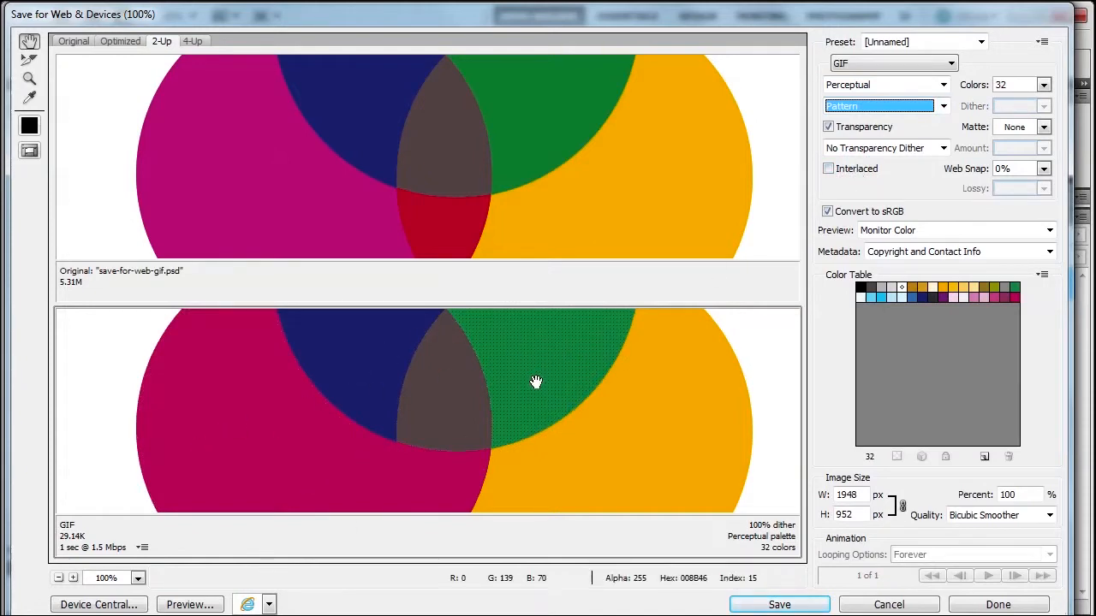
left_click(942, 105)
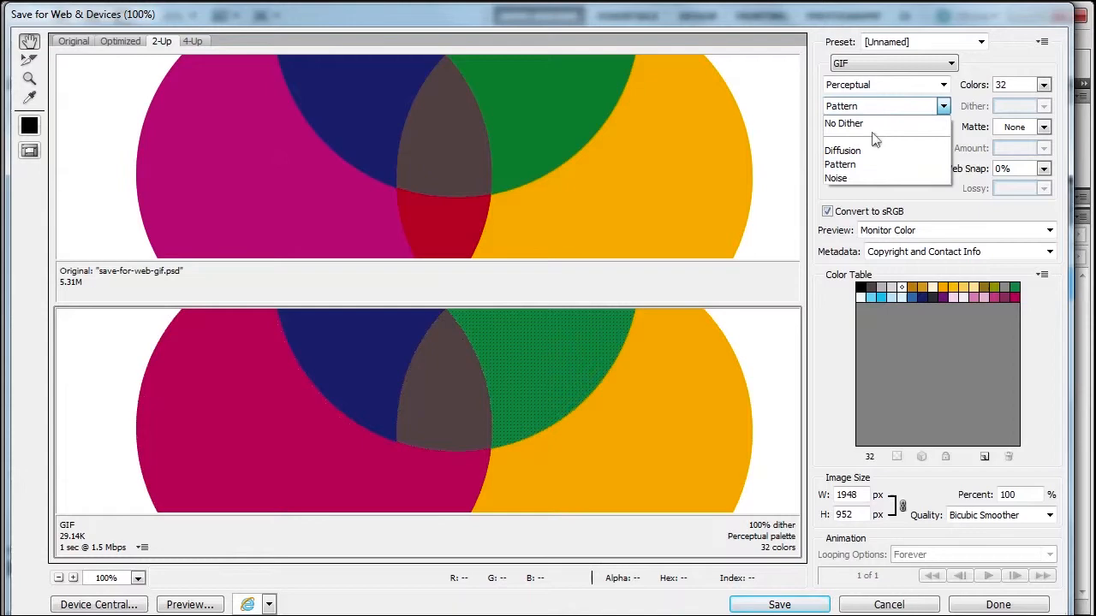
left_click(844, 122)
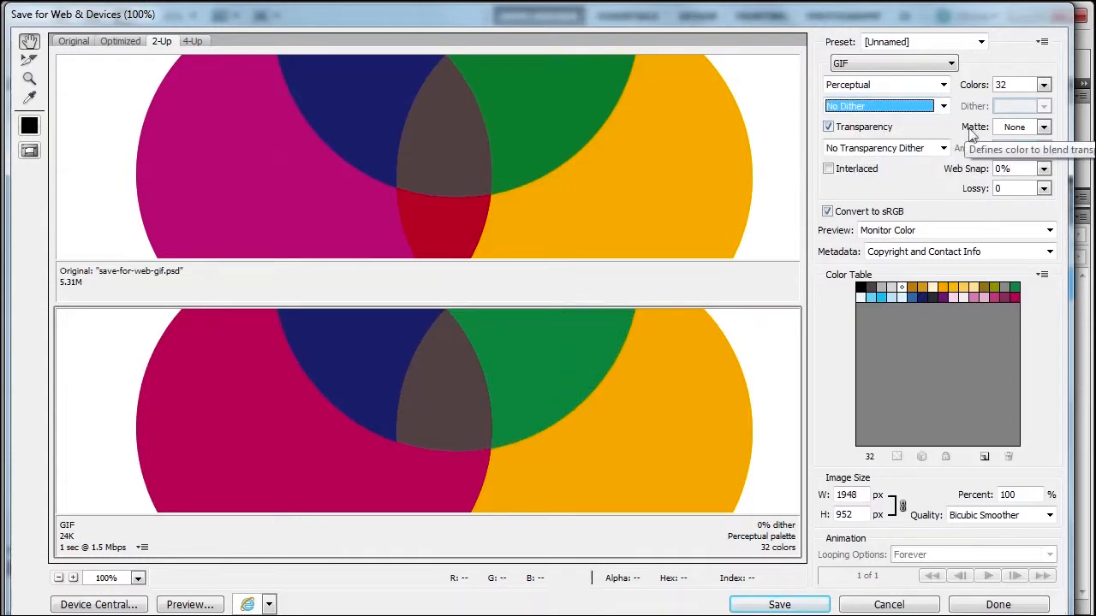
mouse_move(827, 127)
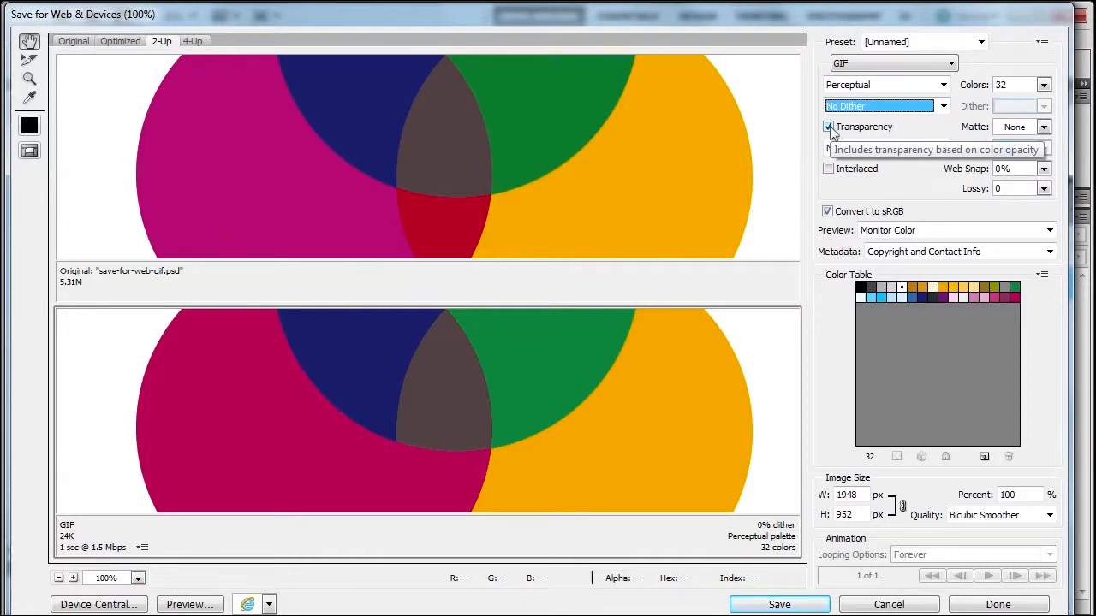
left_click(827, 126)
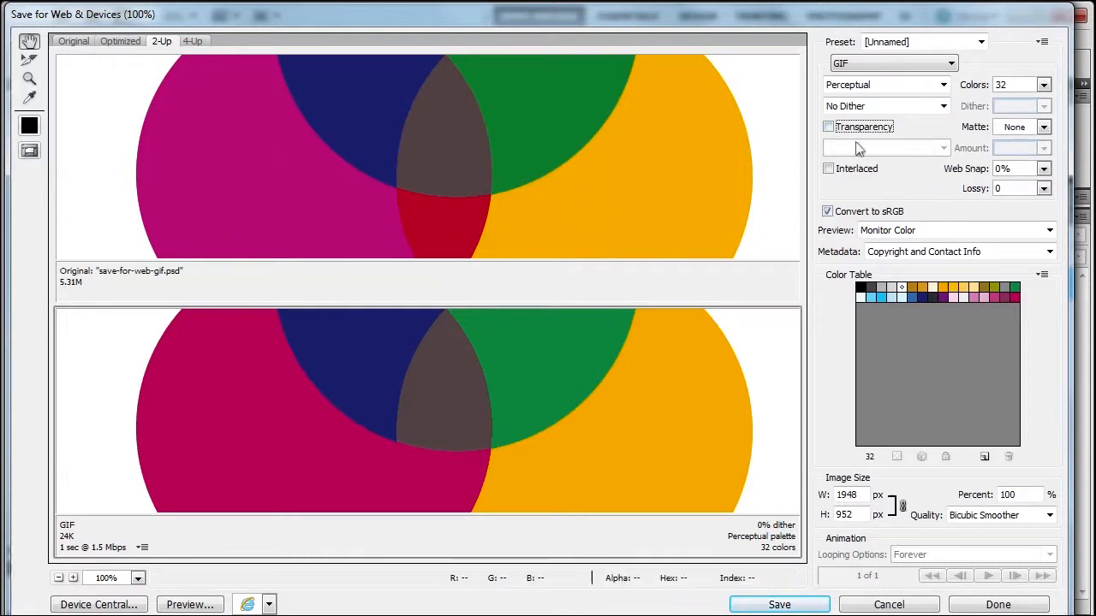
mouse_move(828, 127)
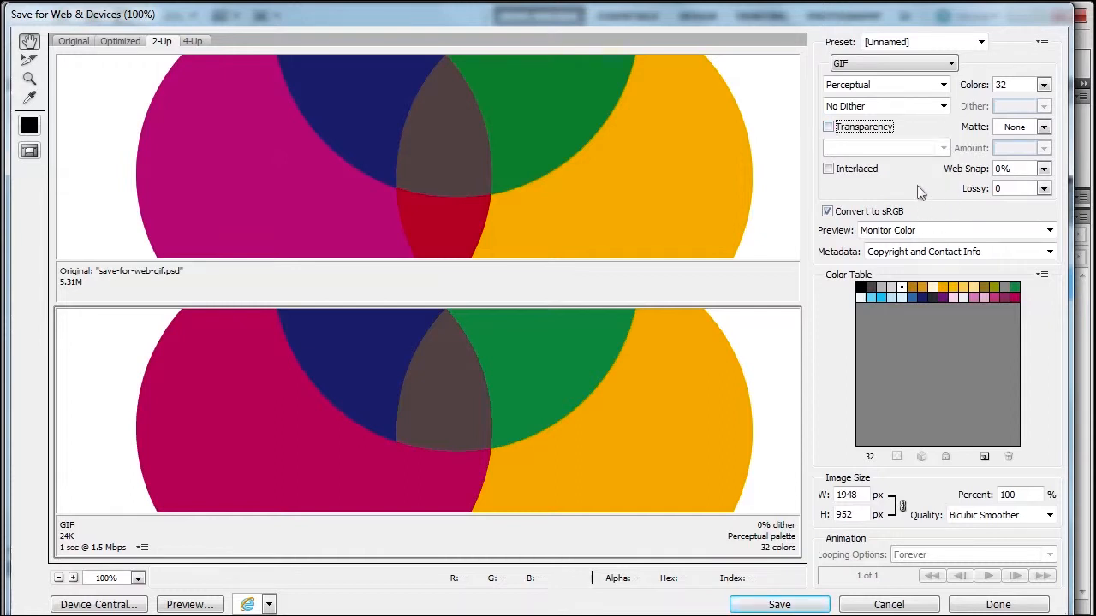
mouse_move(955, 172)
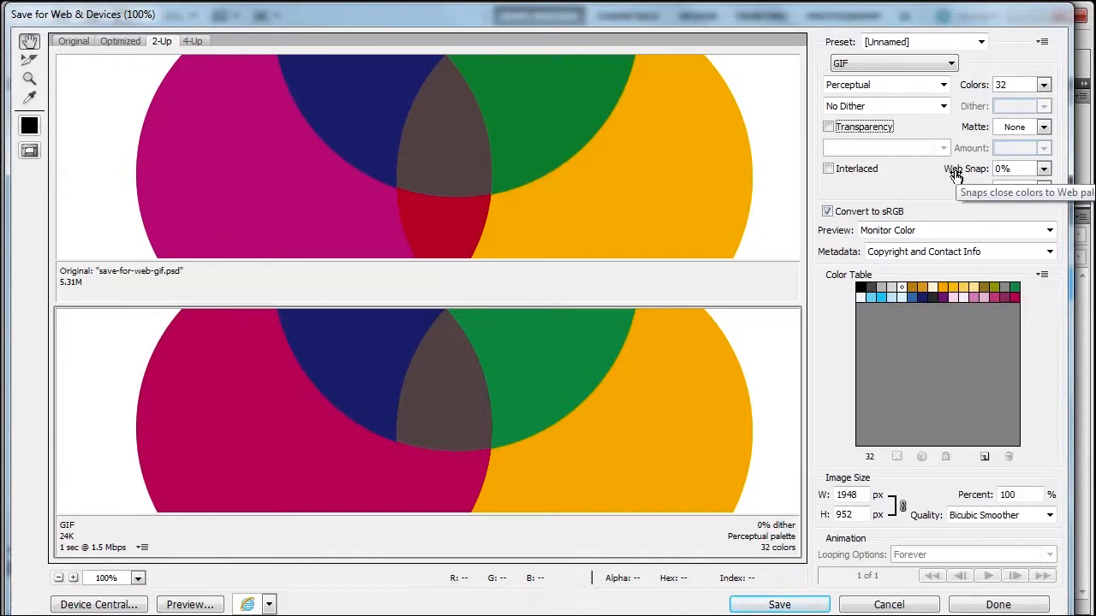
mouse_move(916, 194)
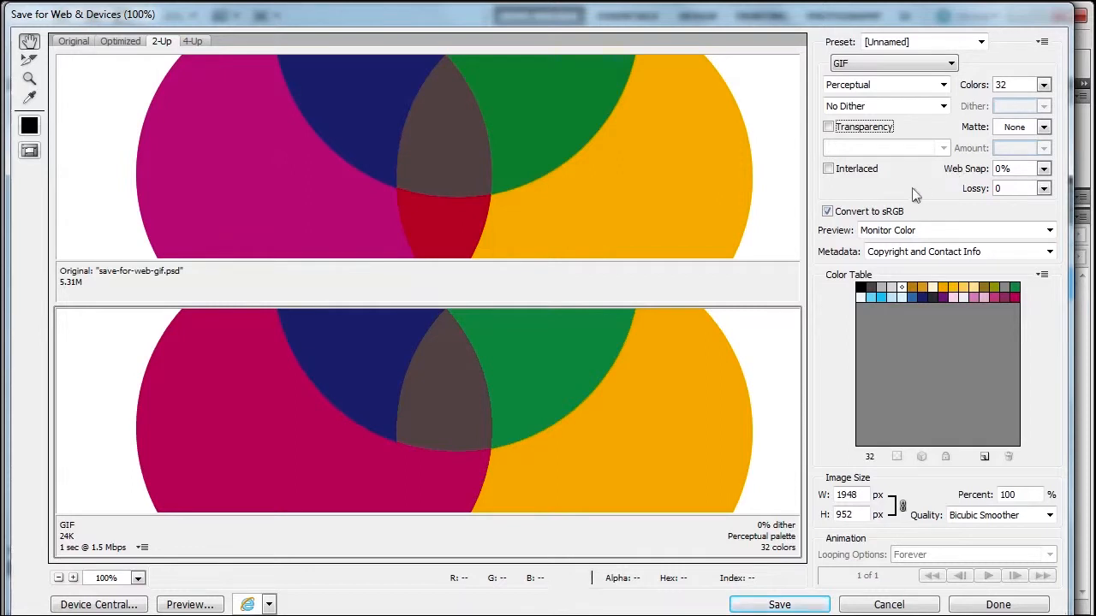
mouse_move(906, 192)
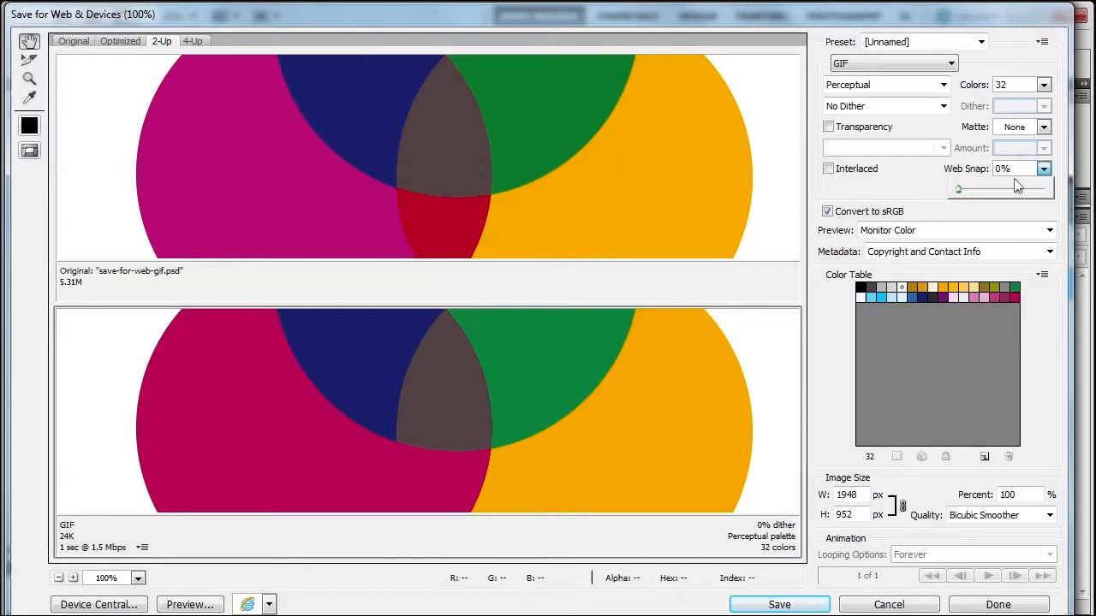
left_click_drag(959, 188, 1014, 189)
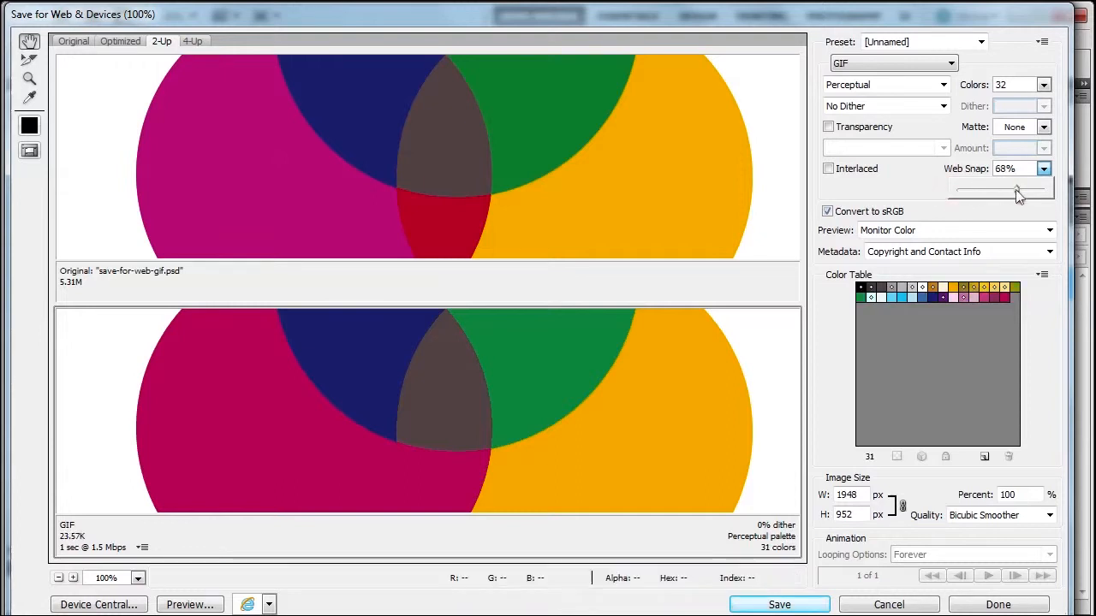
mouse_move(627, 392)
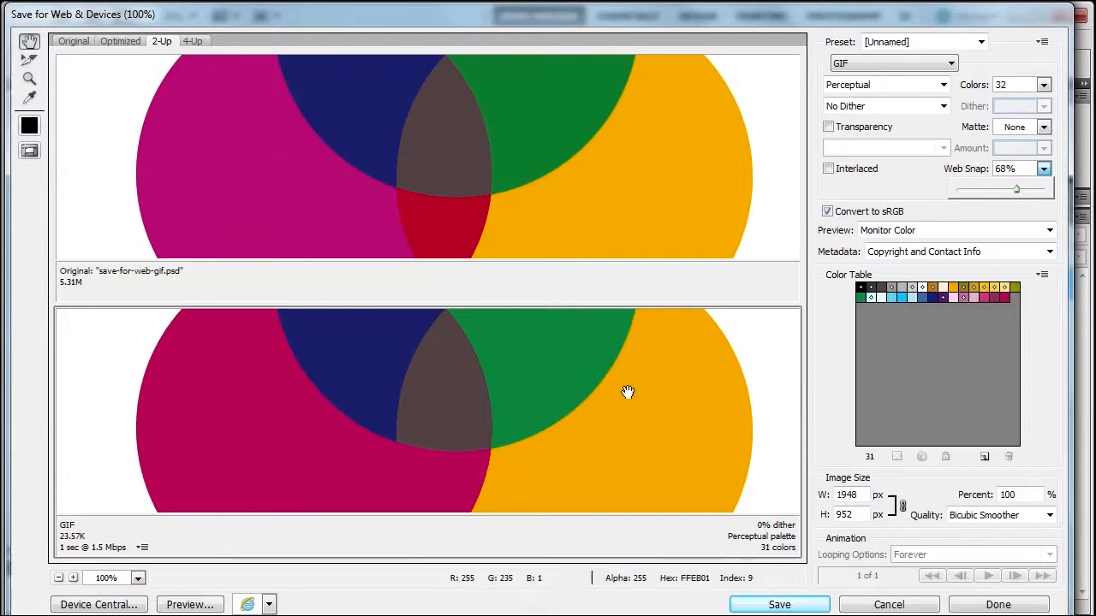
left_click_drag(1016, 189, 958, 189)
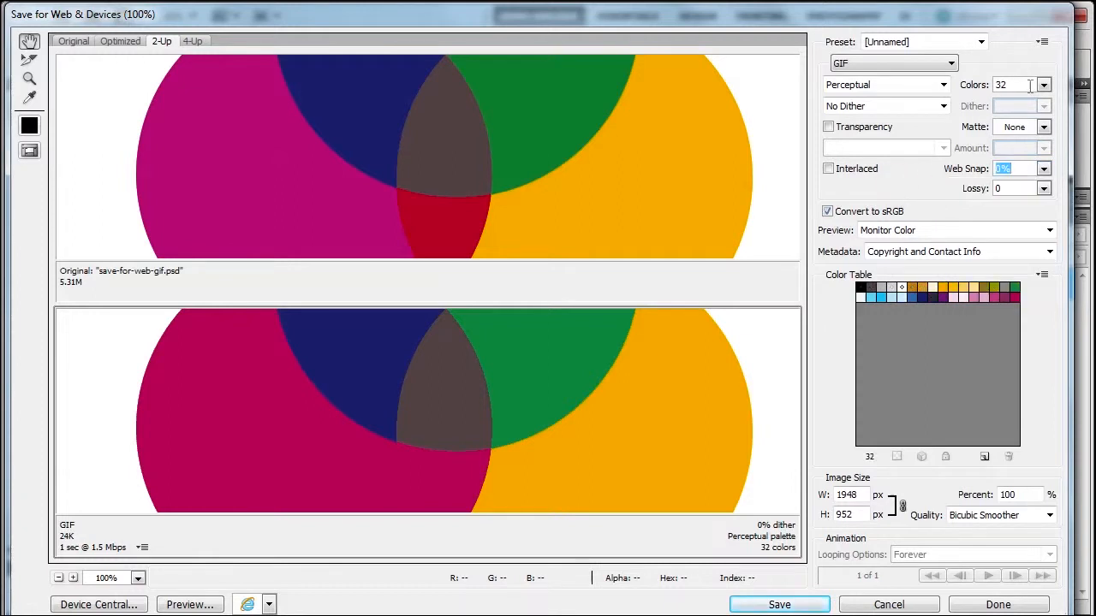
Choose 64 in the Colors list, bringing the GIF to 41.51K.
left_click(1043, 83)
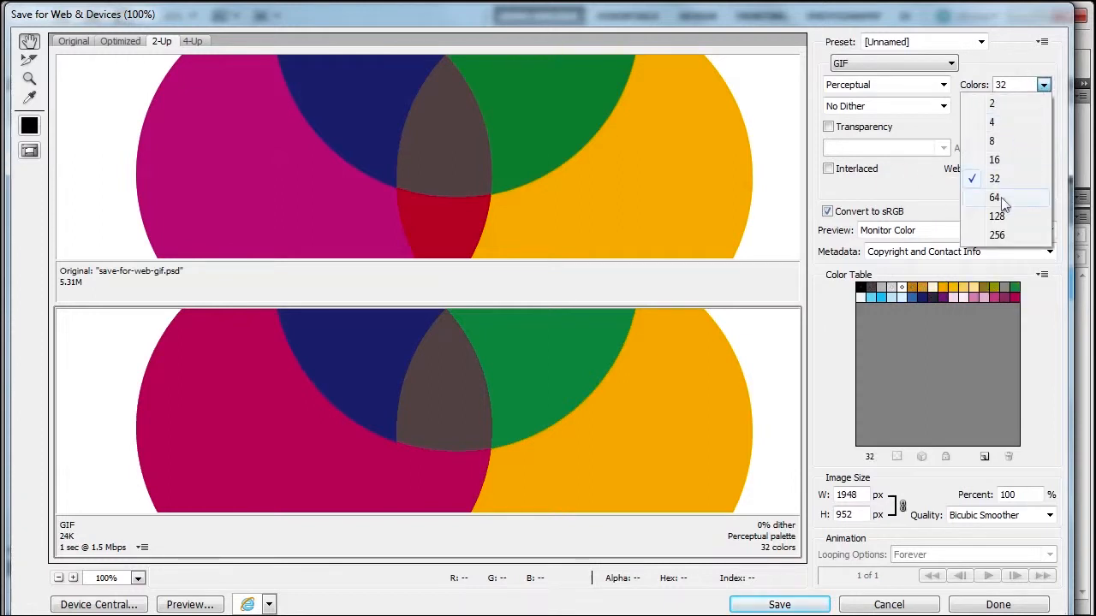
left_click(993, 198)
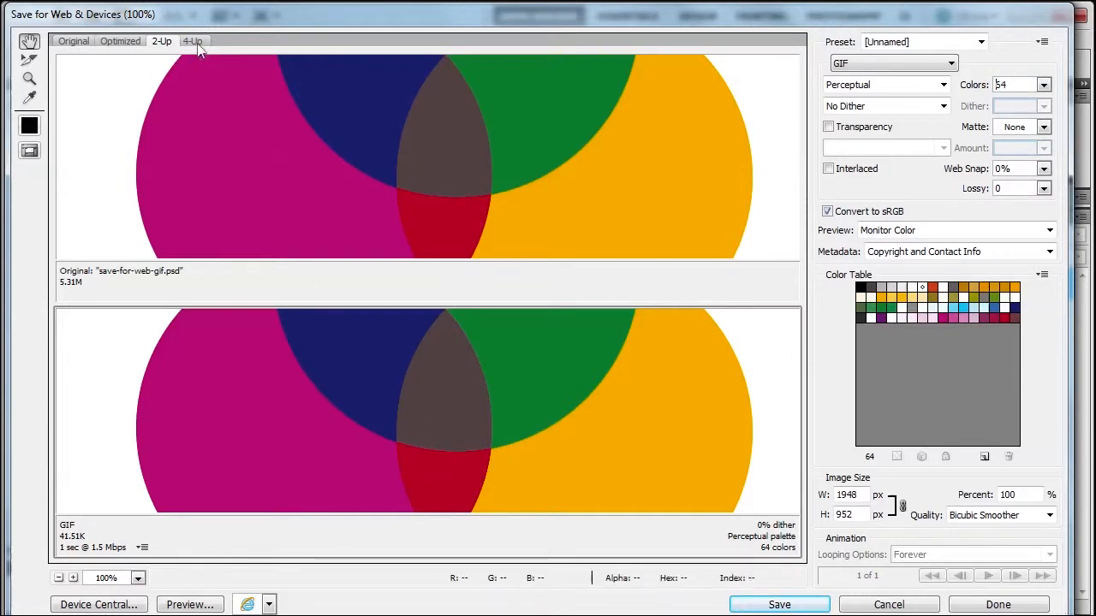
mouse_move(892, 192)
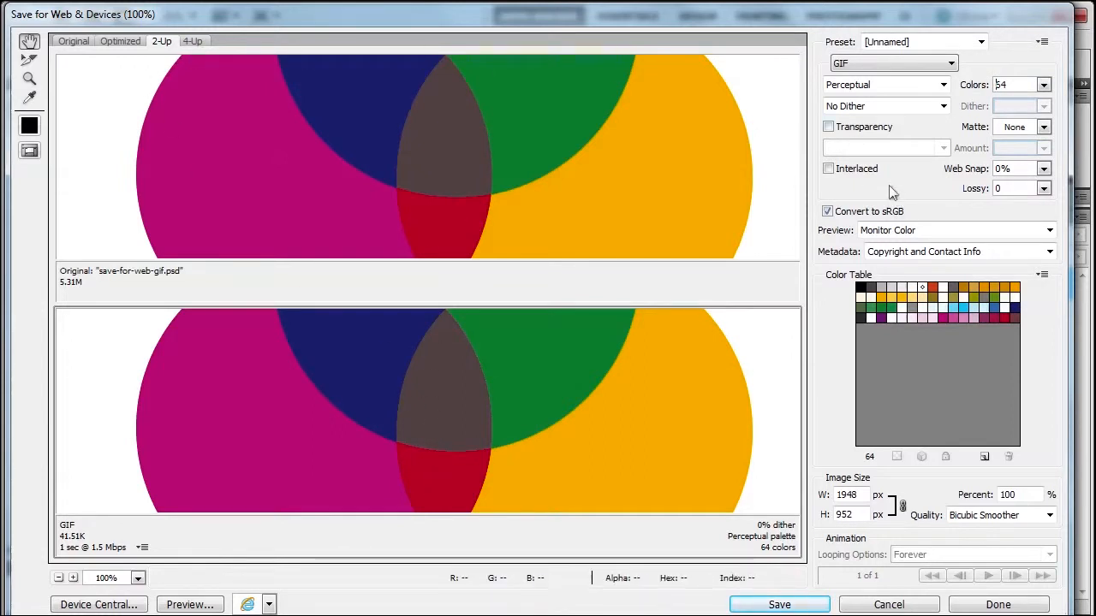
mouse_move(865, 94)
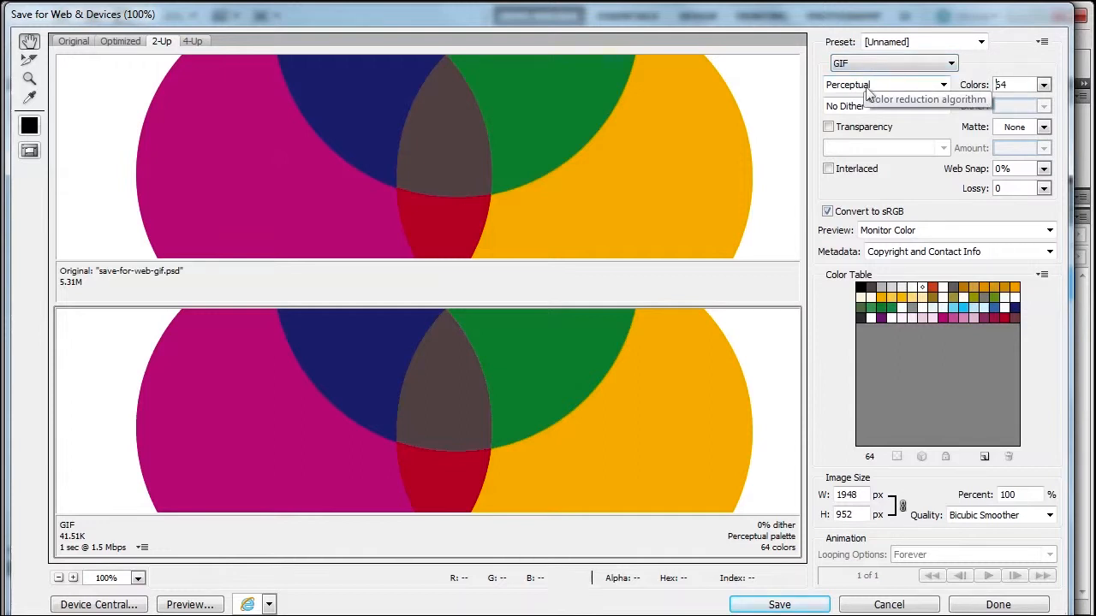
mouse_move(985, 90)
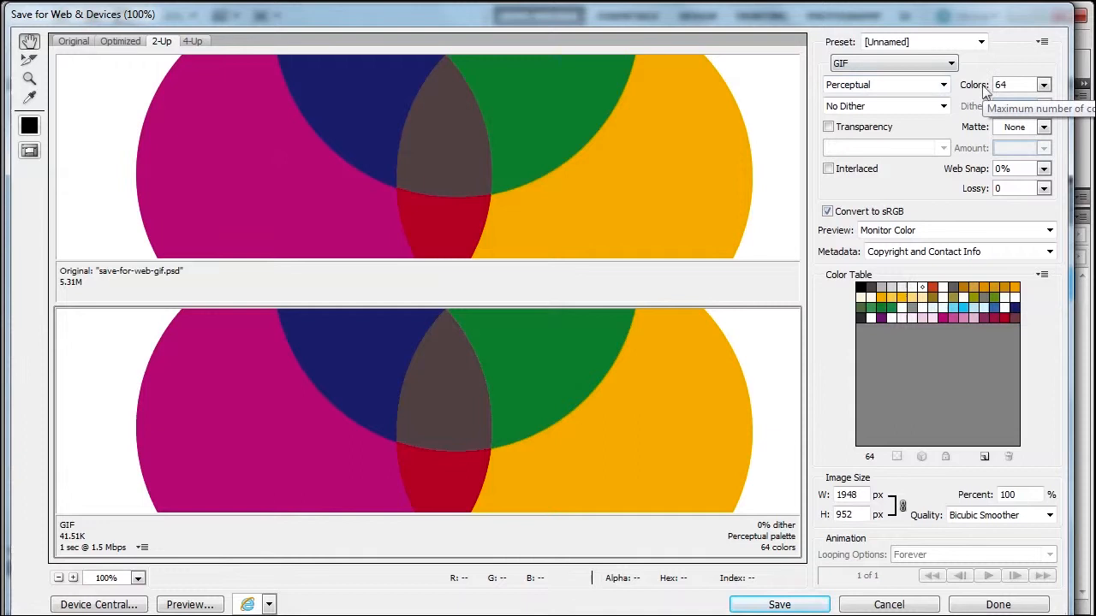
mouse_move(940, 112)
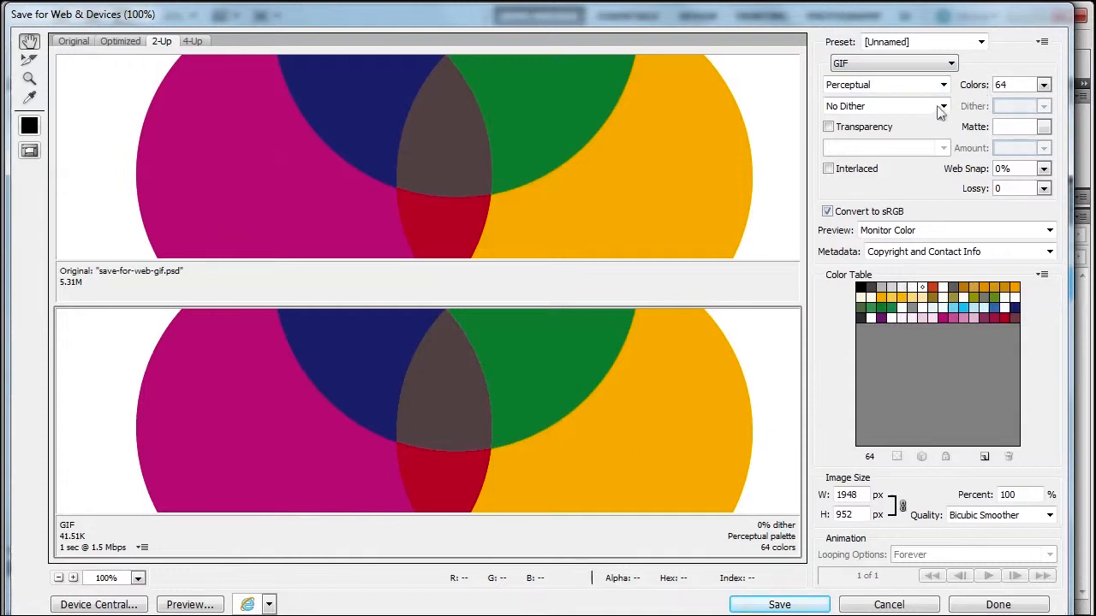
mouse_move(943, 105)
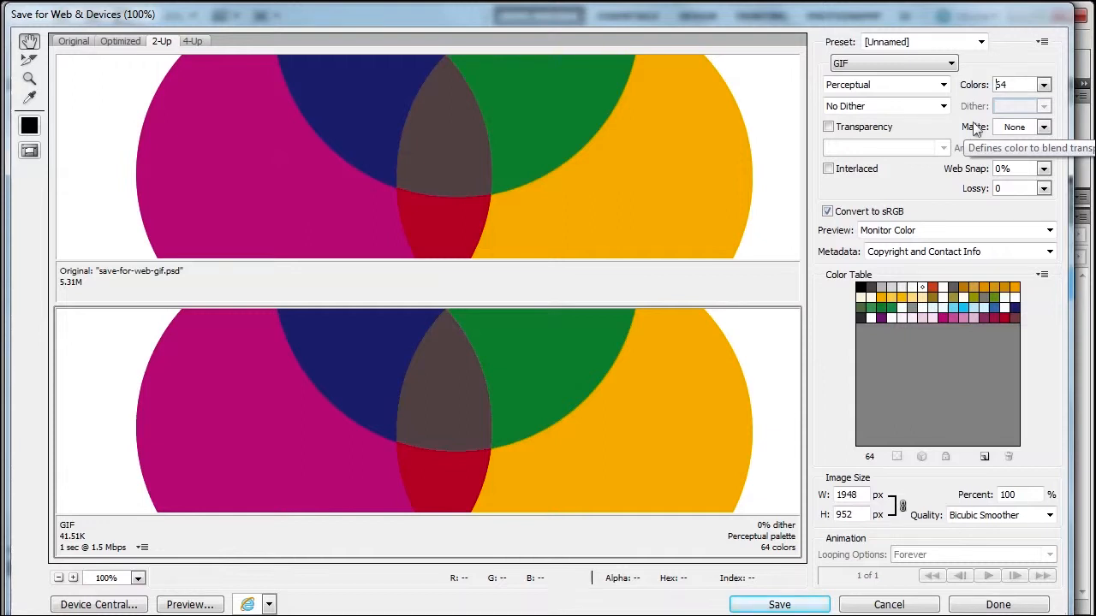
mouse_move(951, 176)
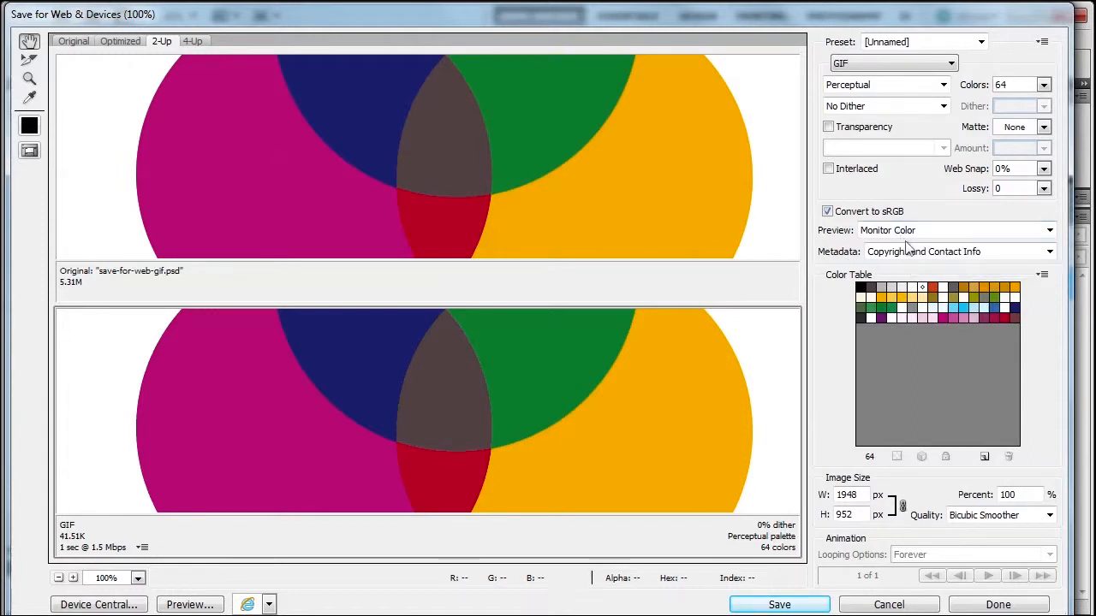
mouse_move(828, 291)
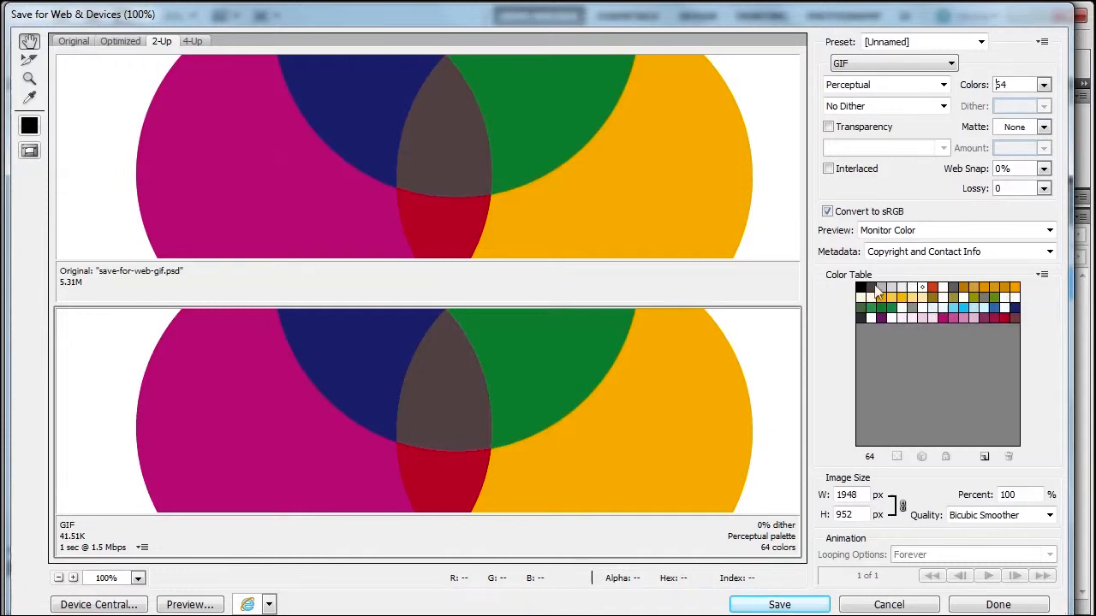
mouse_move(460, 448)
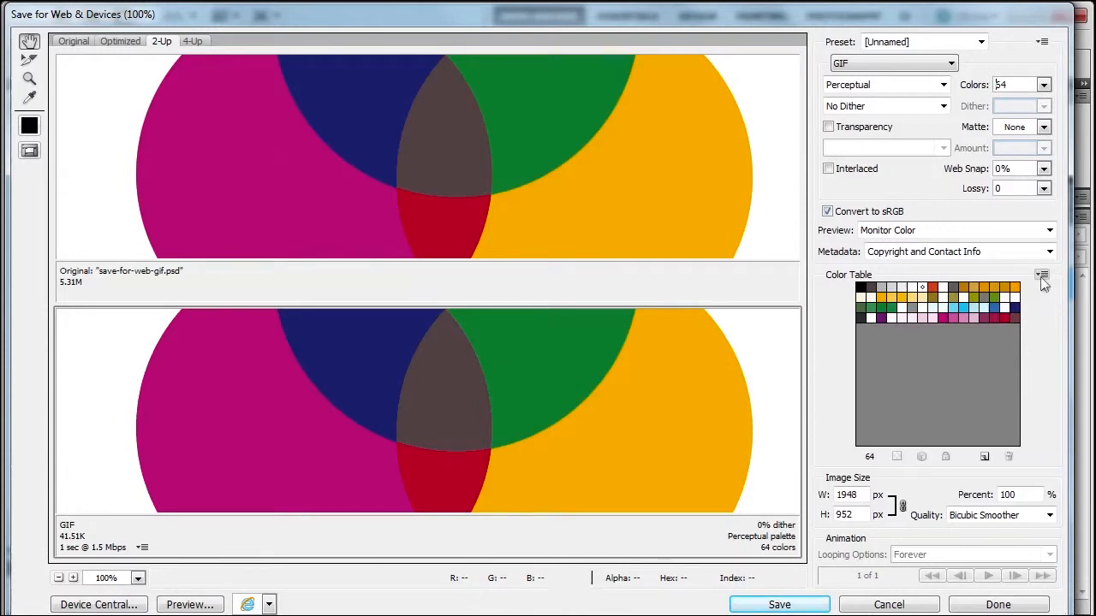
left_click(1042, 274)
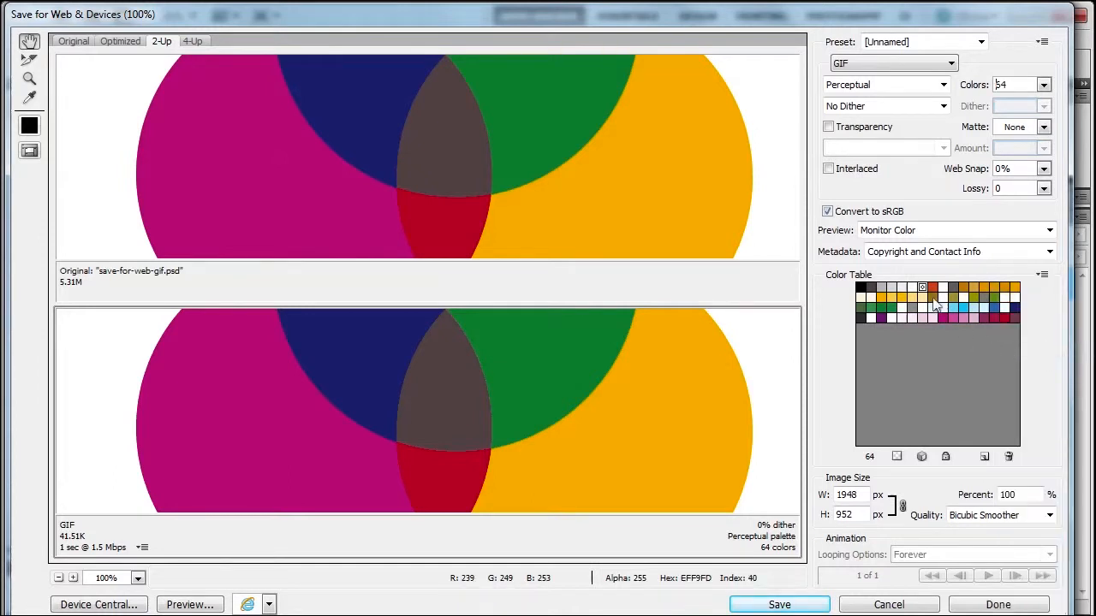
left_click(1043, 274)
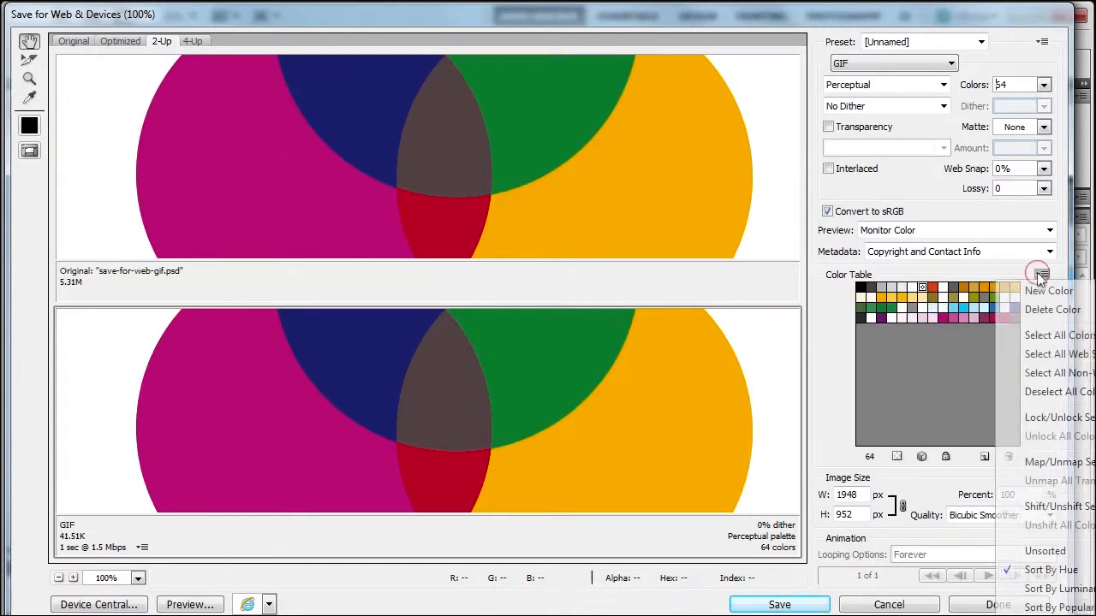
mouse_move(1033, 392)
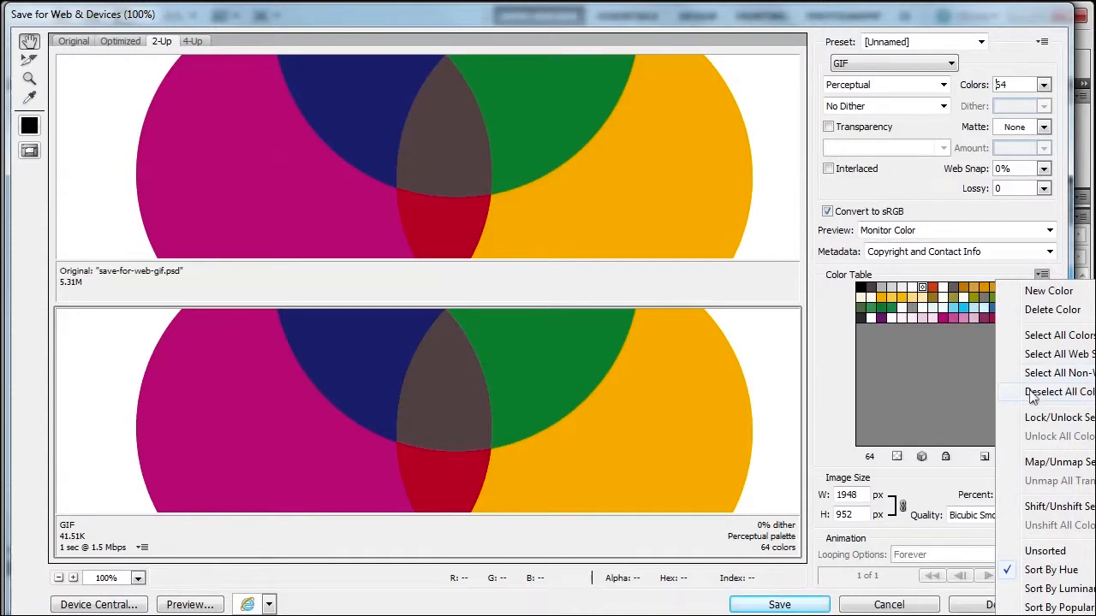
left_click(1057, 391)
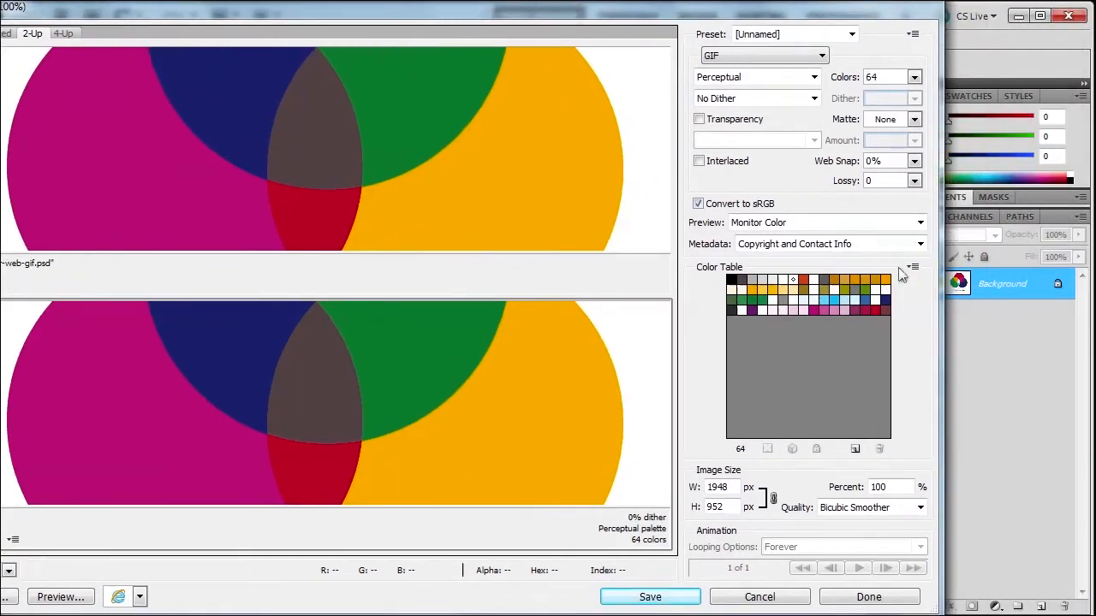
left_click(913, 266)
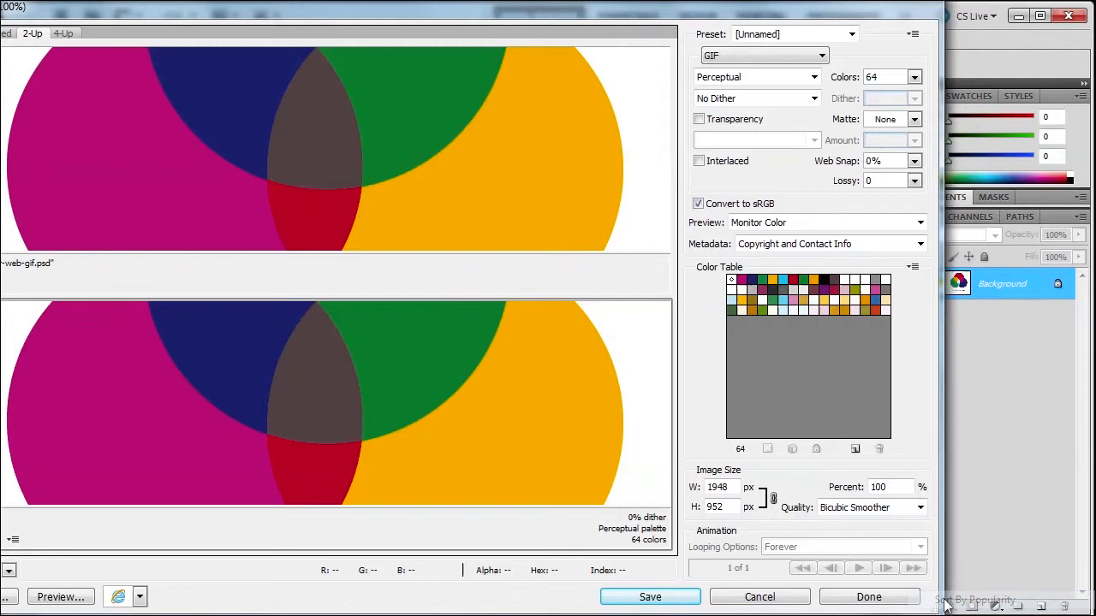
left_click(913, 266)
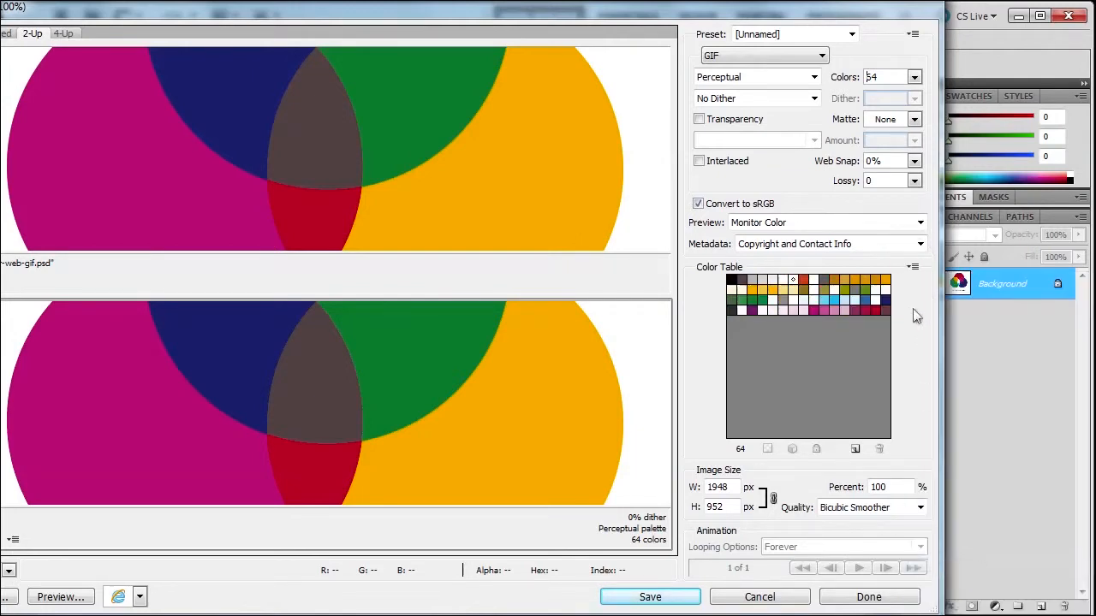
left_click(913, 266)
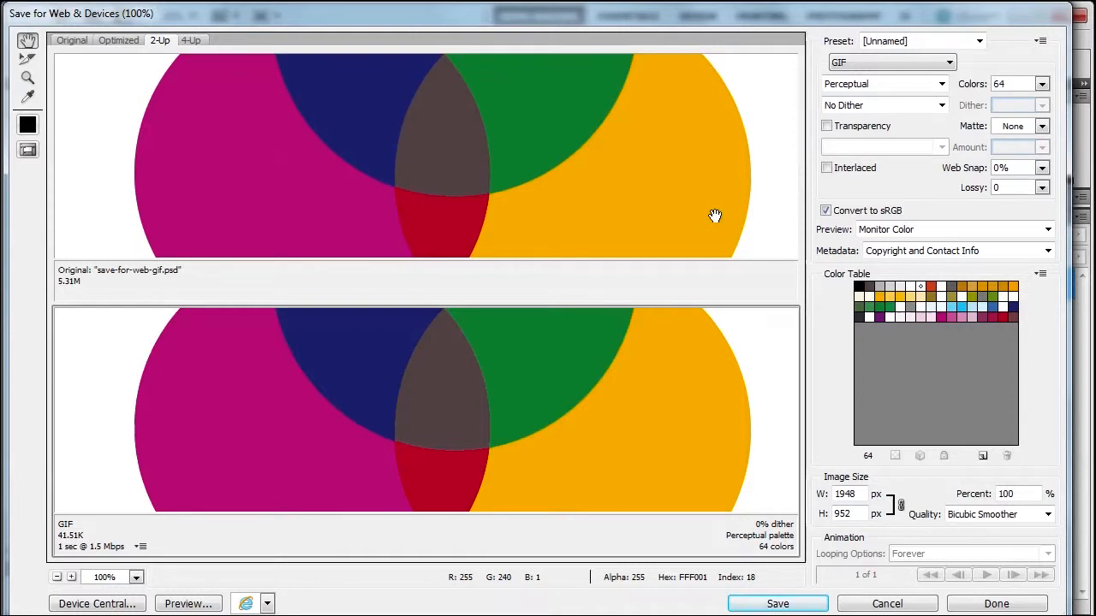
mouse_move(29, 97)
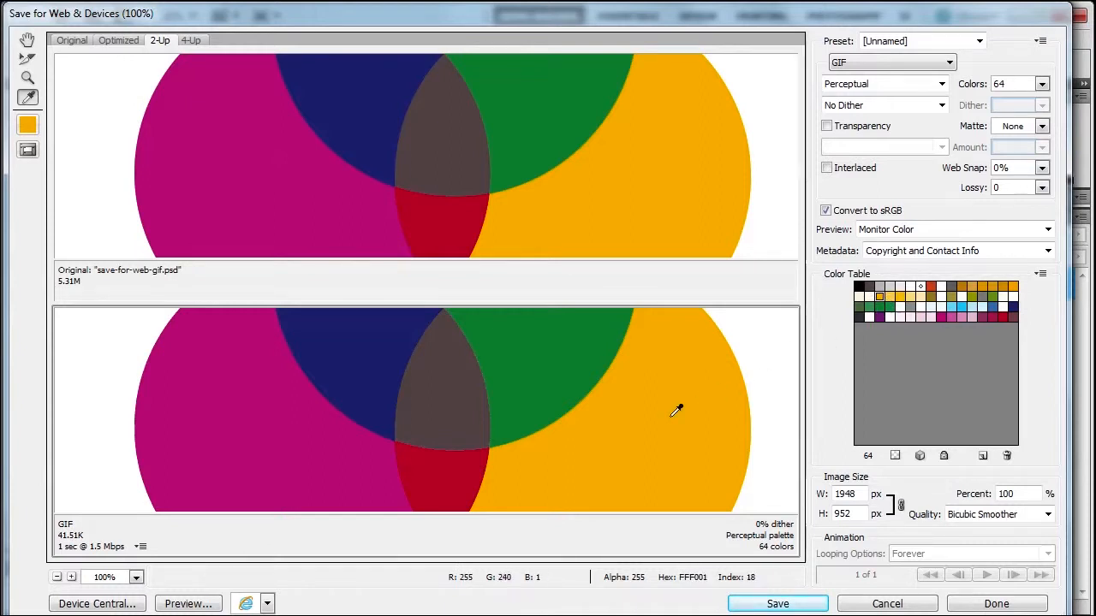
mouse_move(552, 353)
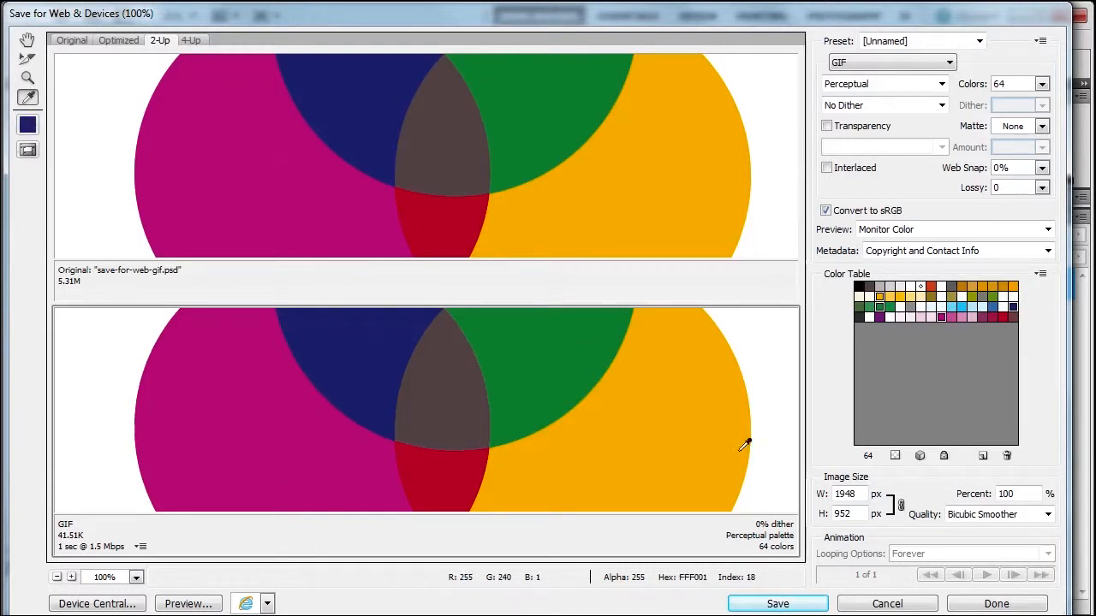
mouse_move(944, 455)
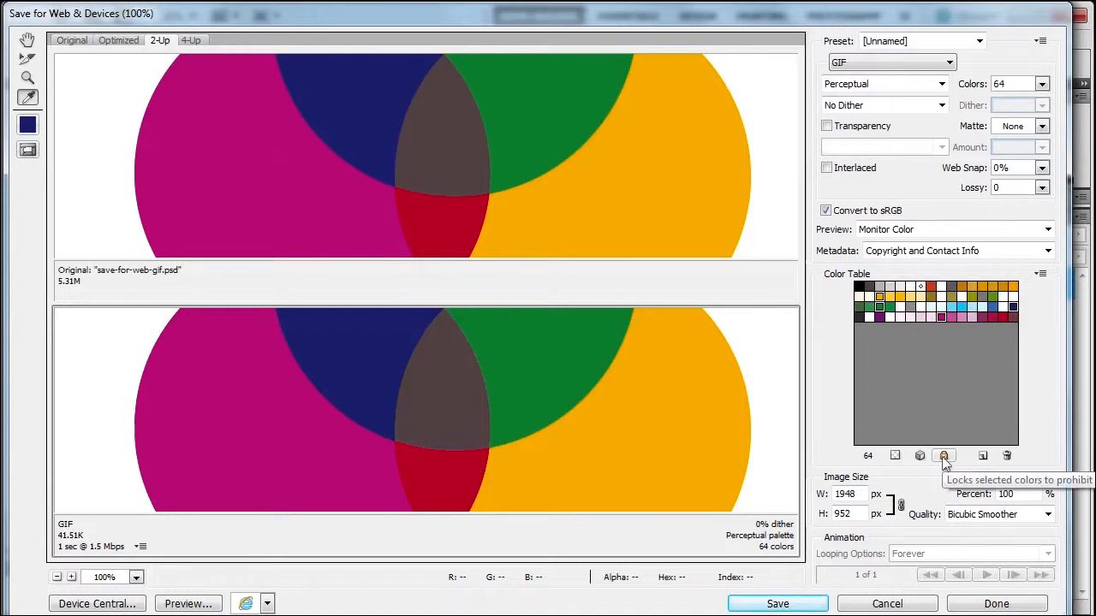
mouse_move(859, 484)
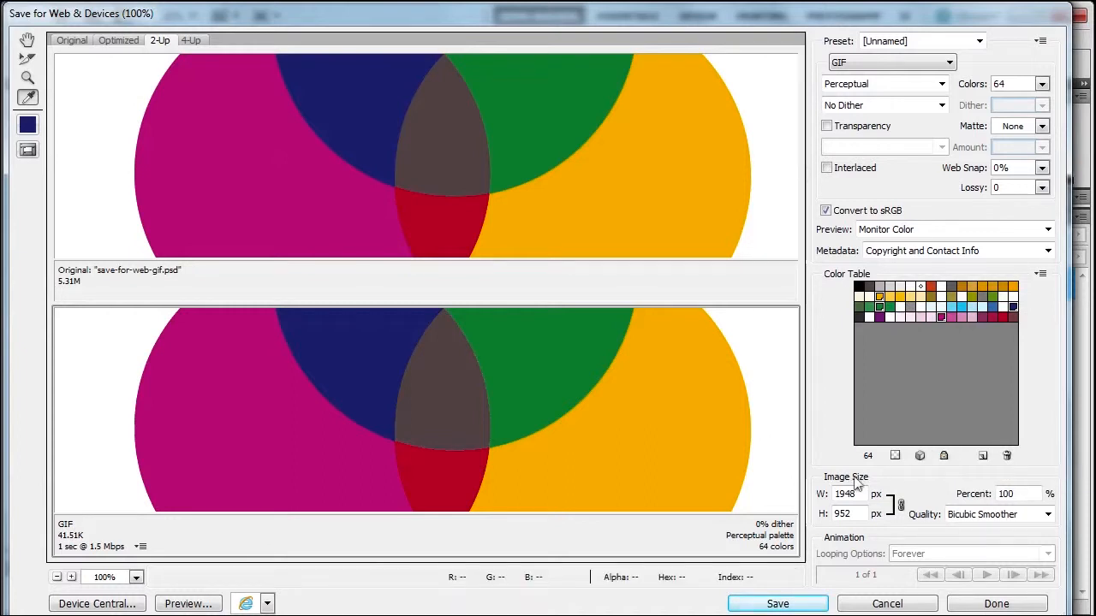
left_click(1042, 83)
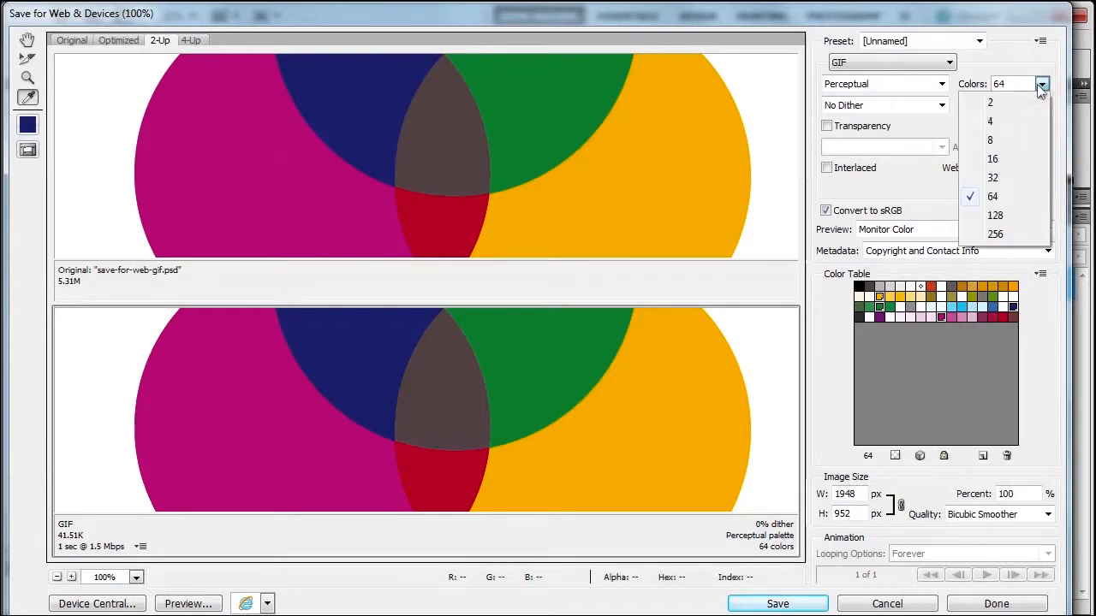
left_click(992, 159)
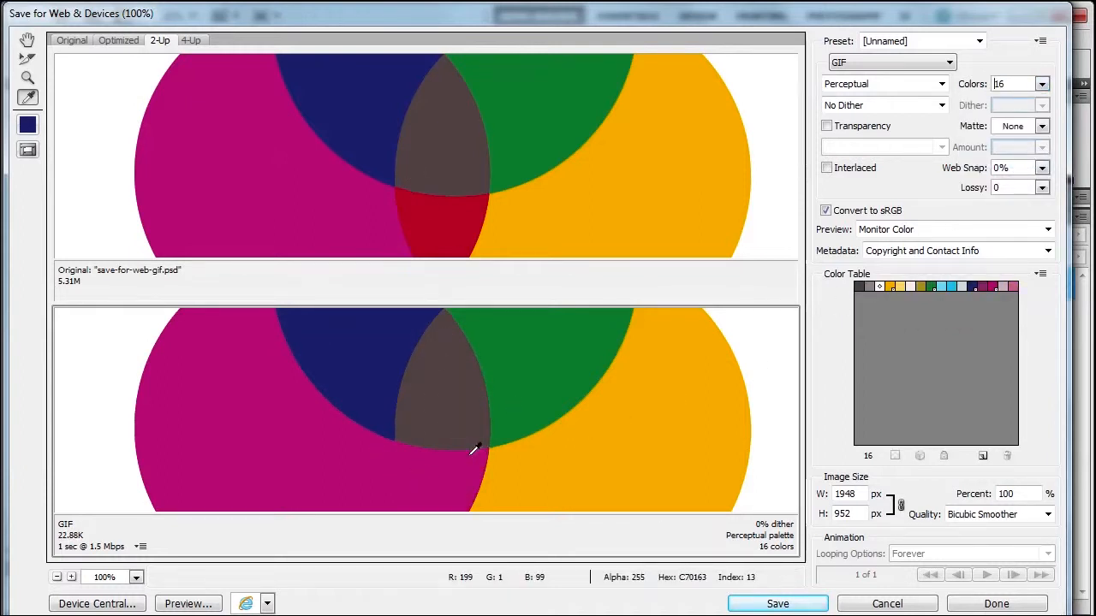
mouse_move(433, 480)
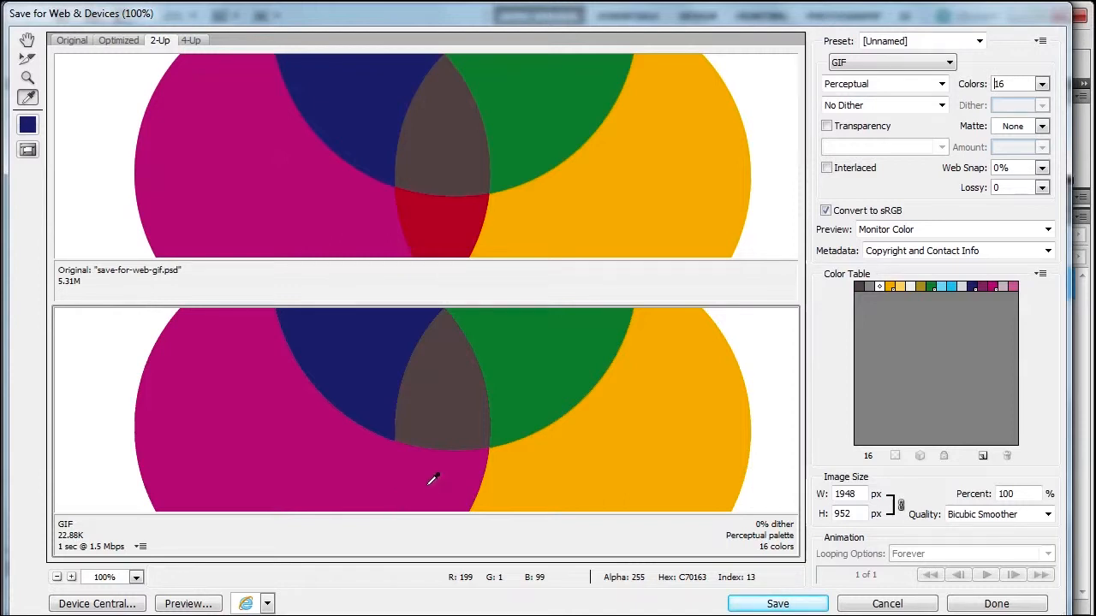
left_click(1042, 83)
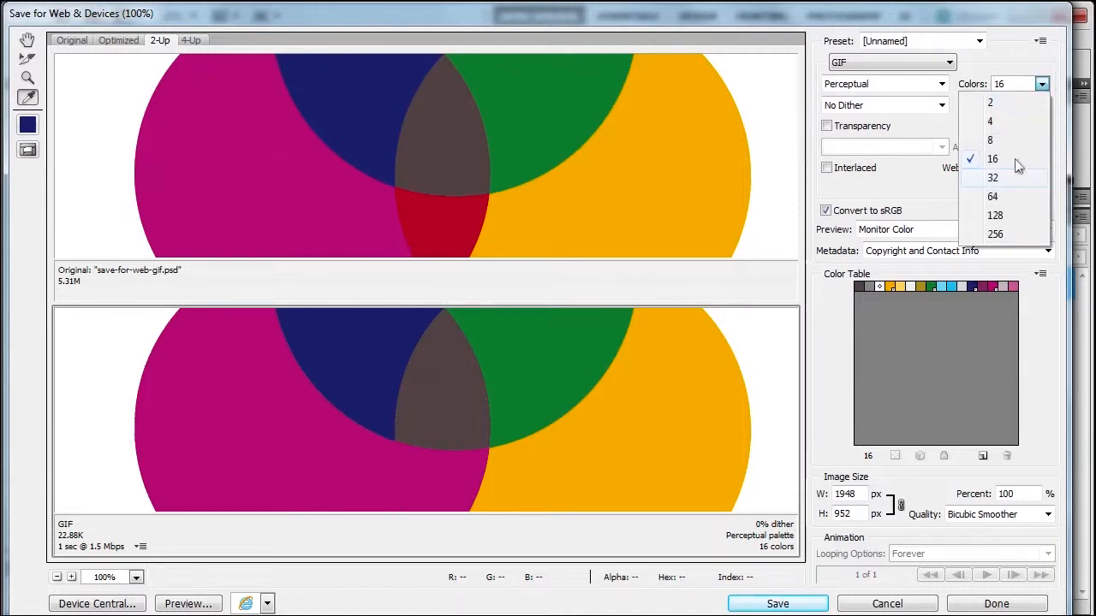
left_click(992, 177)
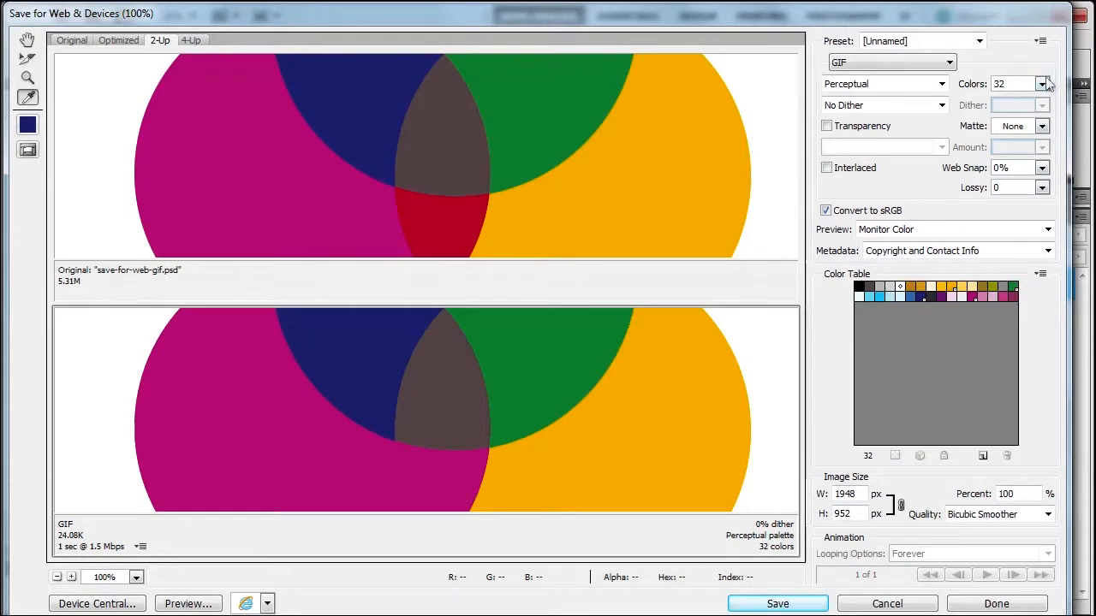
left_click(1043, 83)
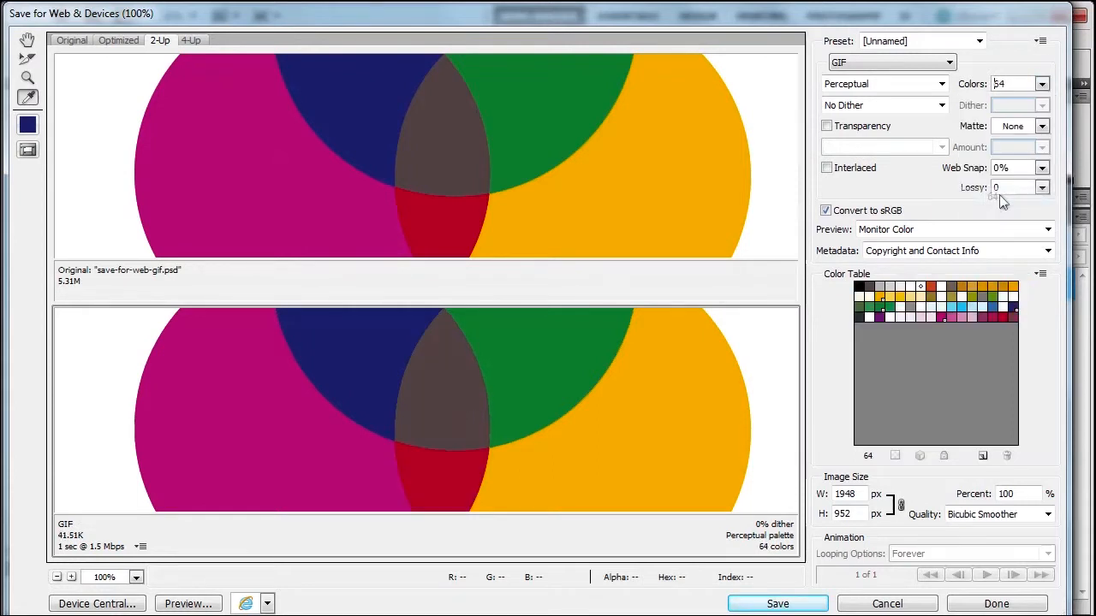
mouse_move(1041, 274)
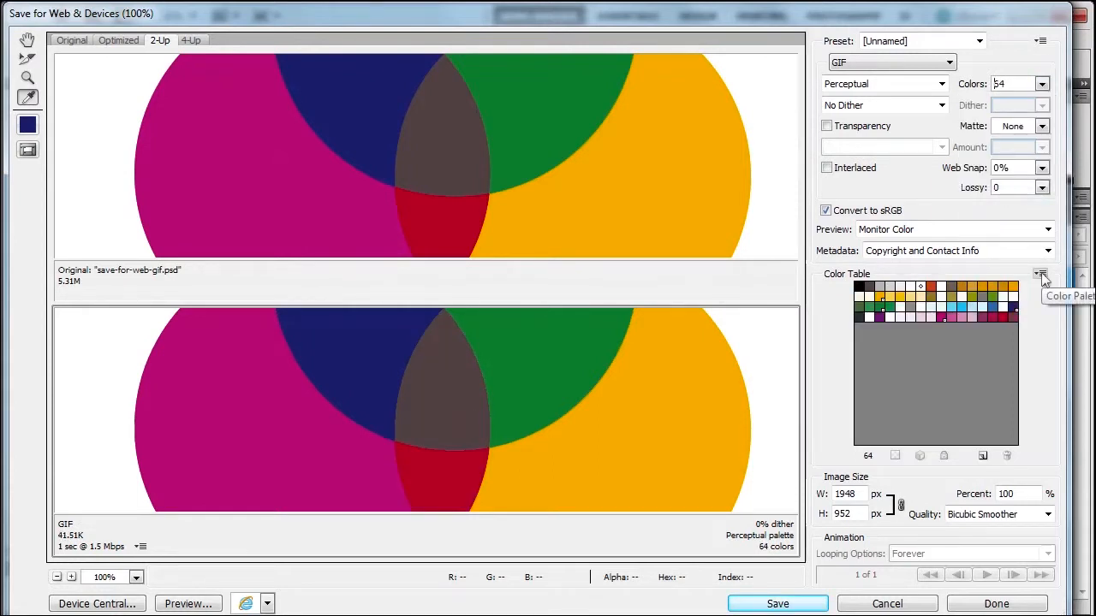
Limit the GIF palette to 16 colours, giving 23.04K.
left_click(1040, 274)
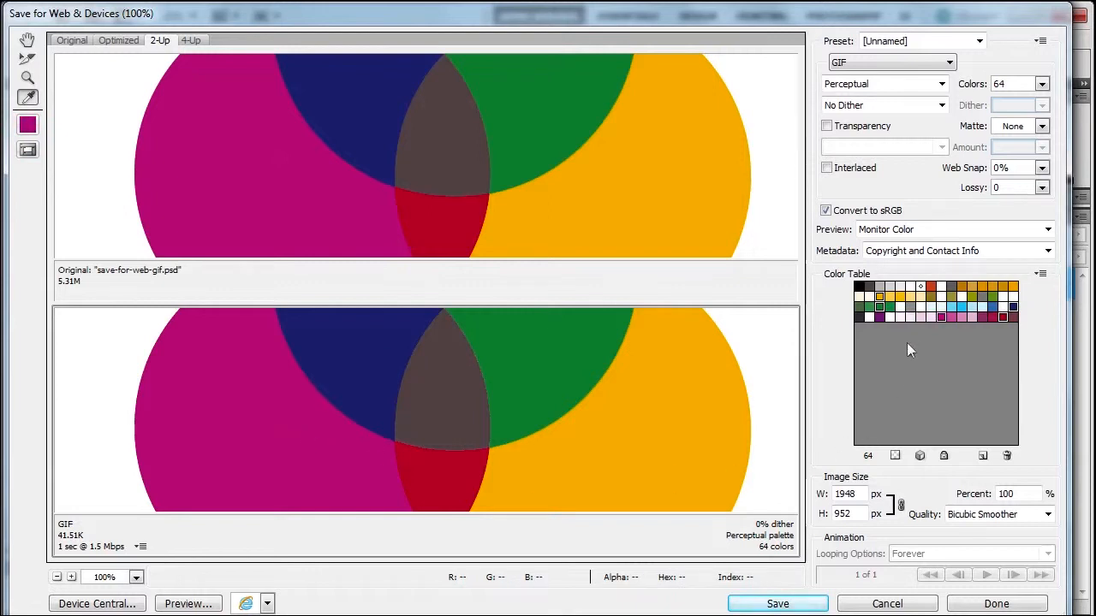
mouse_move(1038, 109)
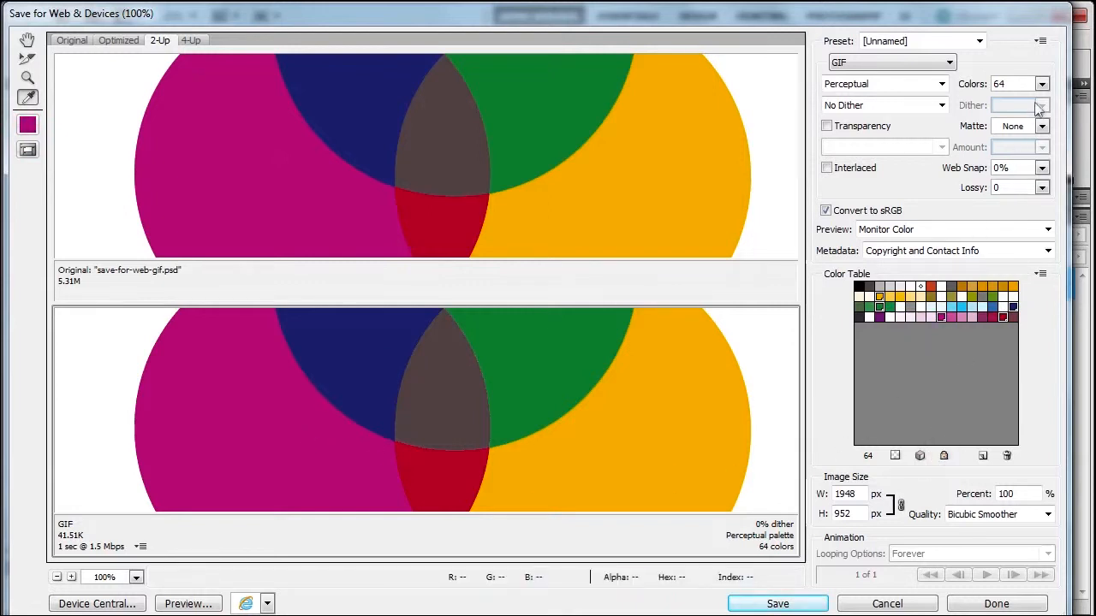
left_click(1042, 83)
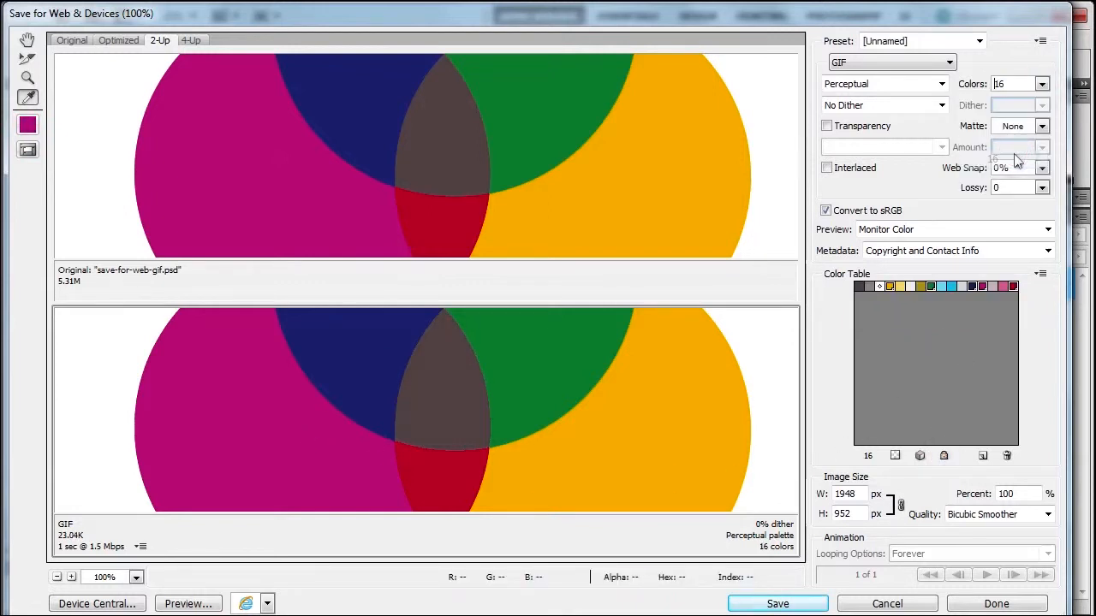
mouse_move(693, 460)
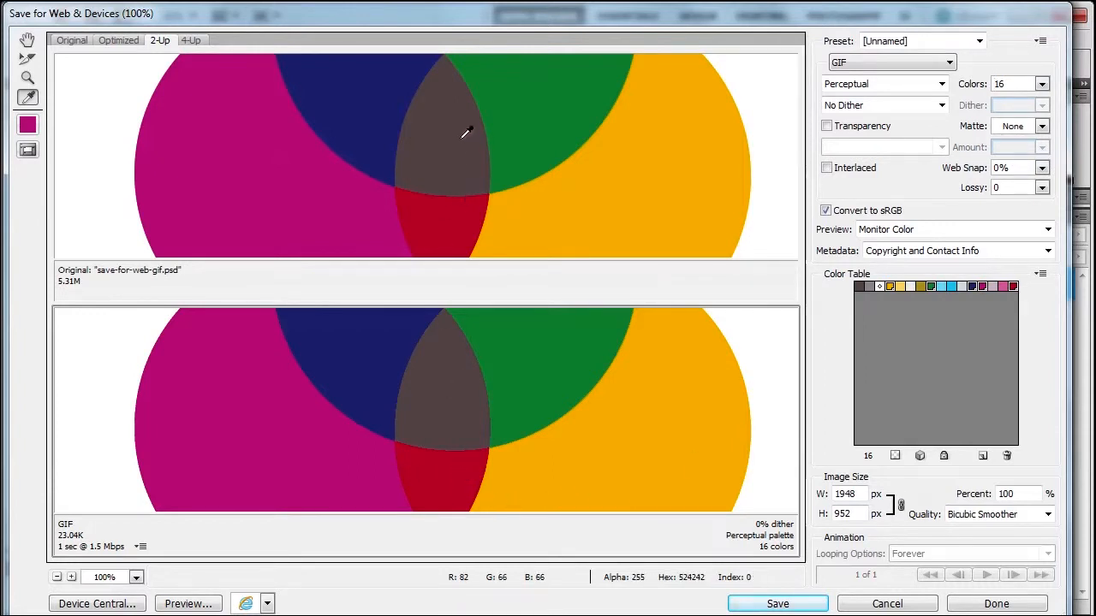
mouse_move(68, 548)
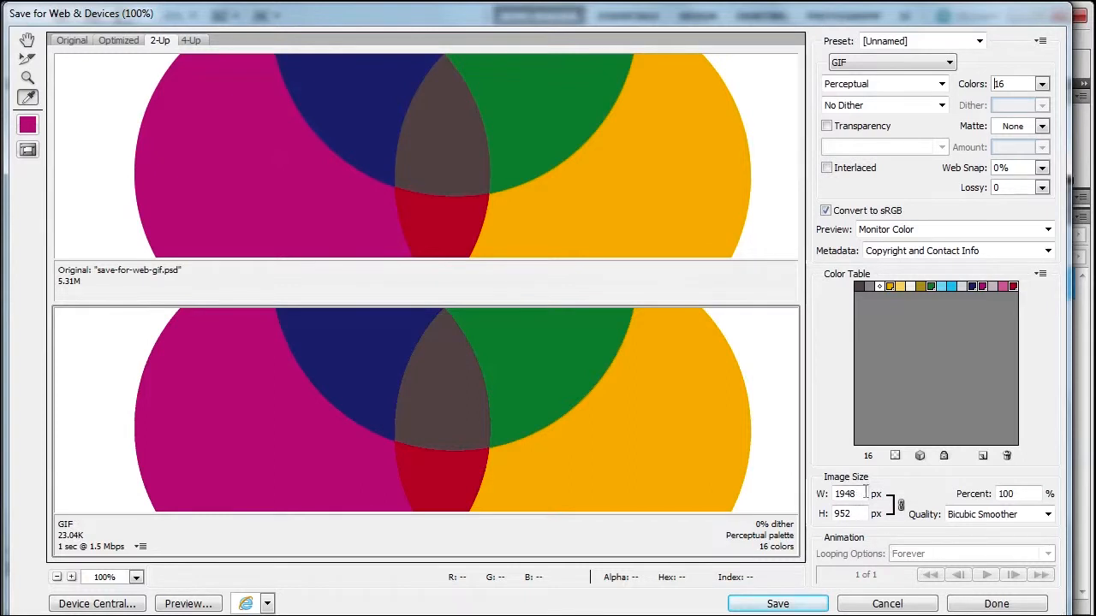
mouse_move(845, 493)
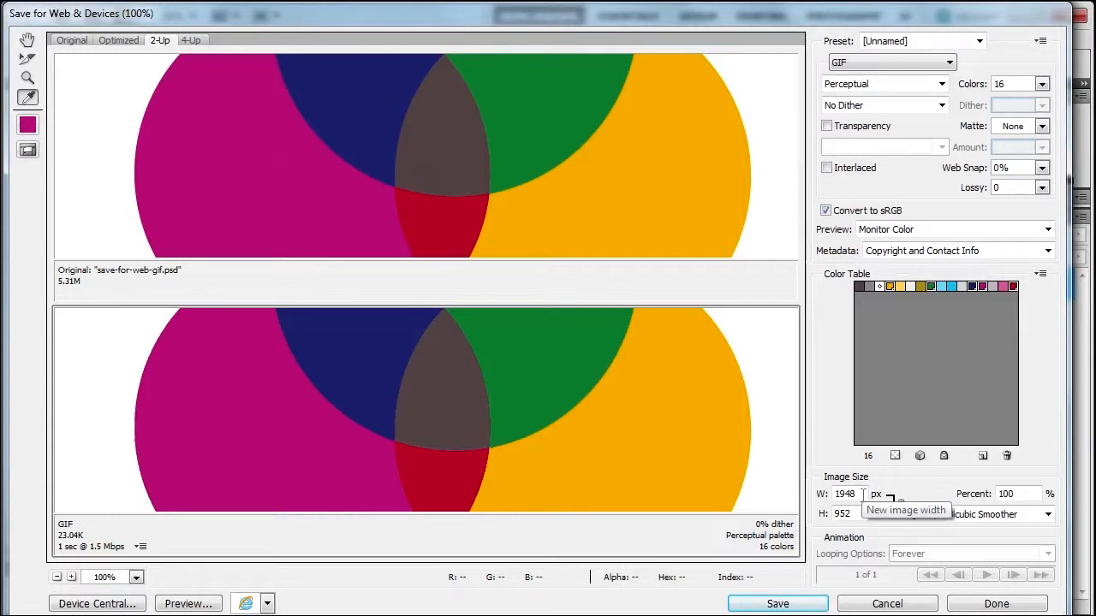
mouse_move(901, 172)
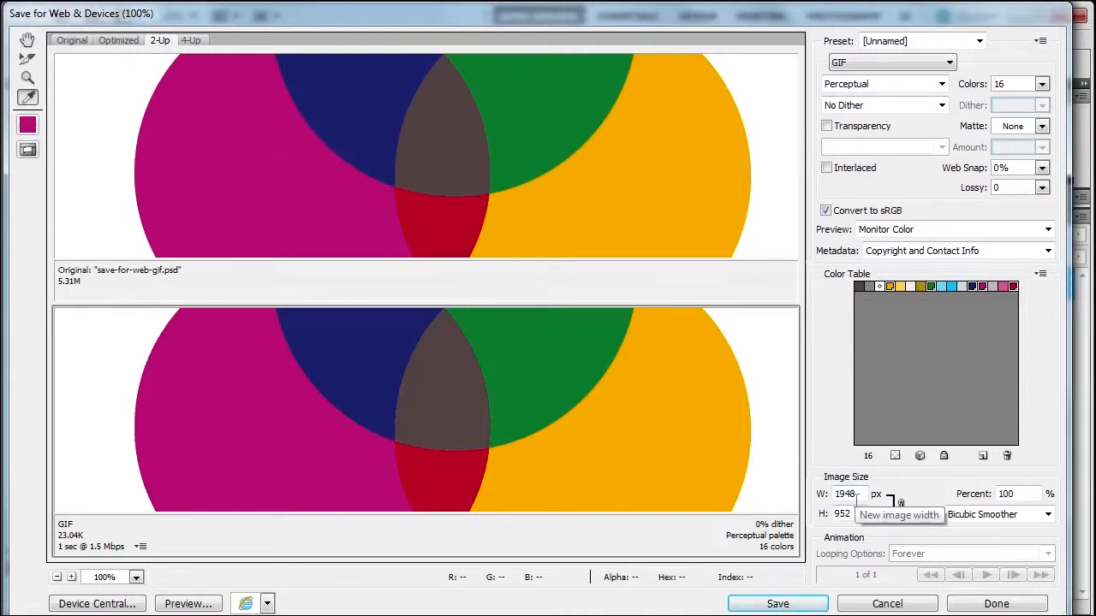
Use the full 256-colour palette and select the width value to enter 800 px.
left_click(1041, 83)
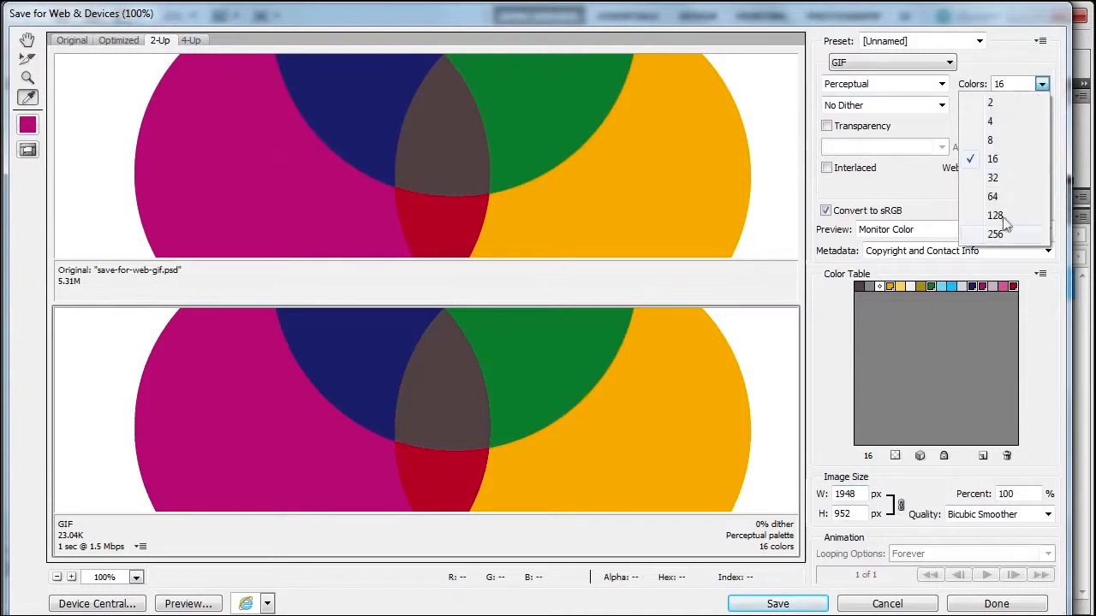
left_click(995, 233)
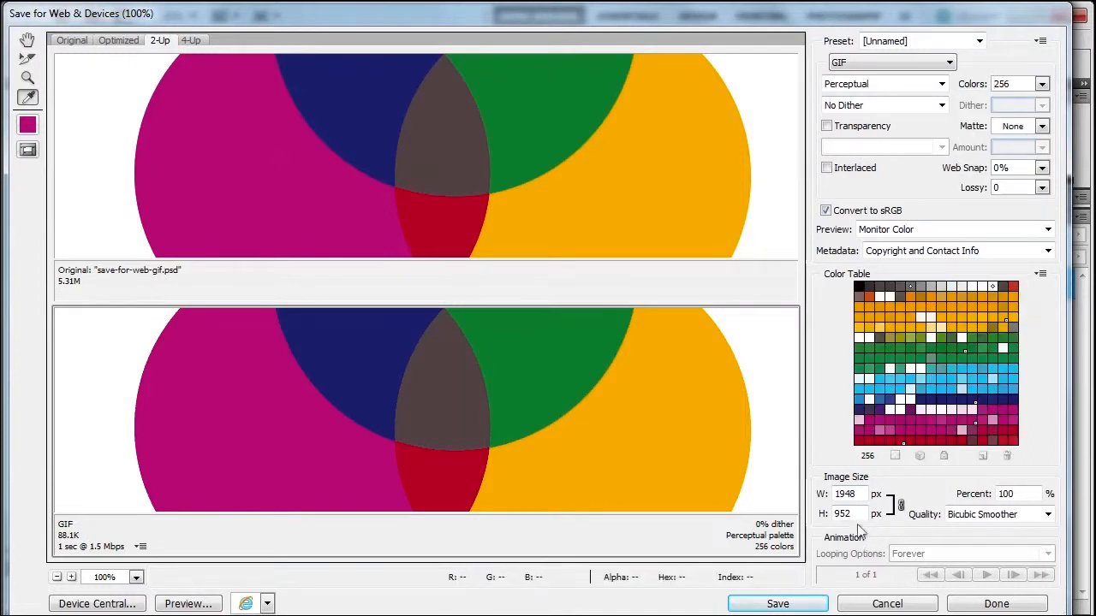
triple_click(845, 494)
type("800")
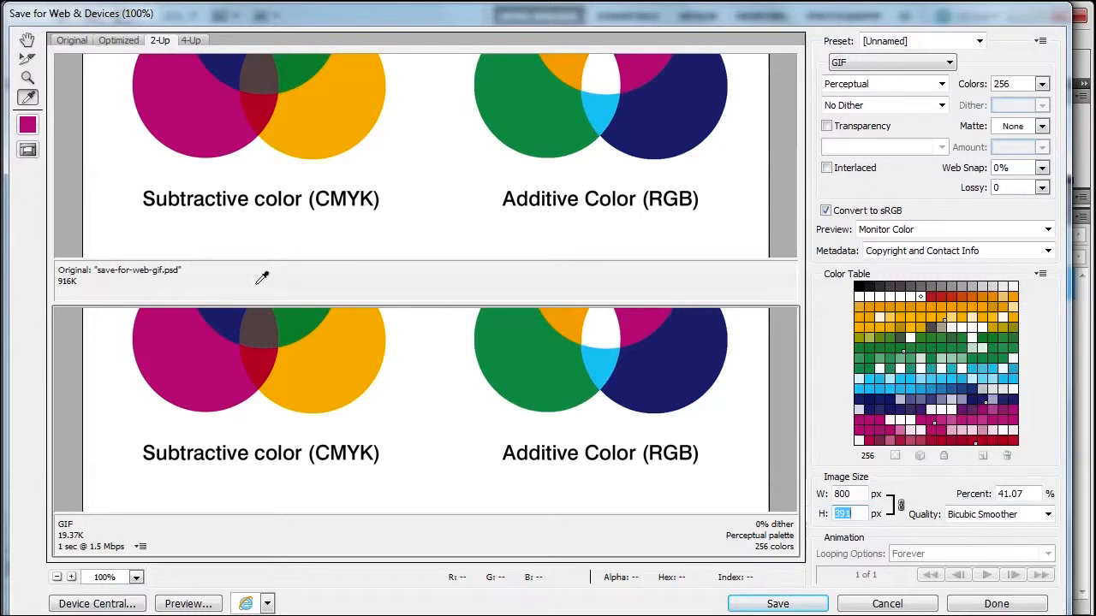
mouse_move(317, 169)
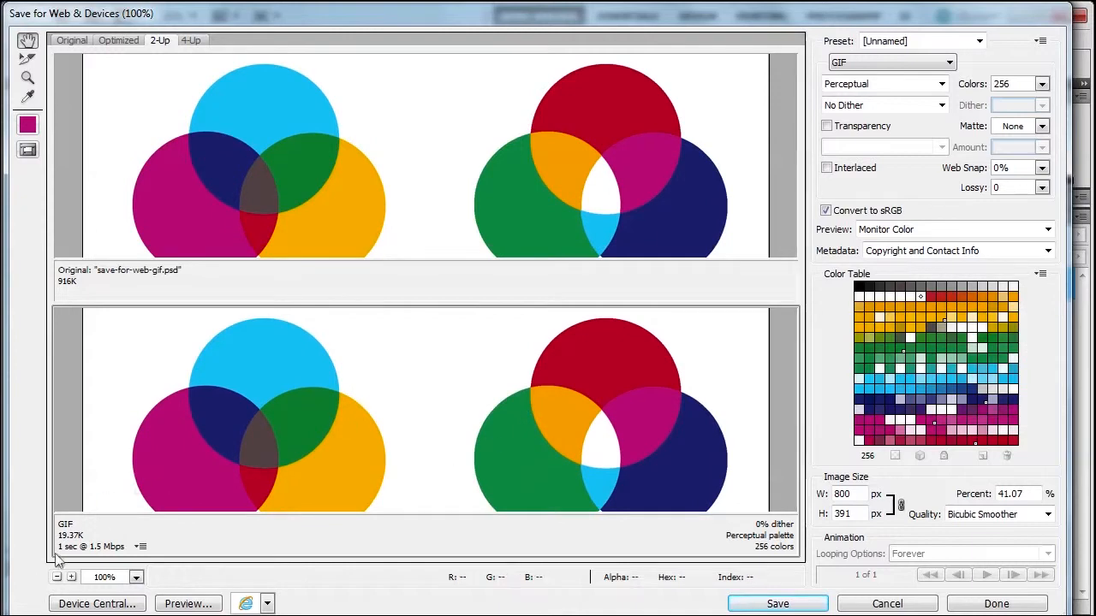
mouse_move(62, 554)
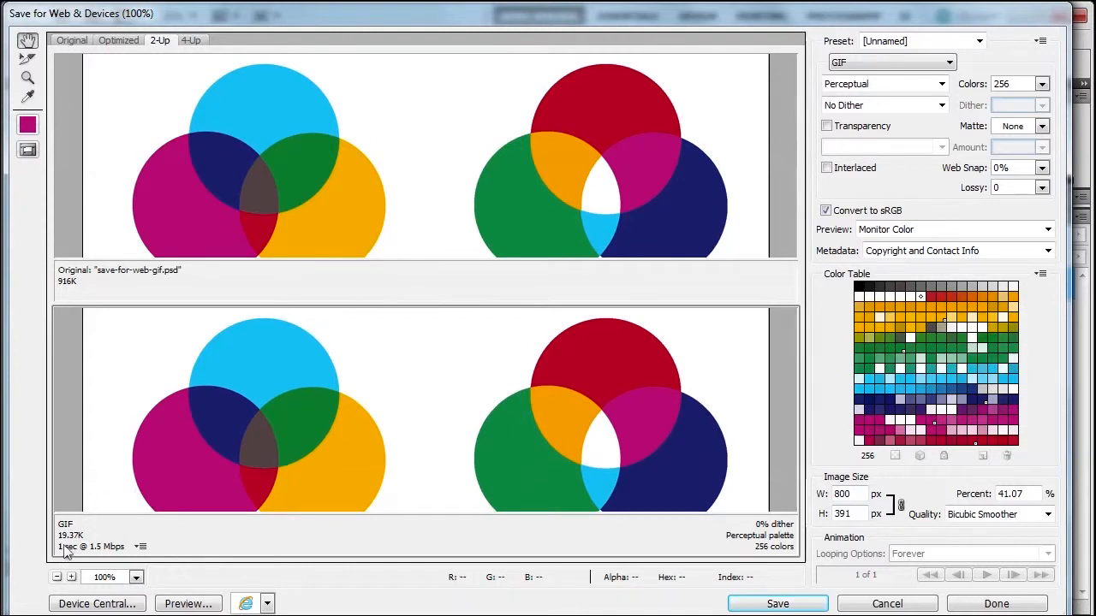
mouse_move(986, 144)
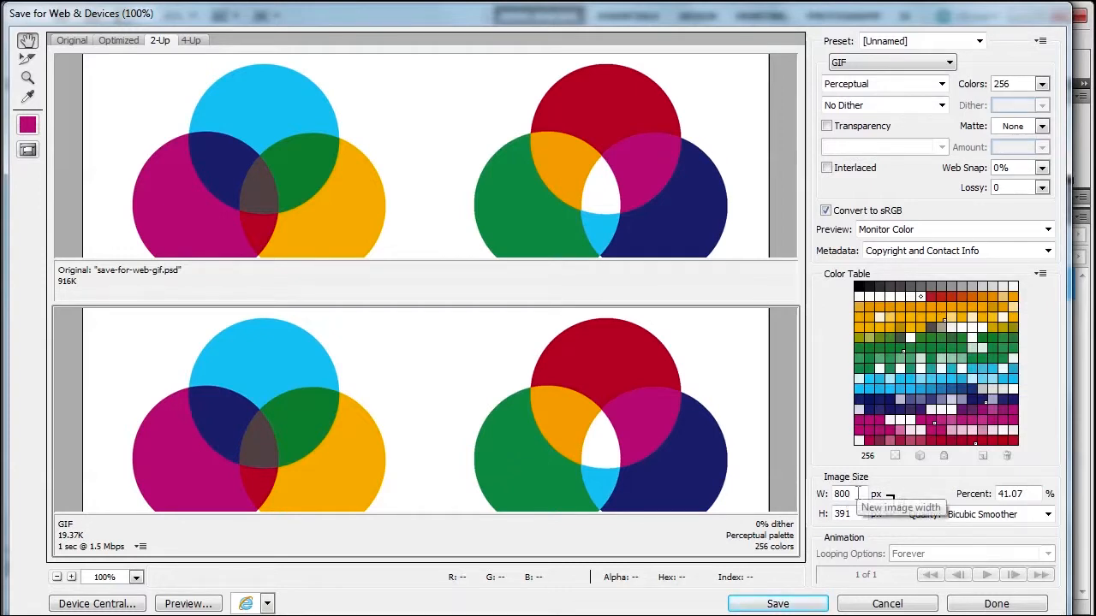
mouse_move(524, 223)
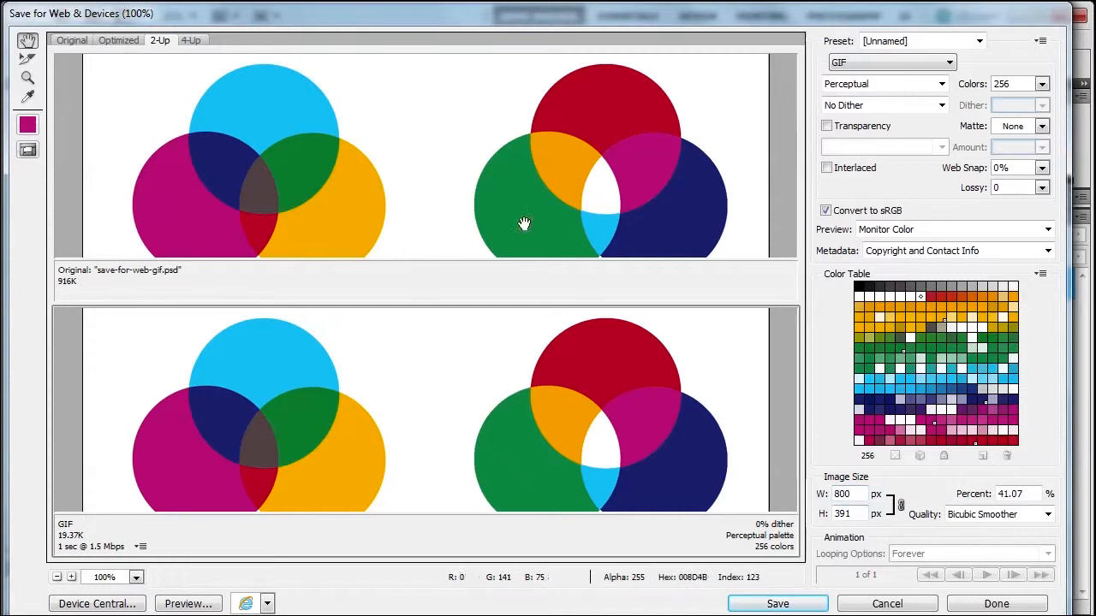
mouse_move(64, 548)
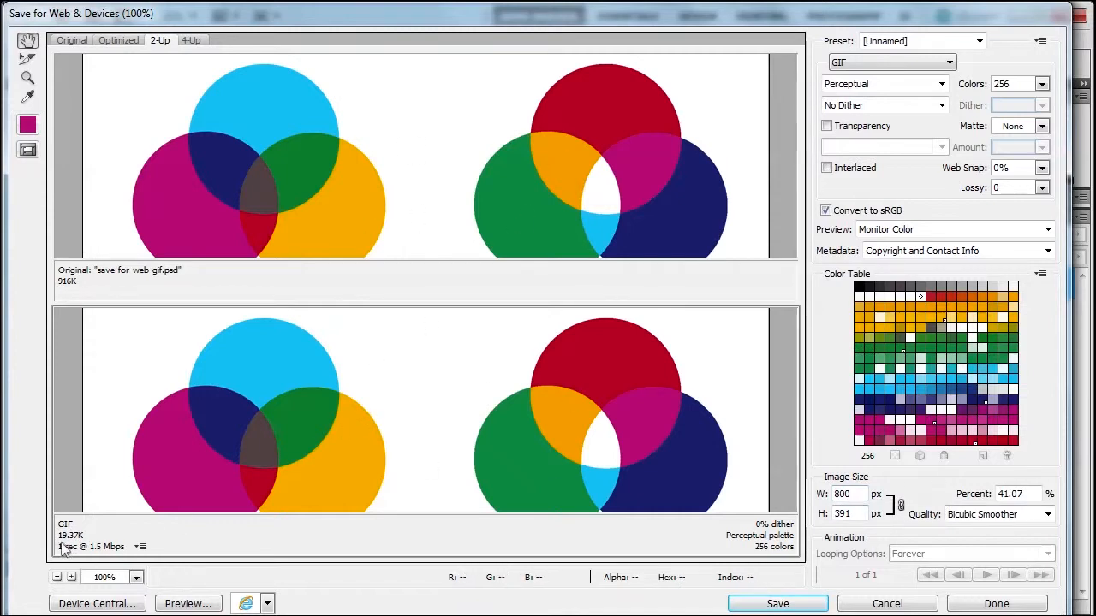
mouse_move(864, 283)
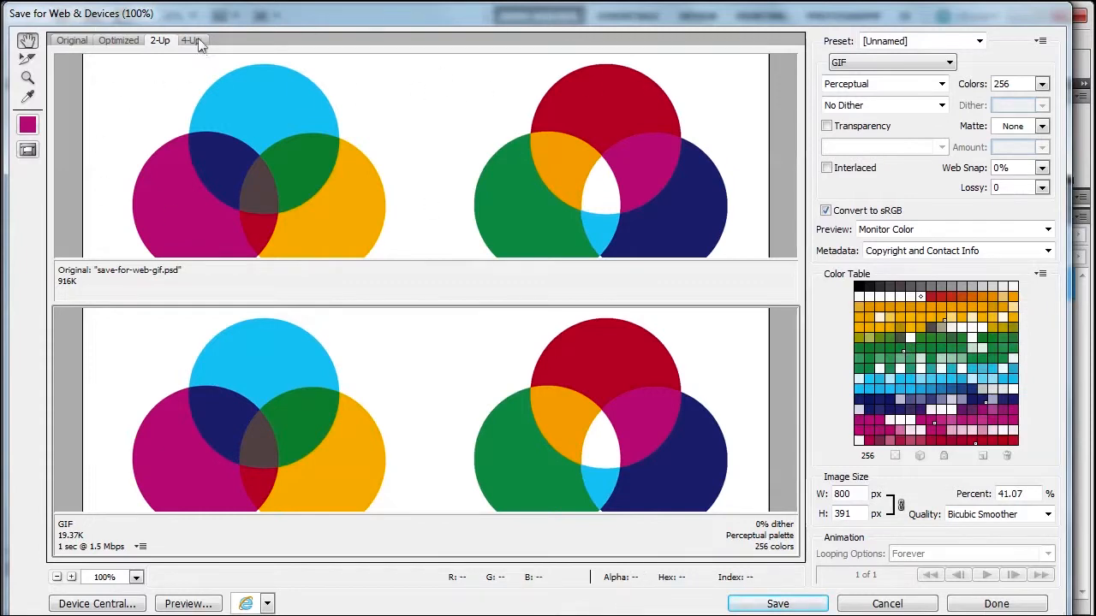
View the 4-Up comparison with a 32-colour alternate, checking 2-Up briefly in between.
left_click(192, 40)
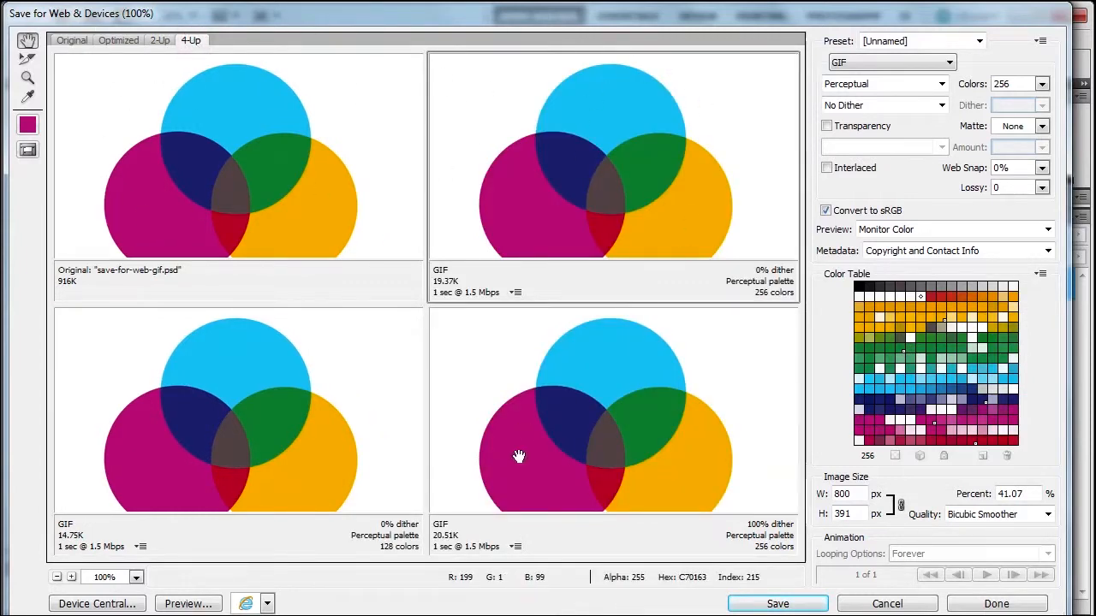
mouse_move(630, 471)
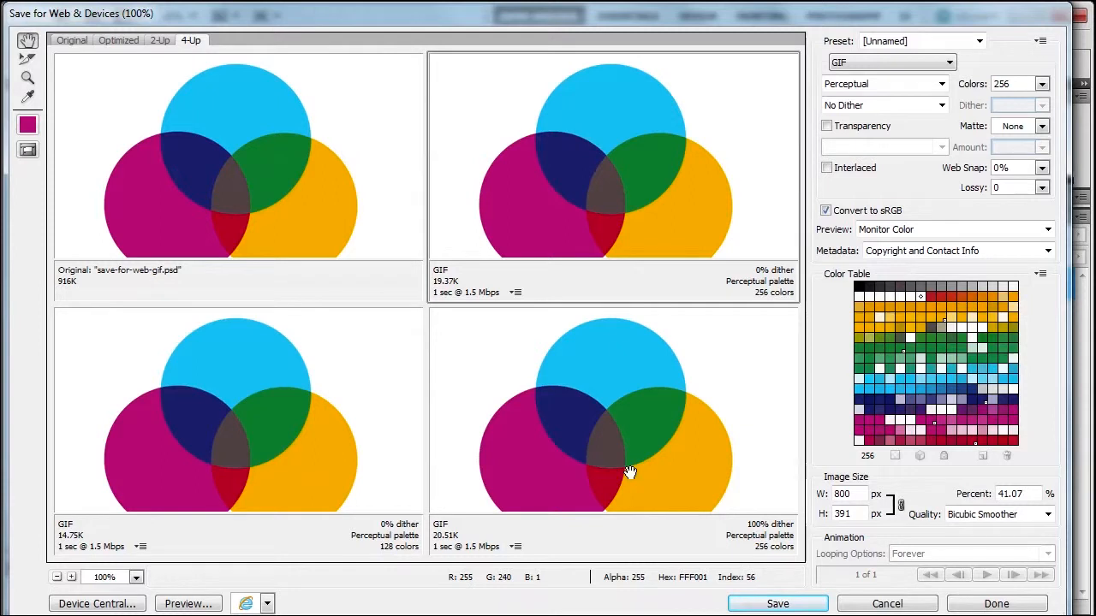
mouse_move(1053, 86)
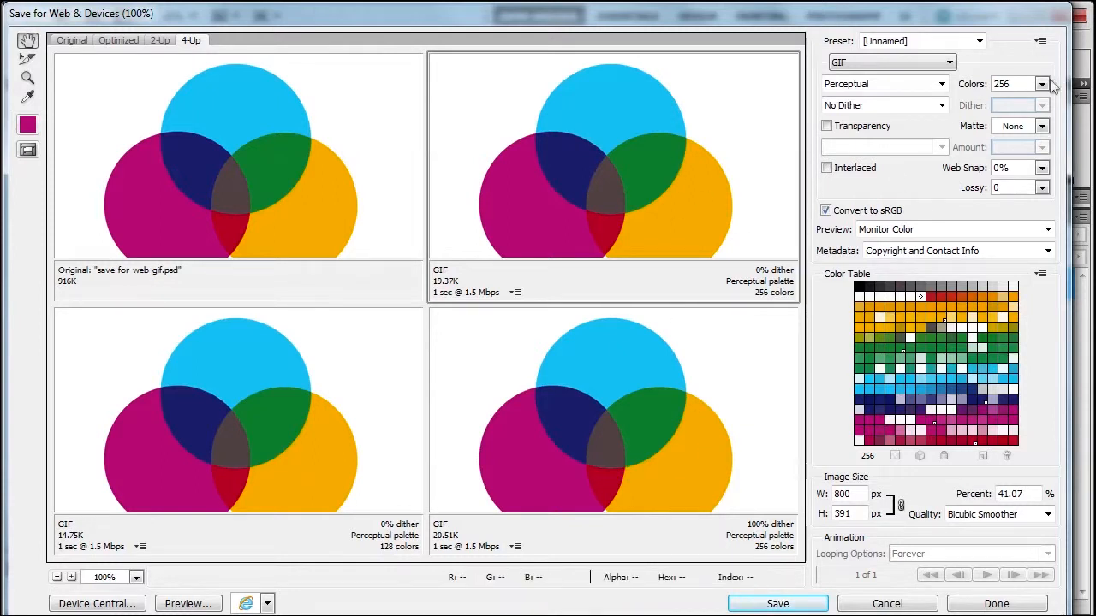
left_click(1041, 83)
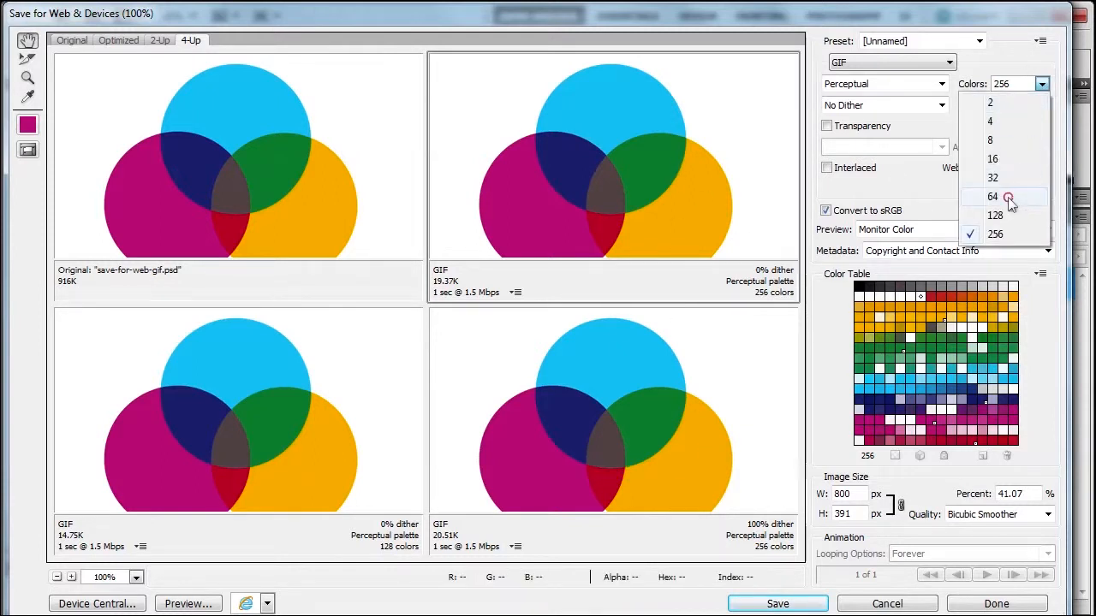
left_click(992, 197)
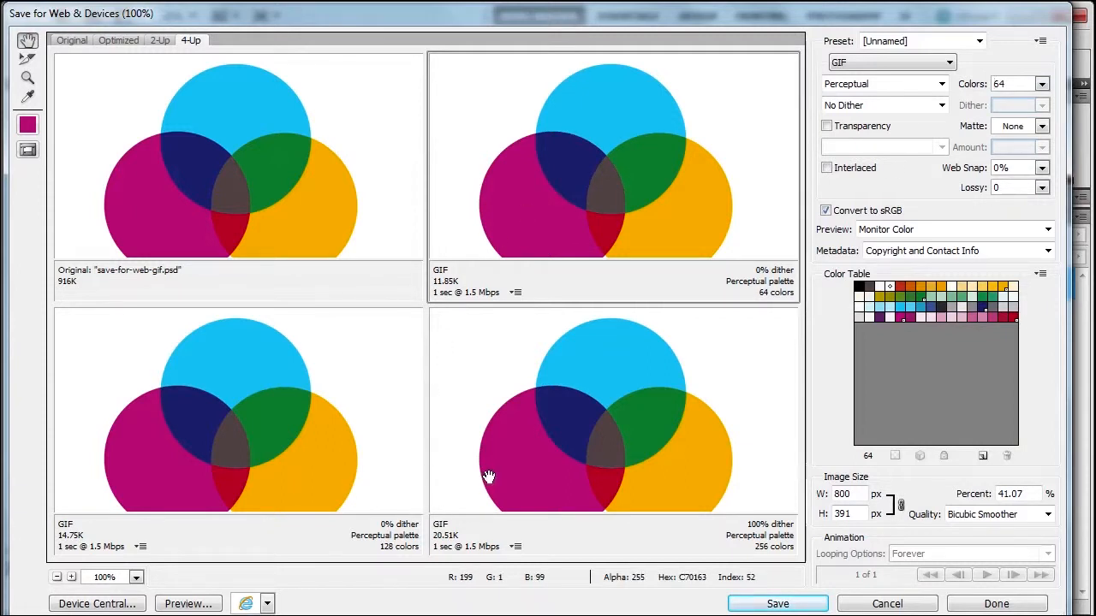
mouse_move(77, 550)
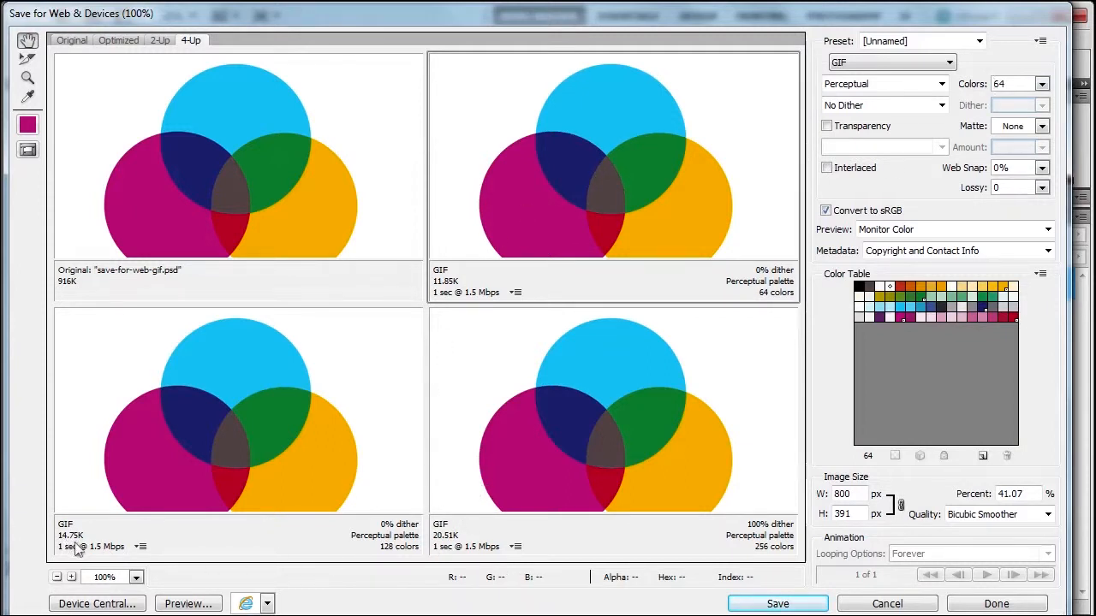
mouse_move(579, 183)
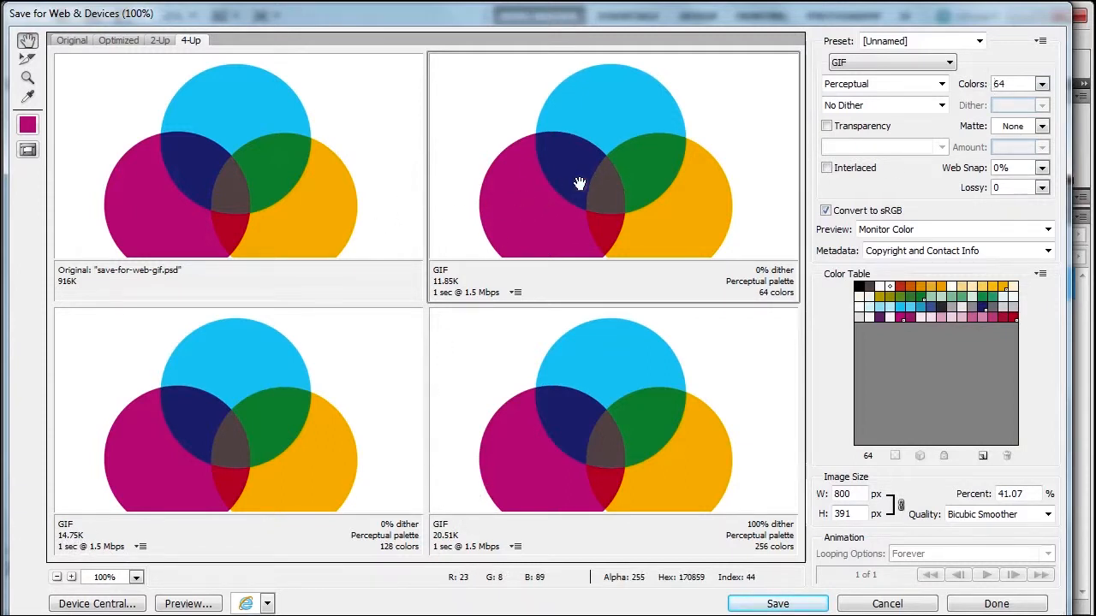
mouse_move(188, 203)
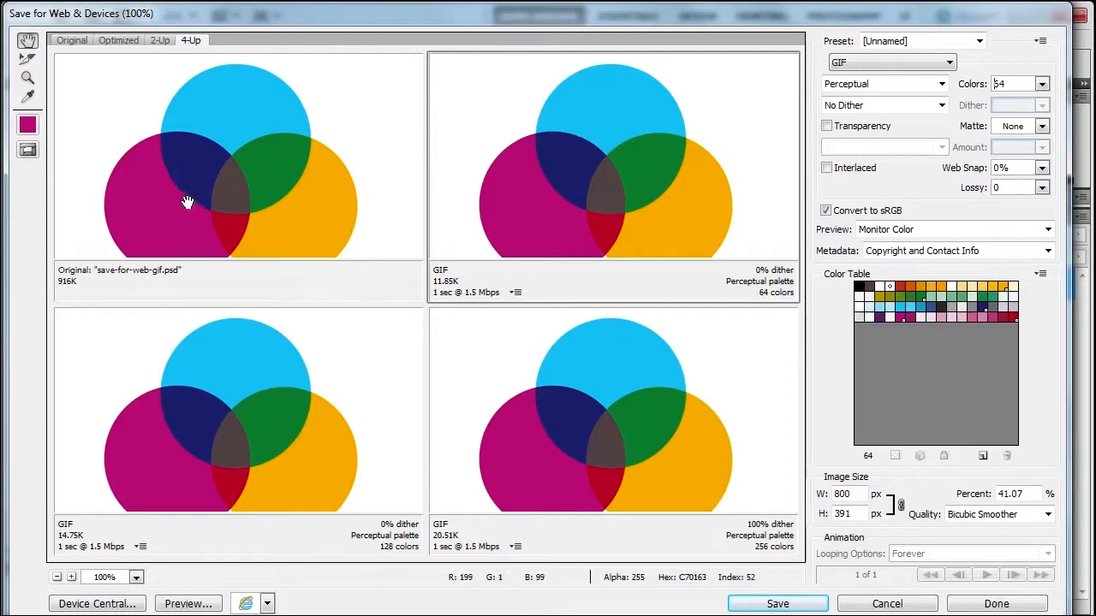
left_click(159, 40)
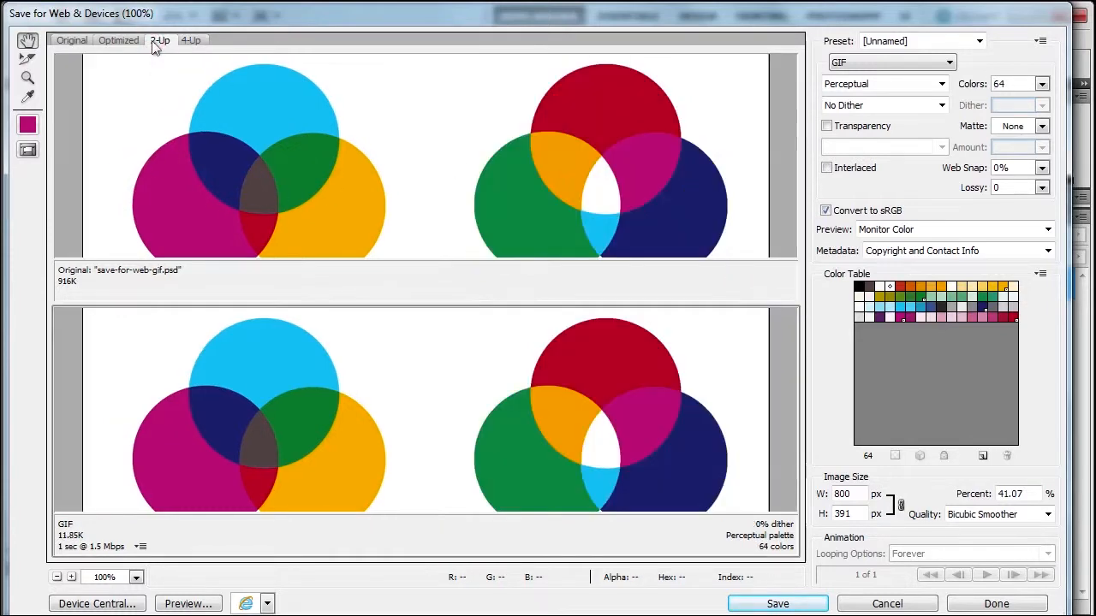
left_click(191, 40)
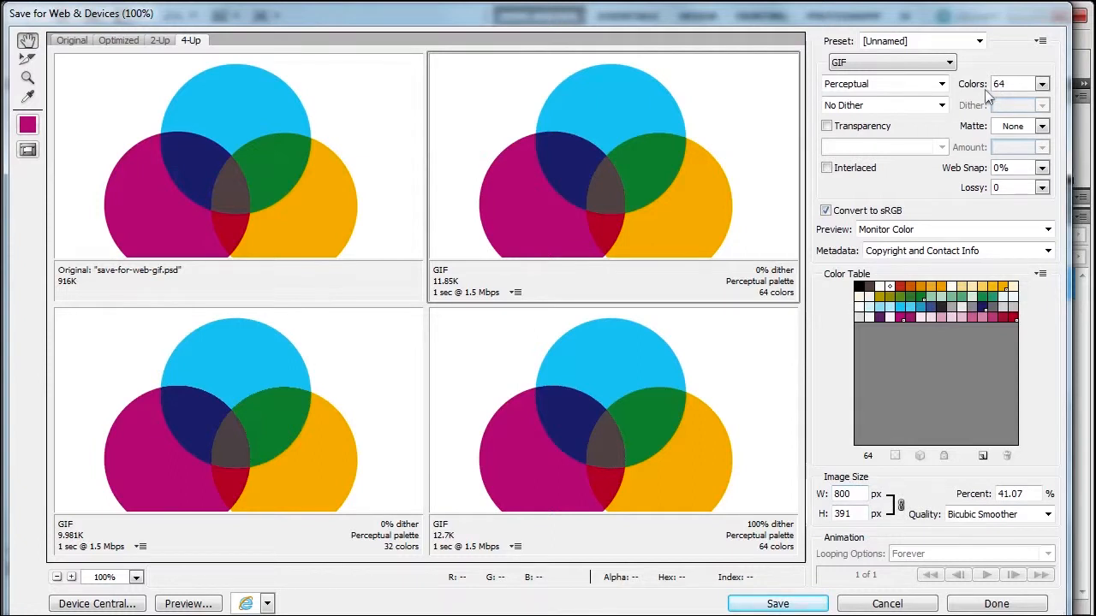
mouse_move(644, 179)
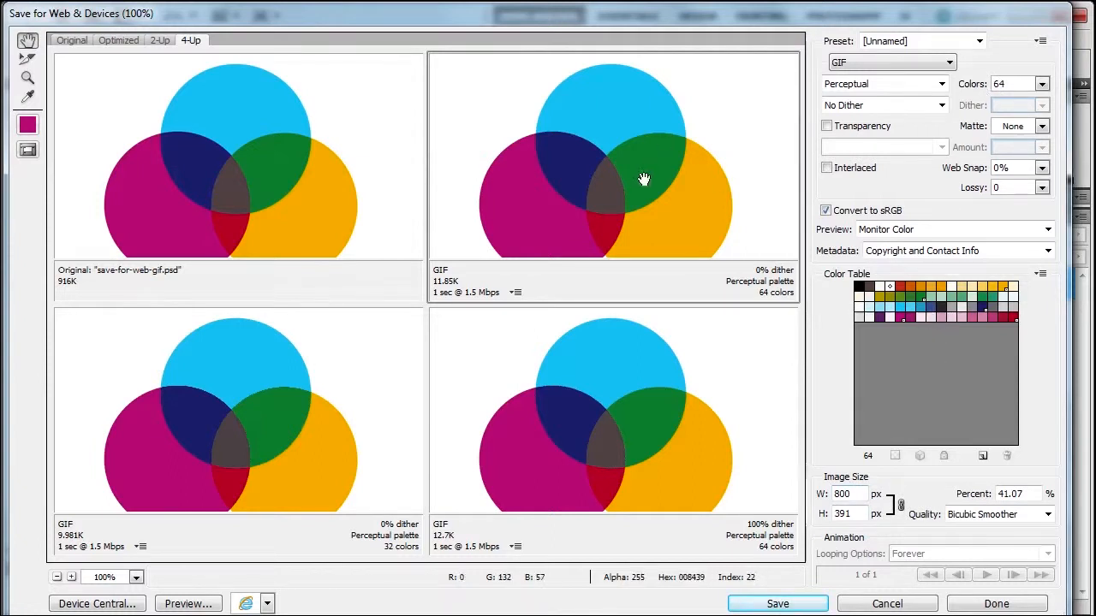
mouse_move(779, 286)
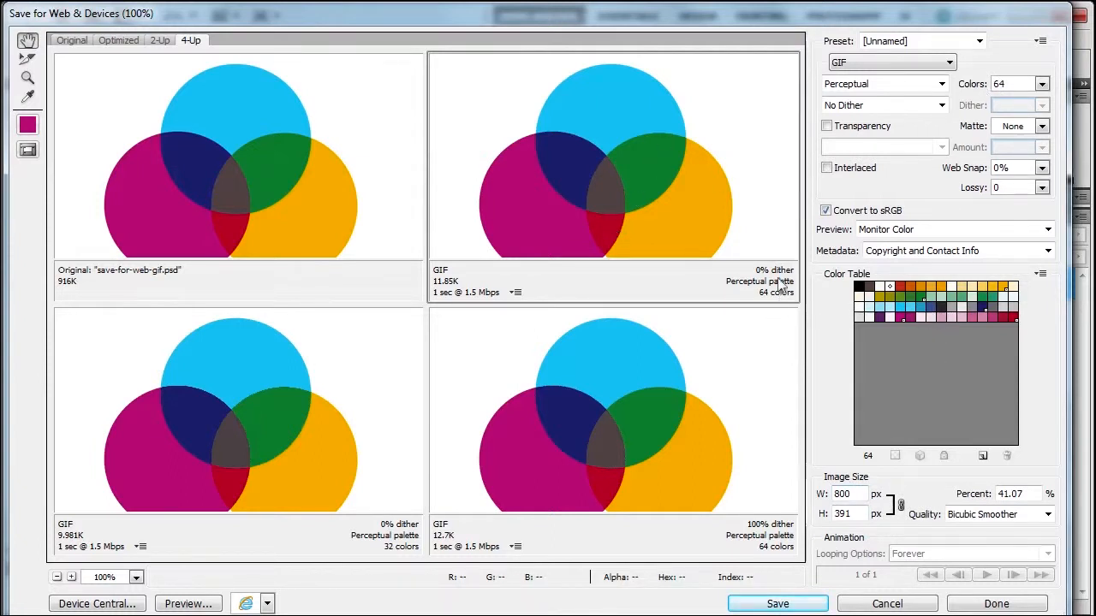
mouse_move(461, 303)
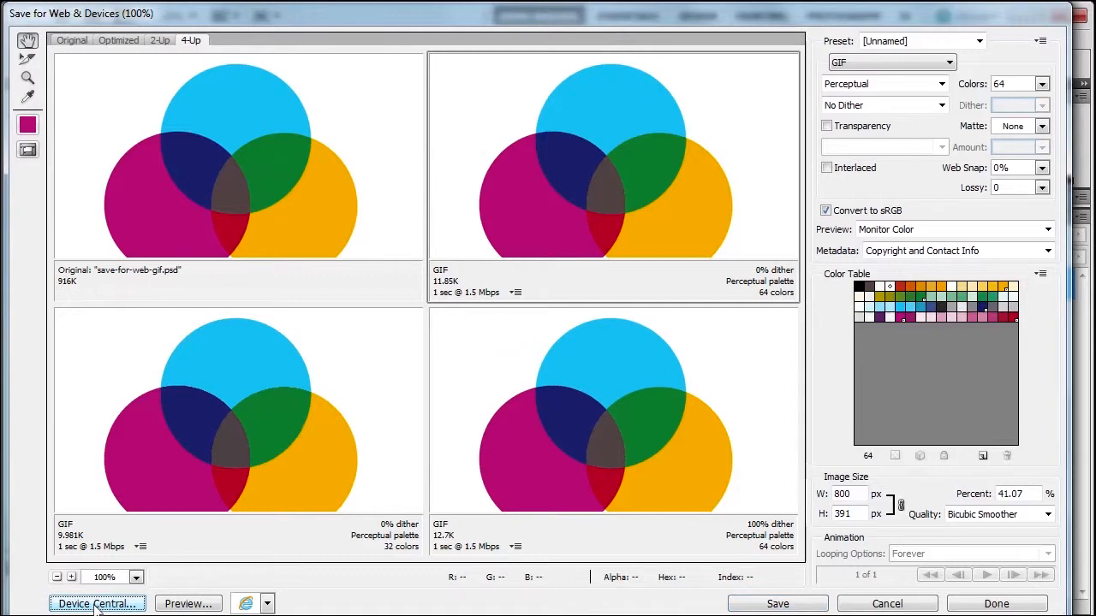
Send the GIF to Device Central and check the phone's Display settings.
left_click(97, 603)
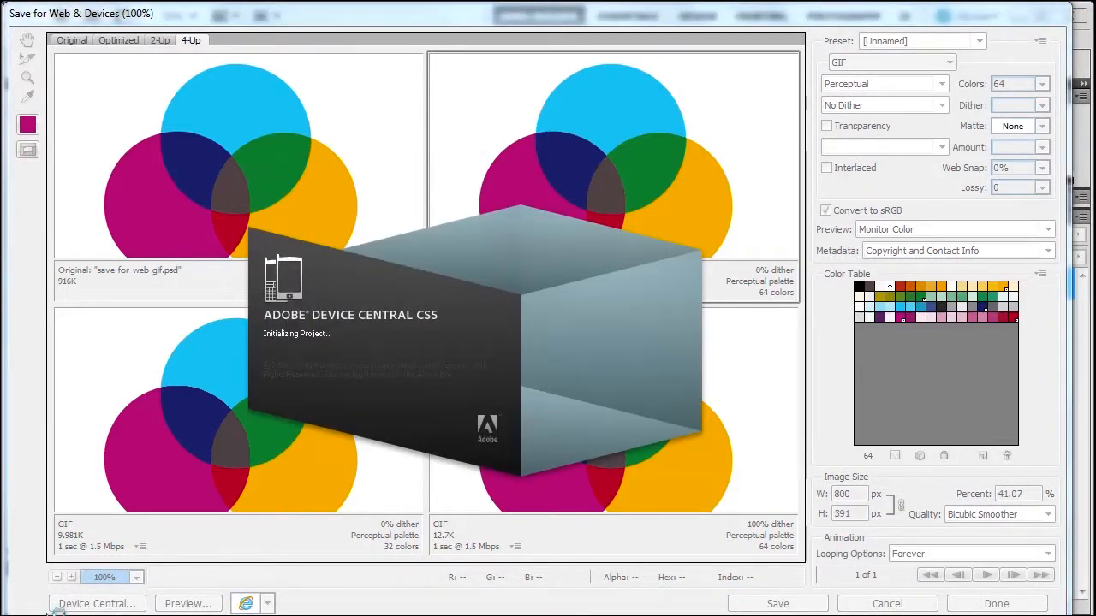
left_click(97, 603)
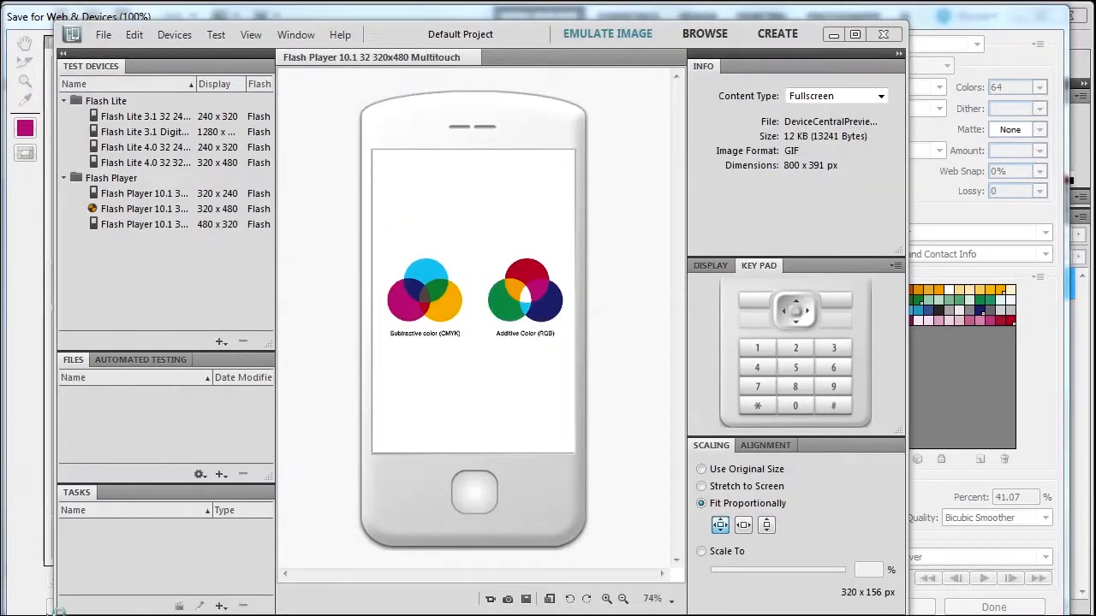
mouse_move(540, 200)
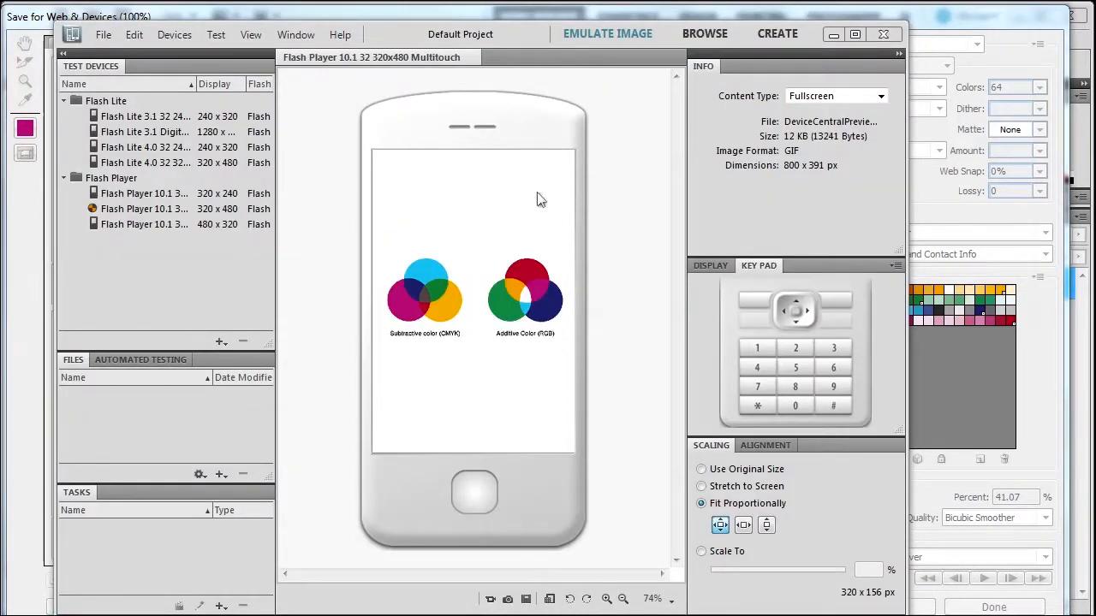
mouse_move(537, 325)
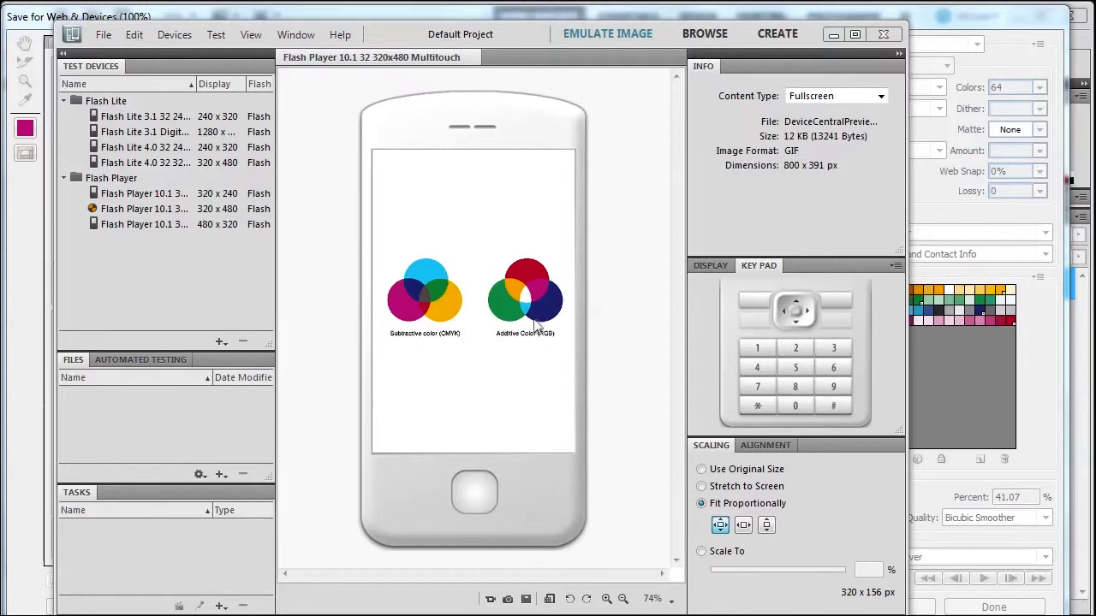
mouse_move(409, 287)
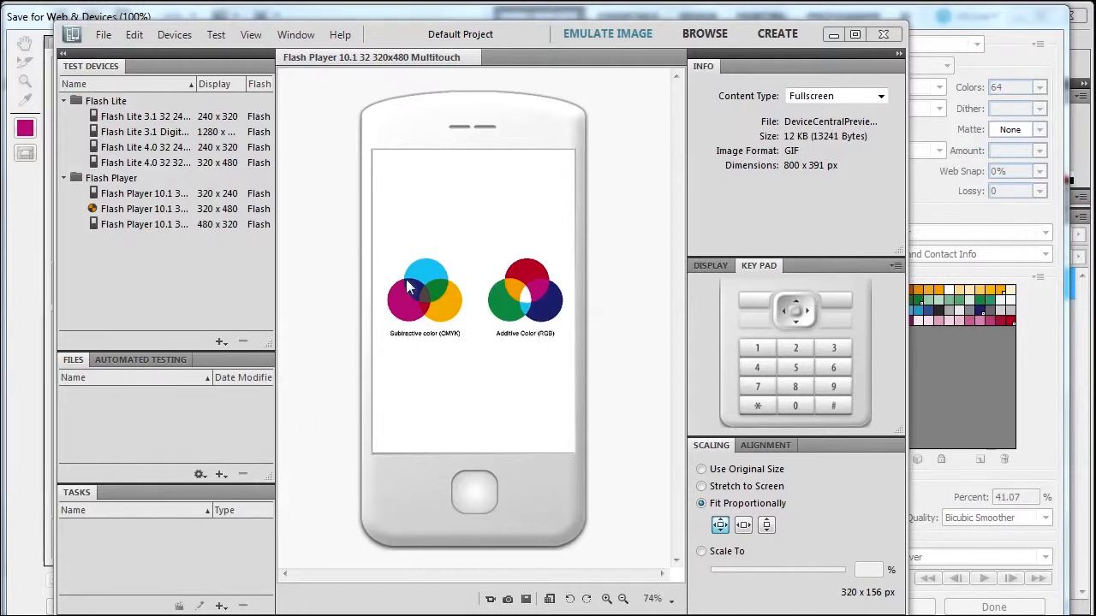
mouse_move(717, 276)
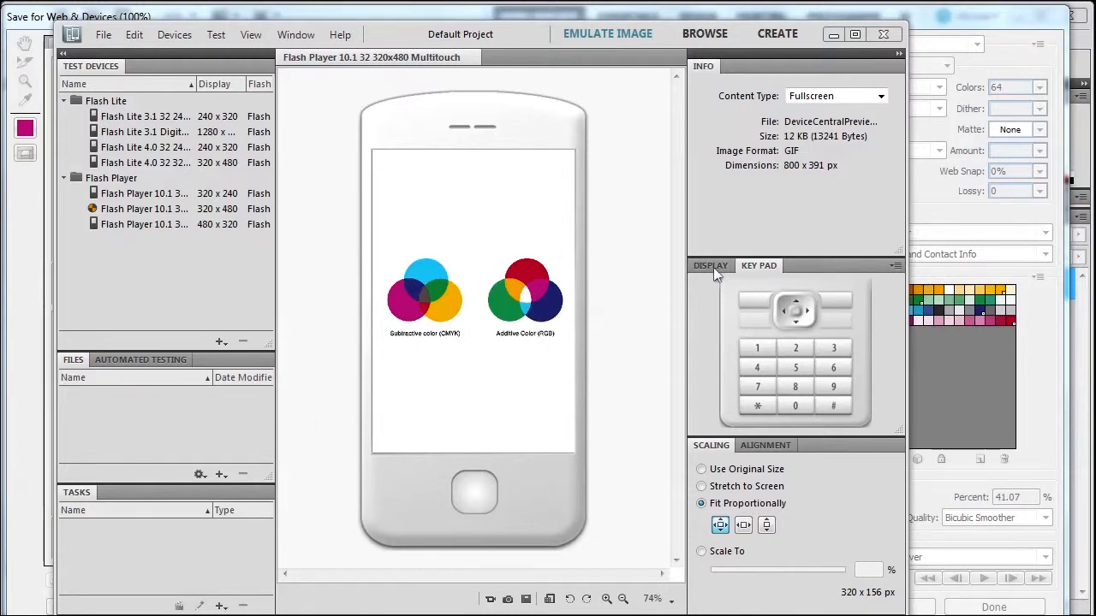
left_click(711, 266)
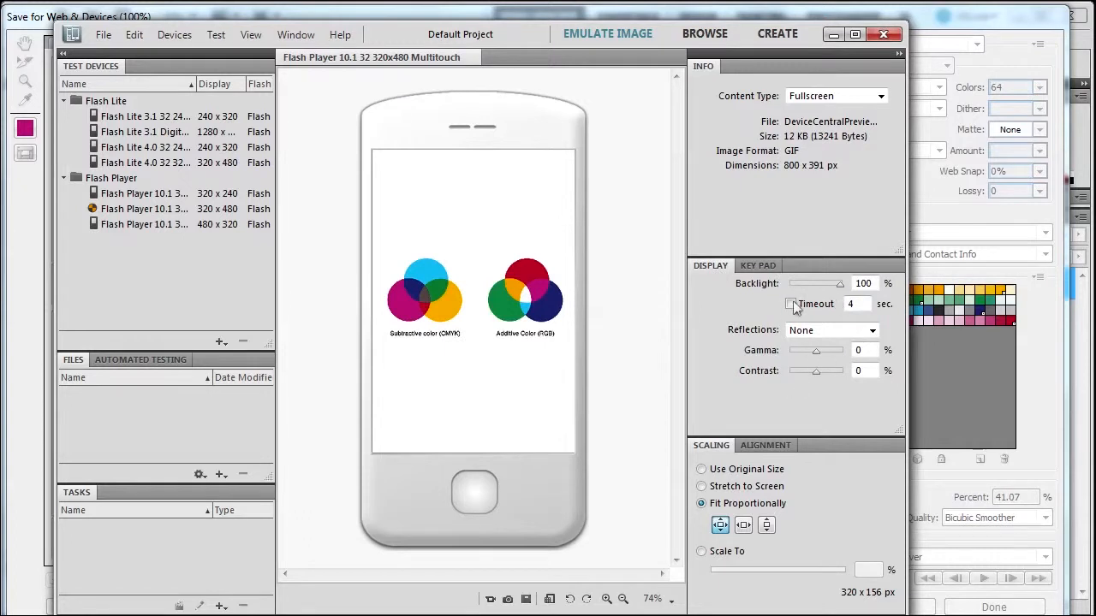
left_click(757, 265)
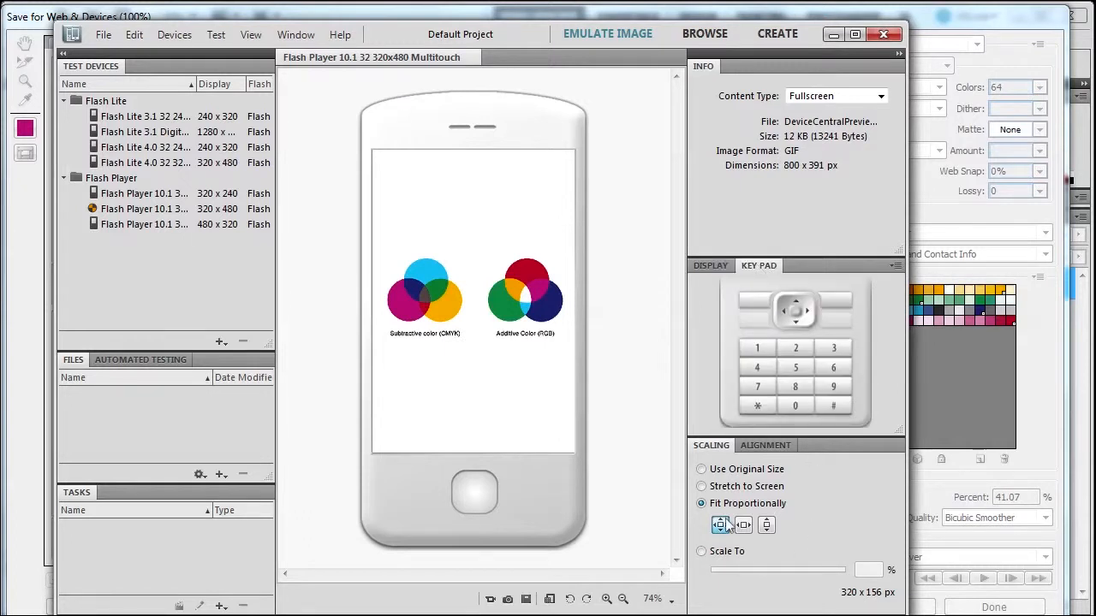
Try Use Original Size on the phone, then return to Fit Proportionally.
left_click(701, 469)
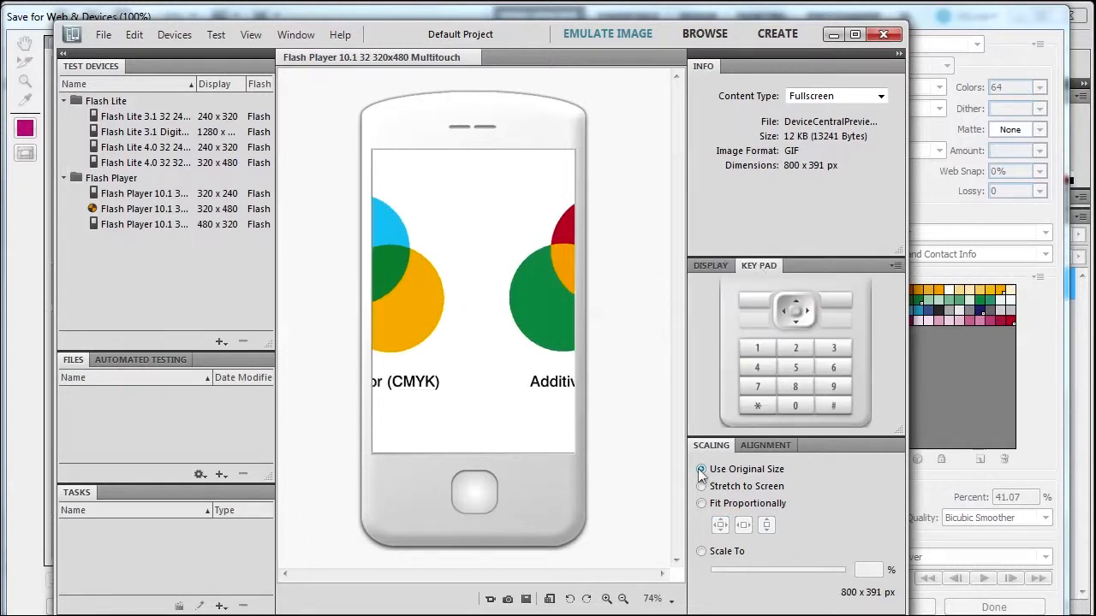
left_click(701, 469)
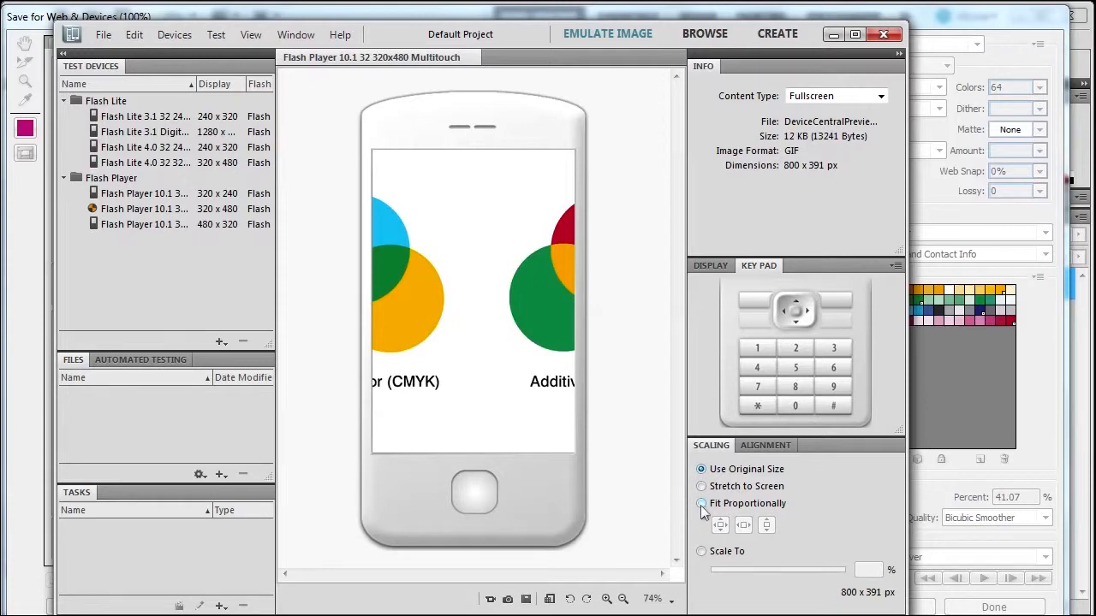
left_click(701, 504)
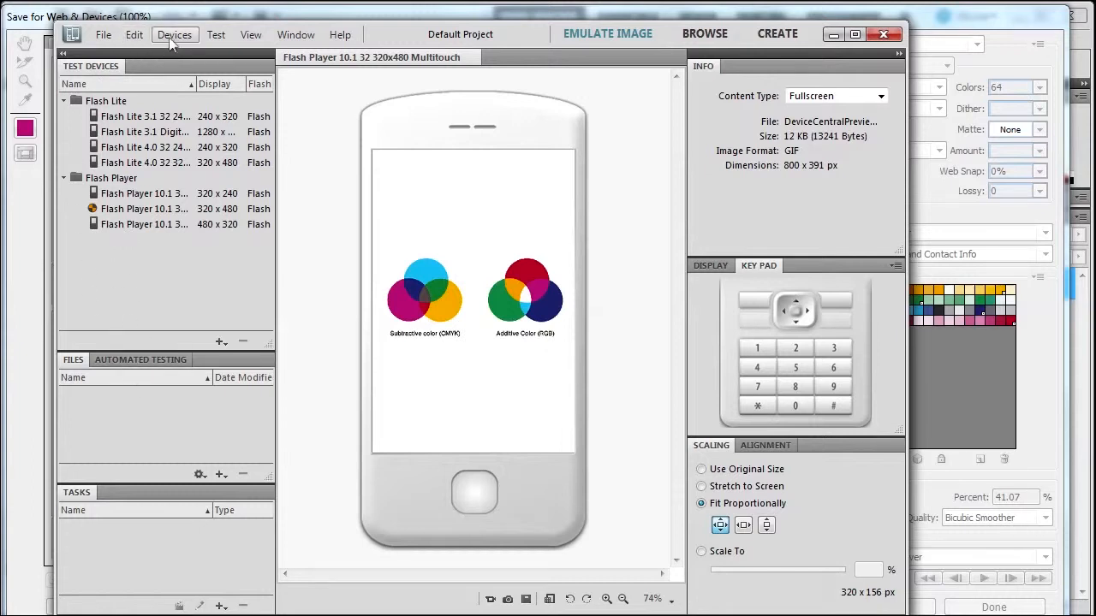
mouse_move(804, 36)
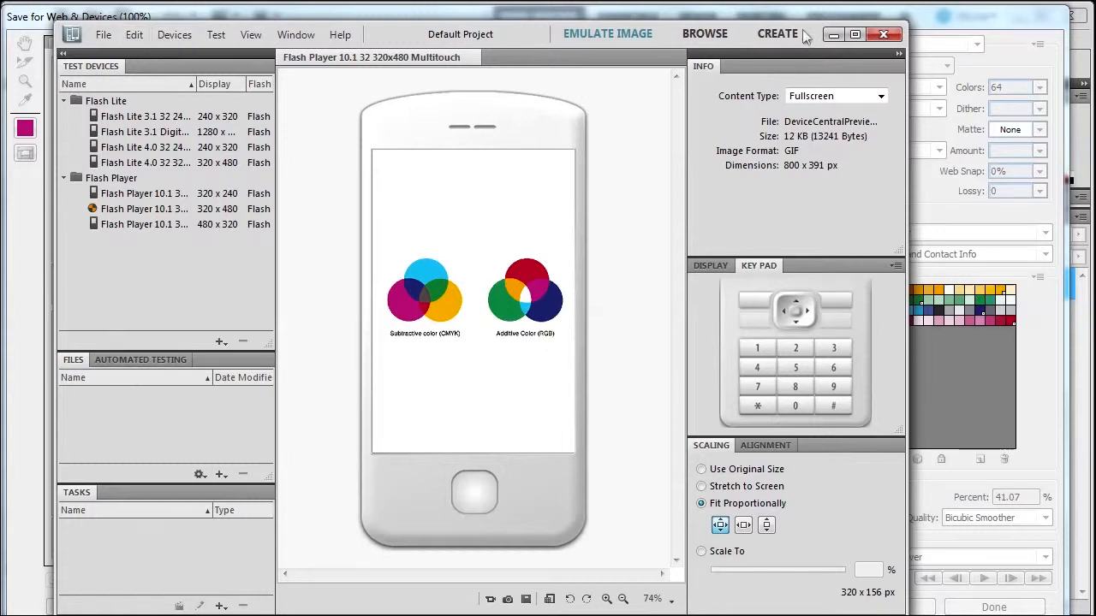
mouse_move(373, 186)
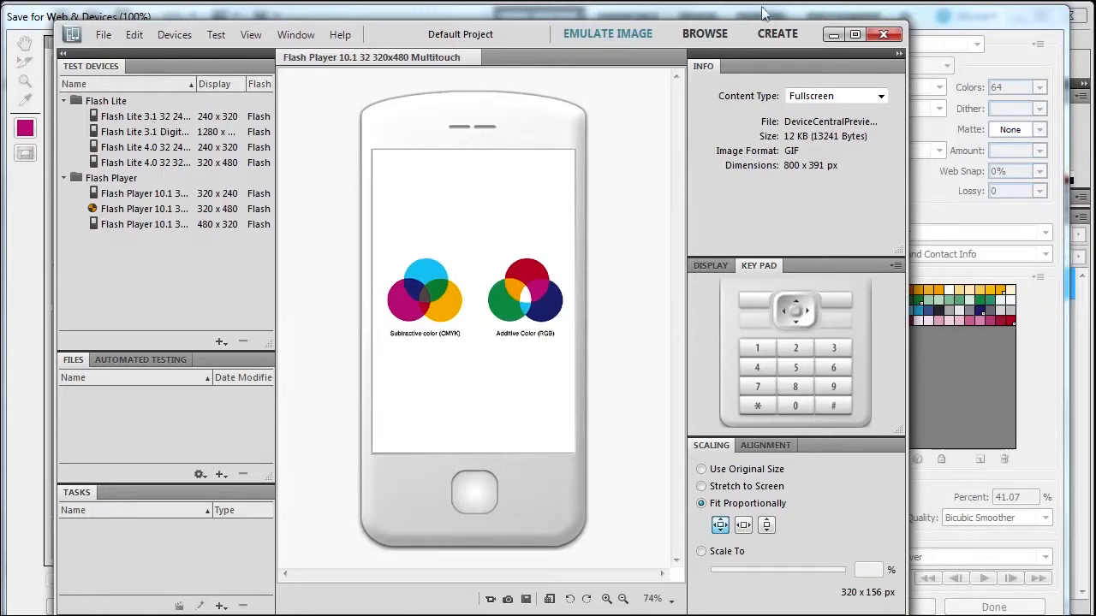
Browse the online Device Library listing 746 profiles starting with Apple Archos and iPads.
left_click(704, 34)
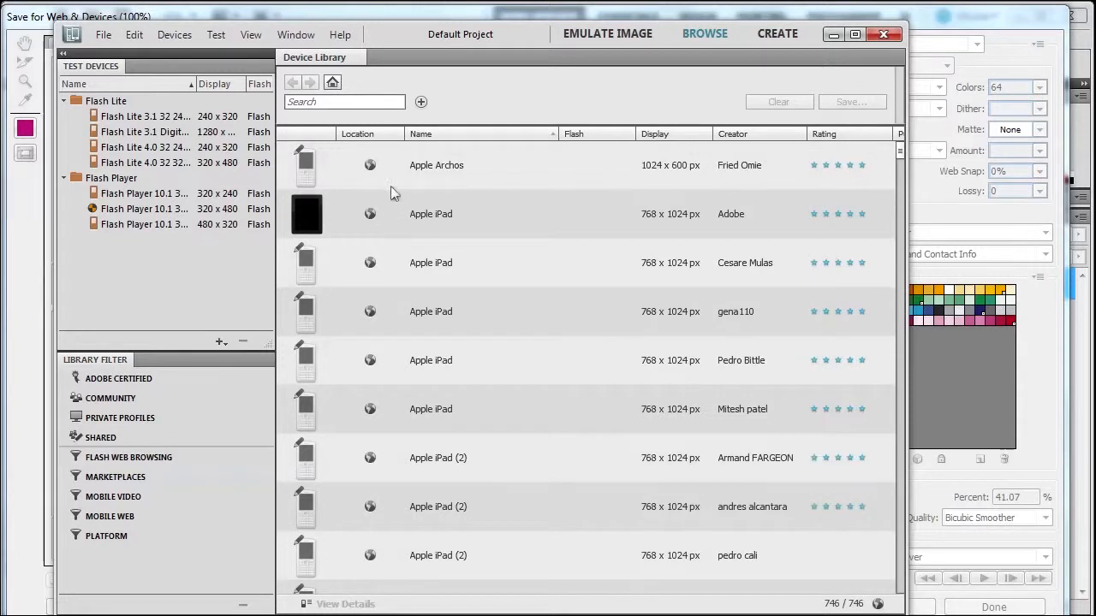
mouse_move(300, 168)
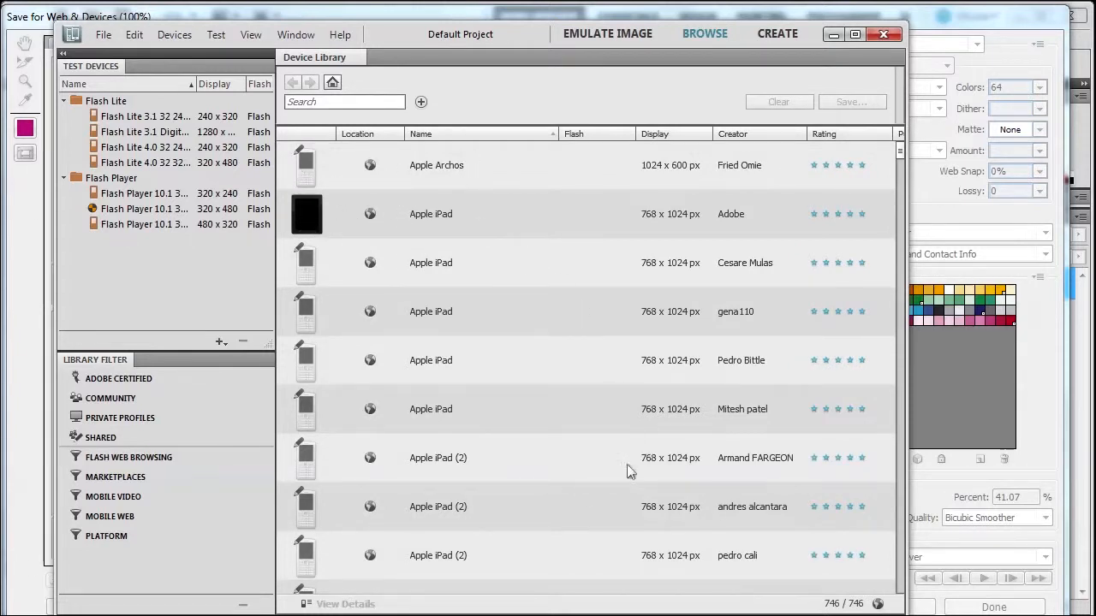
mouse_move(414, 414)
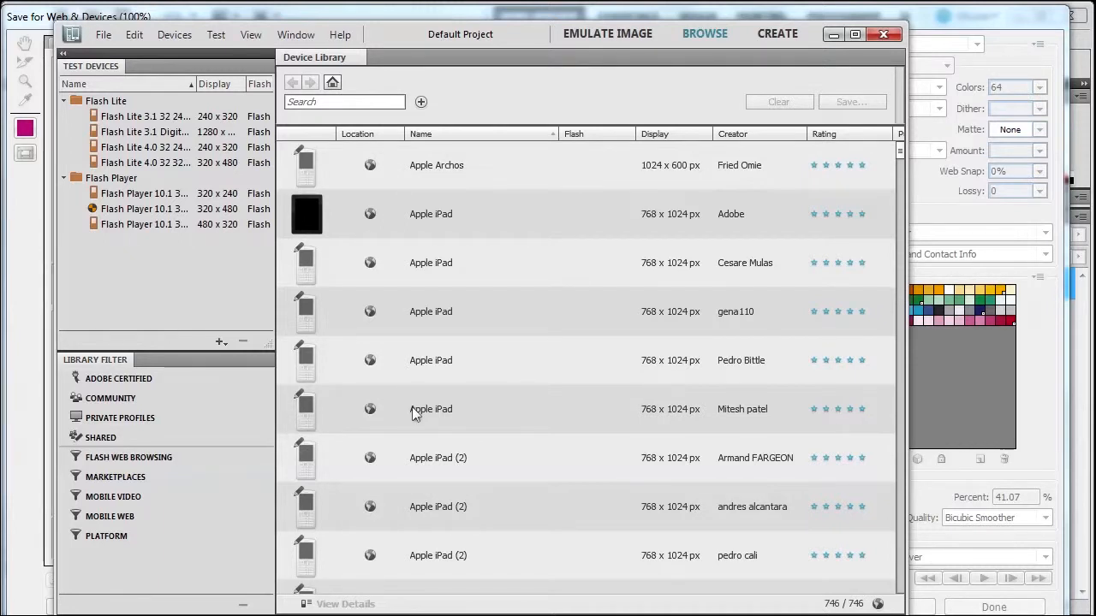
mouse_move(587, 222)
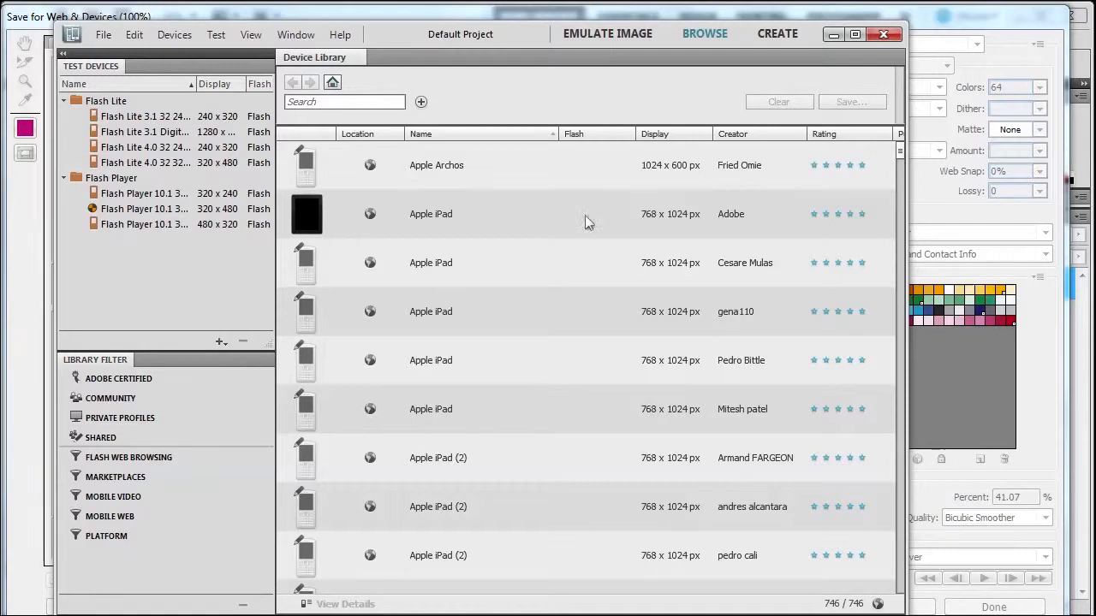
mouse_move(509, 301)
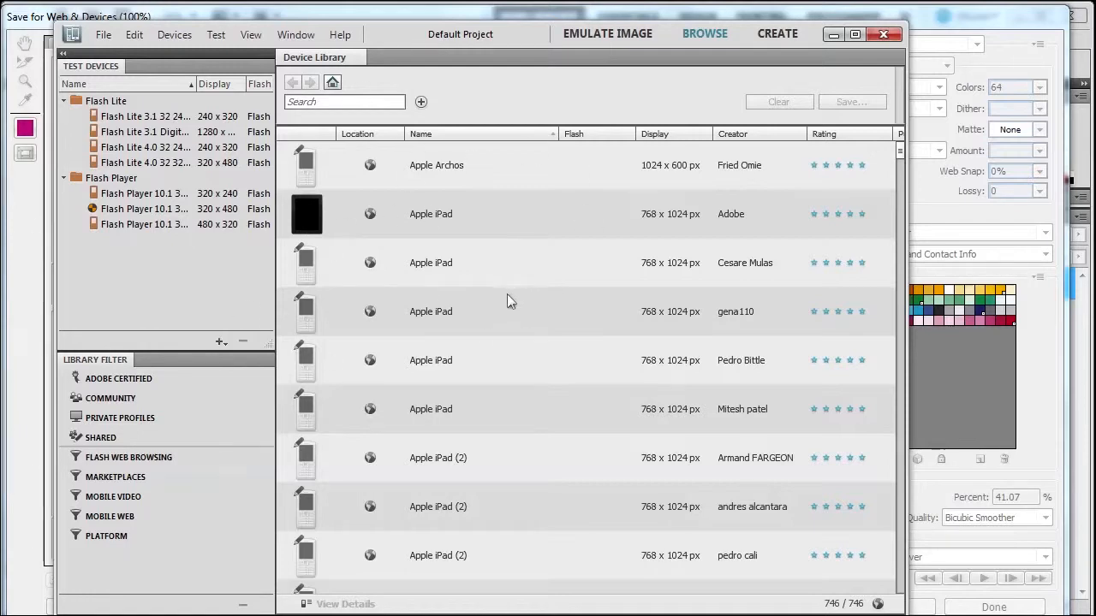